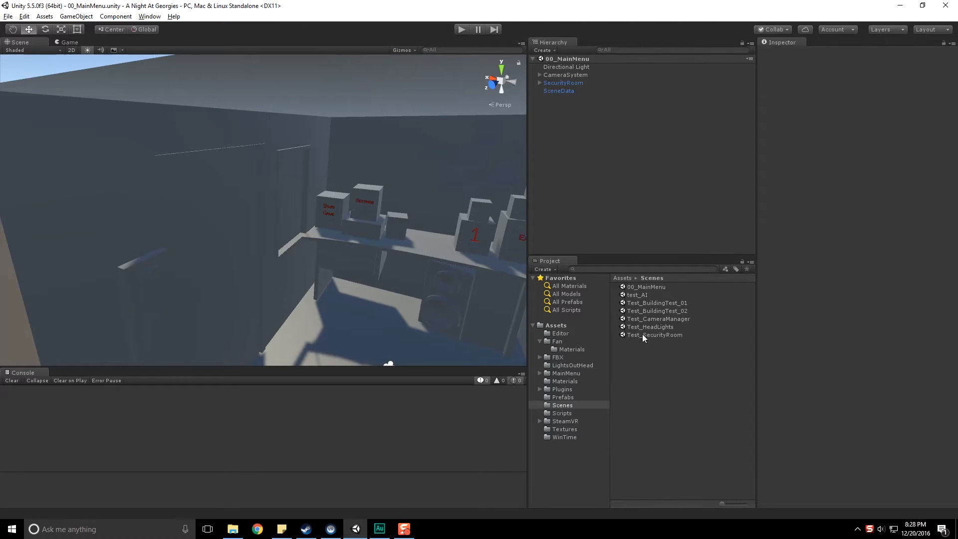
Load the Test_HeadLights scene from the Project window's Scenes folder
{"action": "left_click", "coordinate": [650, 327]}
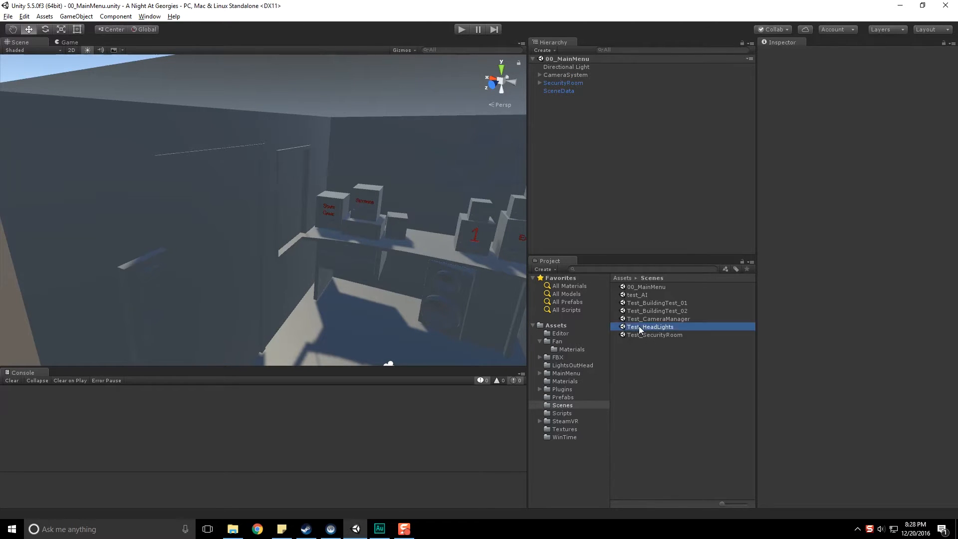
{"action": "double_click", "coordinate": [651, 326]}
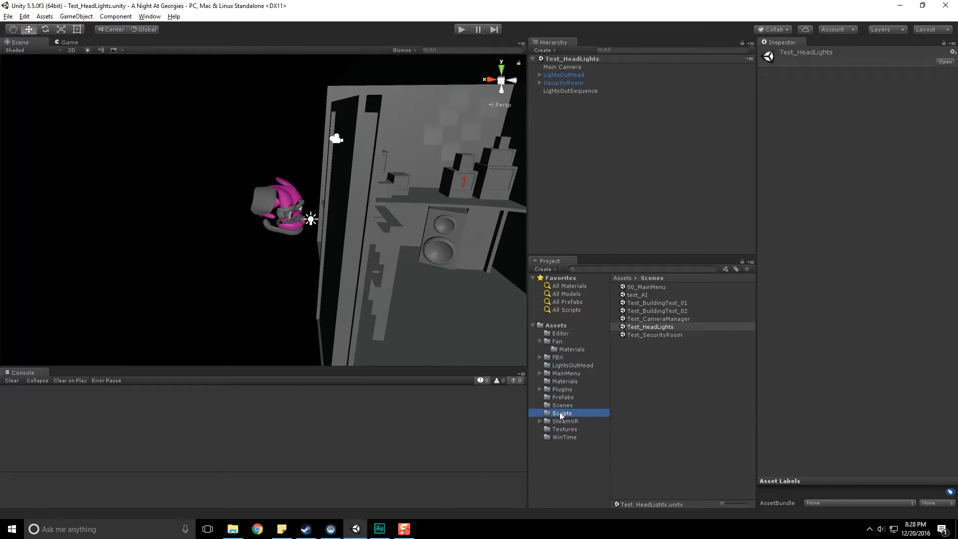
Drag LightsOutSequence from the Hierarchy into Assets/LightsOutHead to make a prefab
{"action": "left_click", "coordinate": [563, 74]}
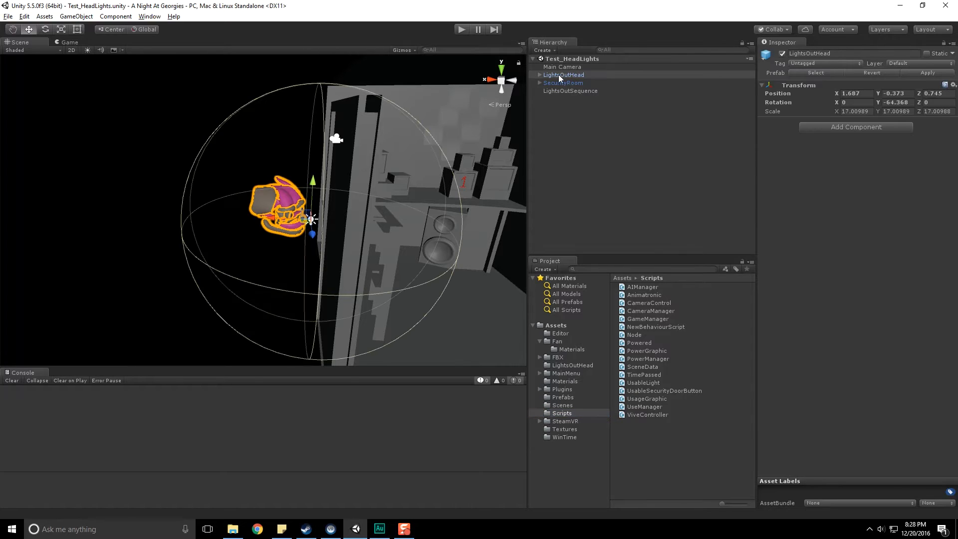
{"action": "left_click", "coordinate": [569, 91]}
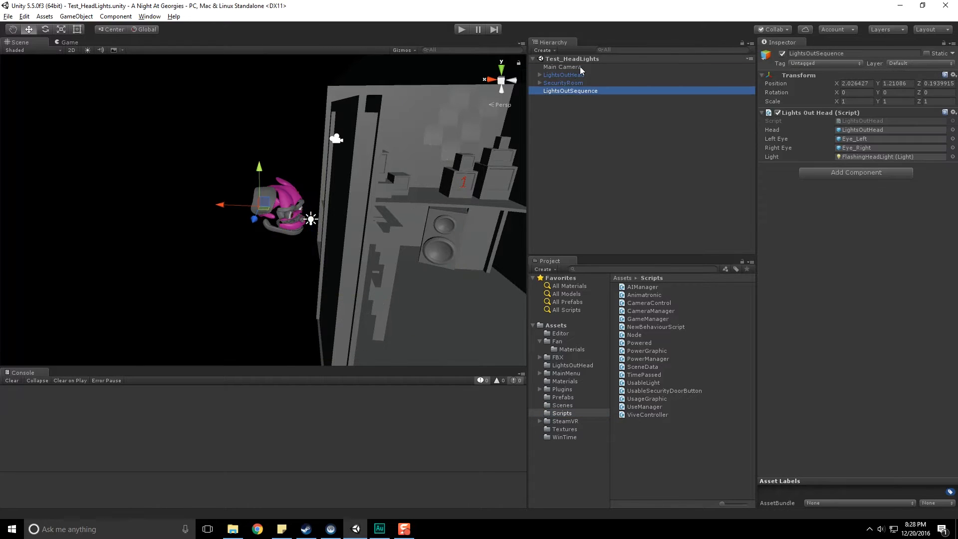
{"action": "mouse_move", "coordinate": [567, 171]}
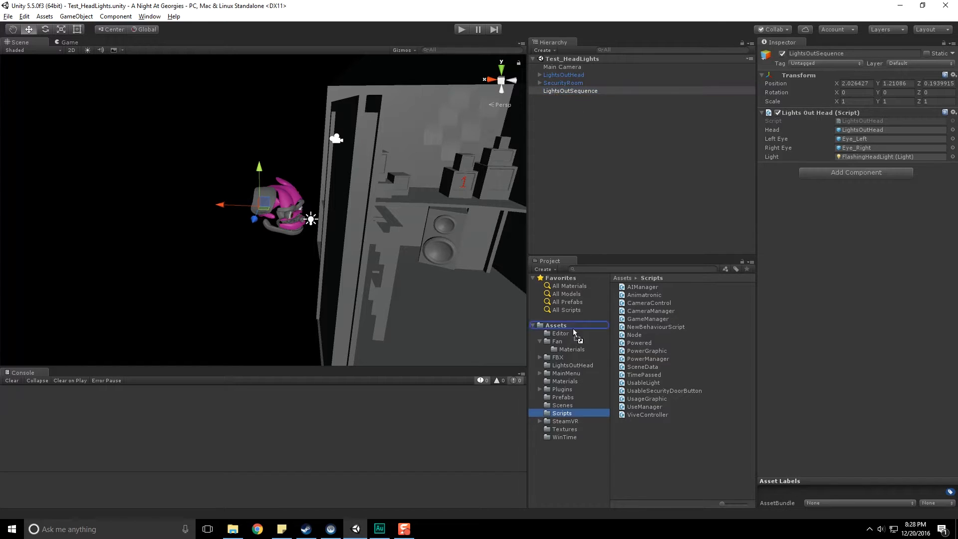
{"action": "mouse_move", "coordinate": [566, 379]}
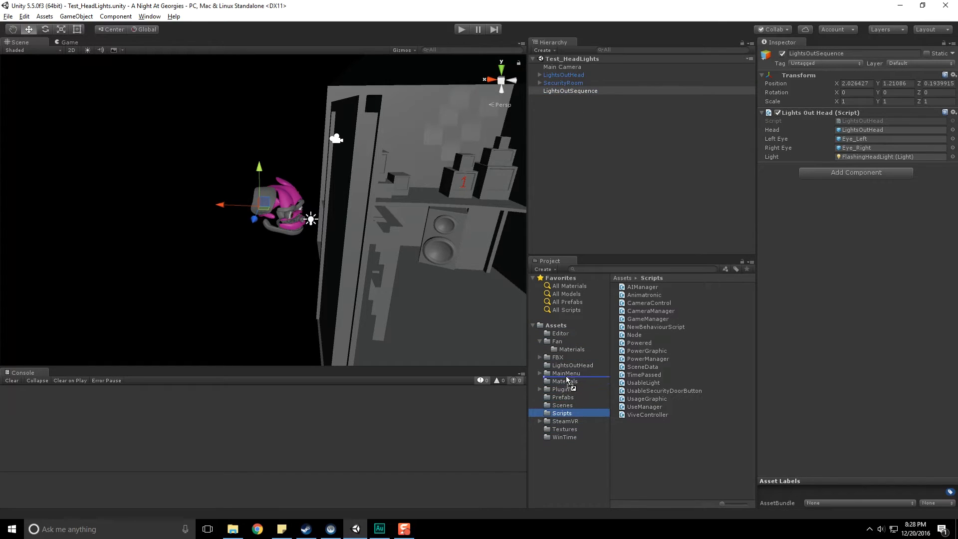
{"action": "left_click", "coordinate": [573, 365]}
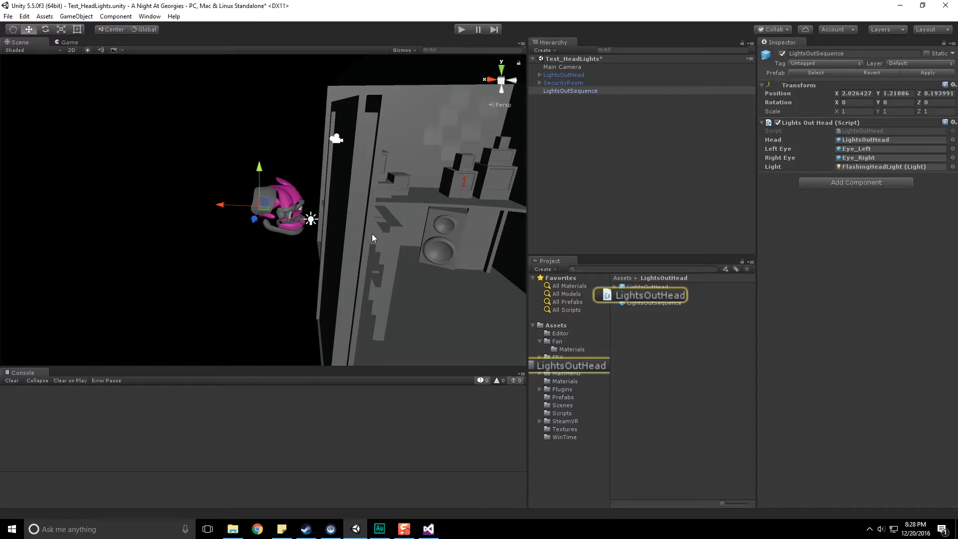
Add a point light from the GameObject > Light menu and raise it near the ceiling
{"action": "left_click", "coordinate": [44, 16]}
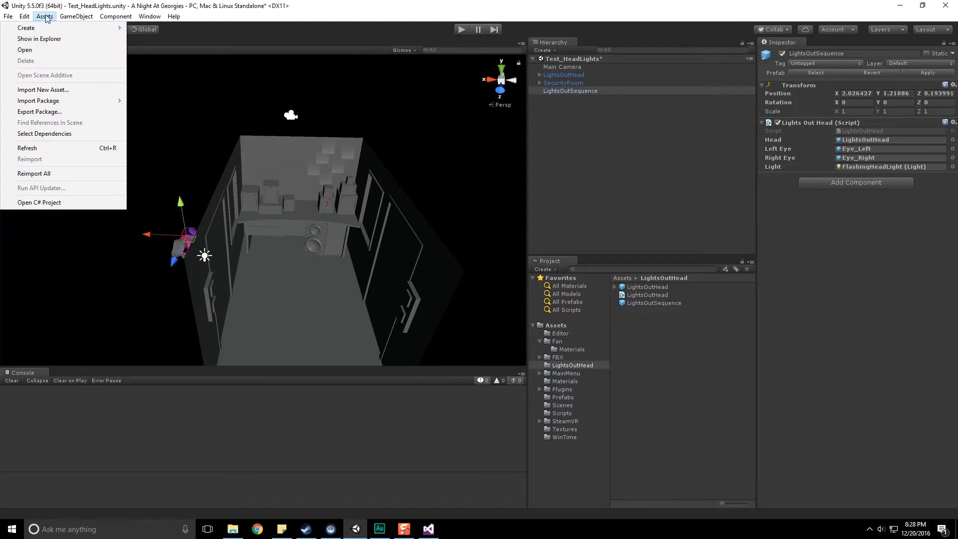
{"action": "left_click", "coordinate": [75, 16]}
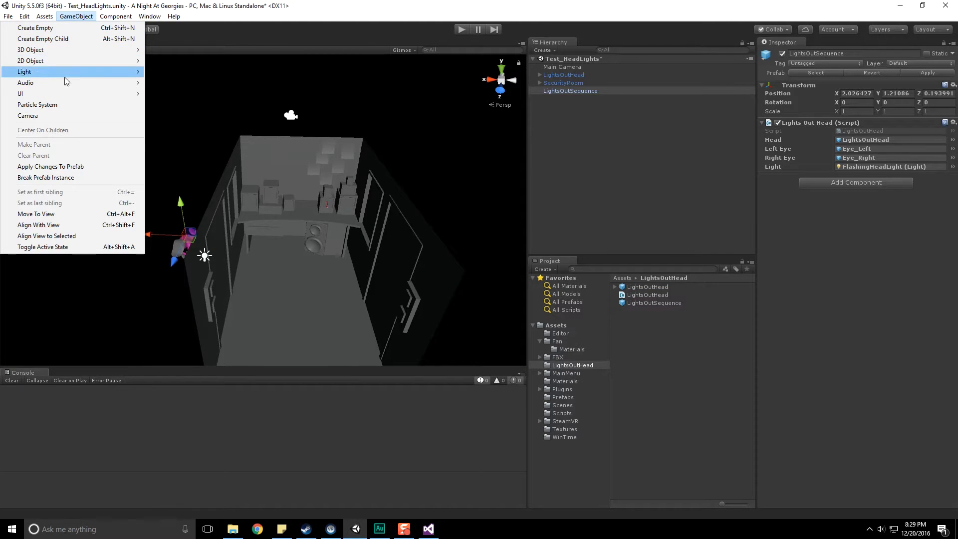
{"action": "left_click", "coordinate": [31, 72]}
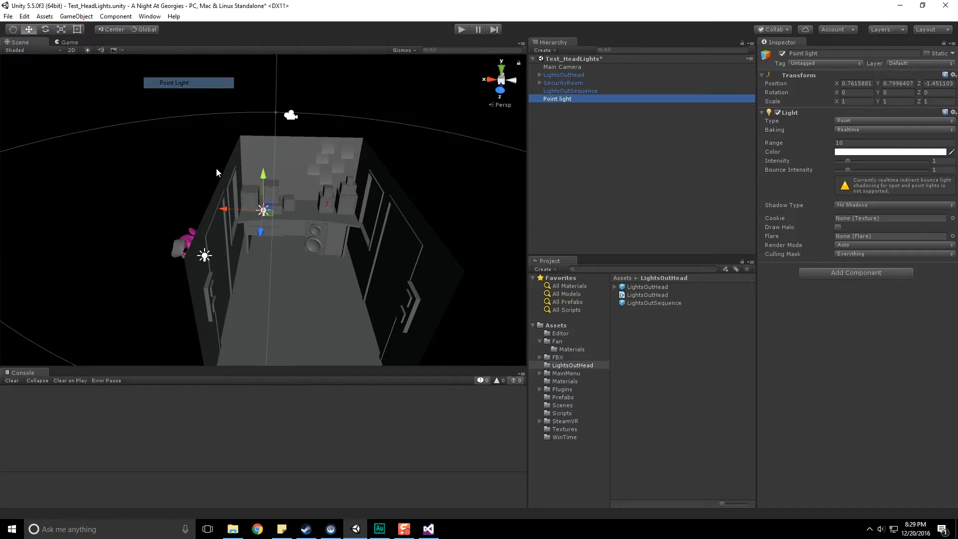
{"action": "left_click_drag", "start_coordinate": [235, 209], "coordinate": [301, 210]}
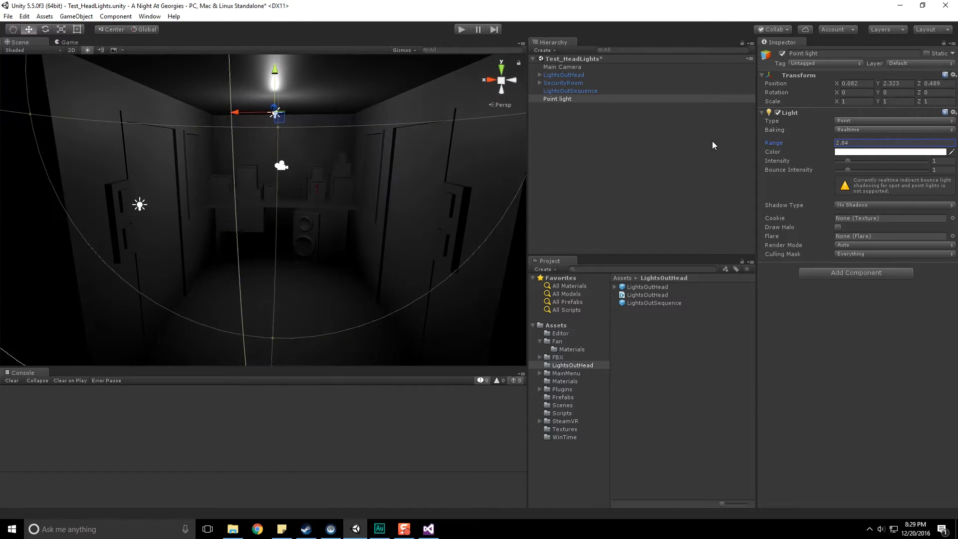
Tint the point light dark blue and begin renaming it TestMoonLight
{"action": "left_click", "coordinate": [891, 152]}
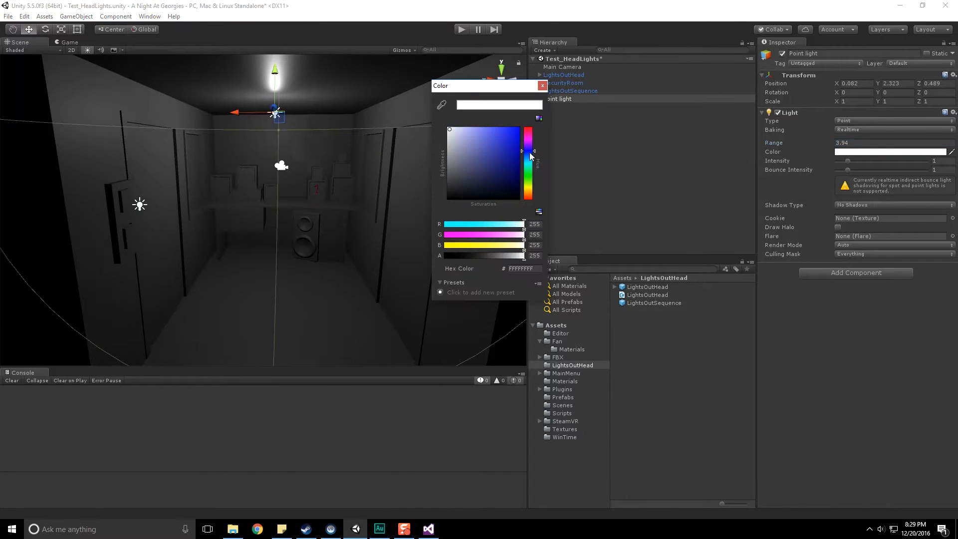
{"action": "left_click", "coordinate": [462, 169]}
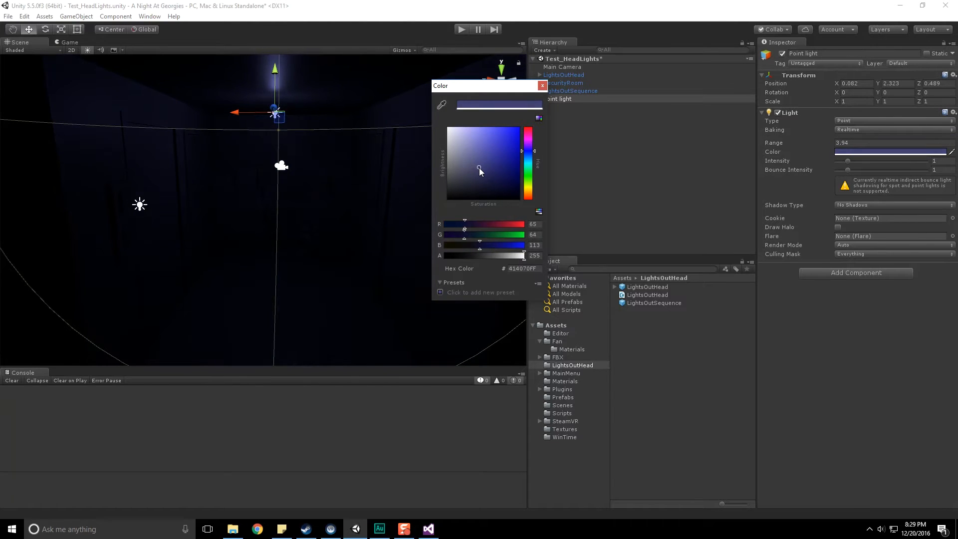
{"action": "left_click", "coordinate": [542, 85]}
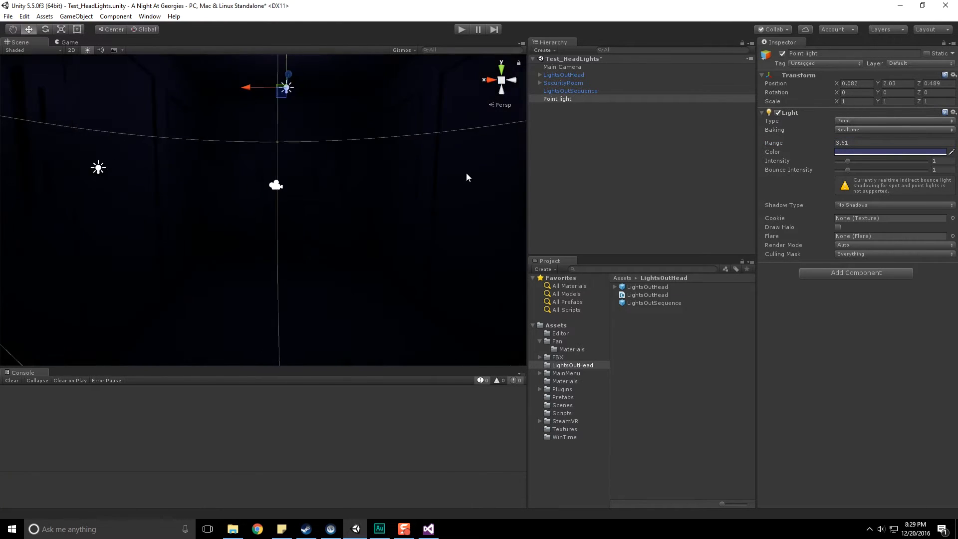
{"action": "left_click", "coordinate": [557, 98]}
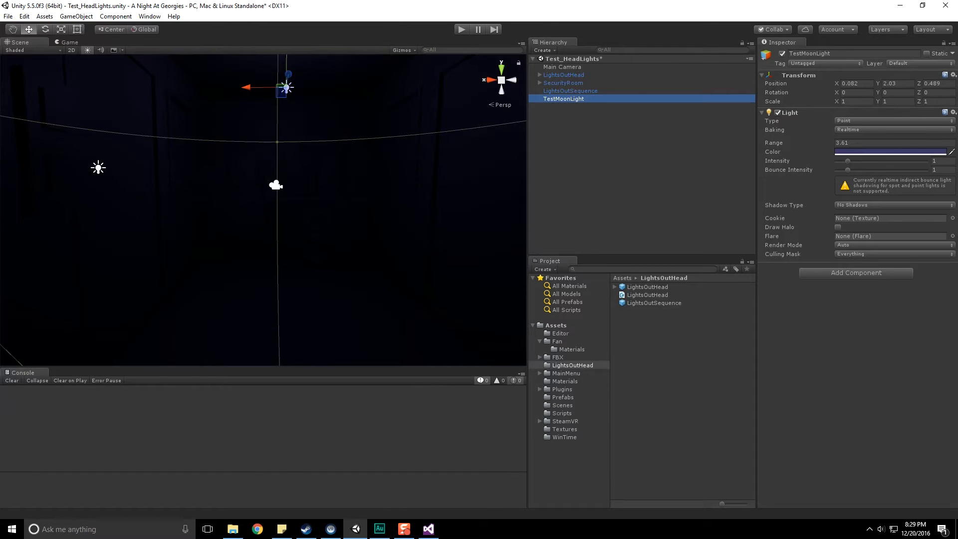
Rename the light field to headLight everywhere and add 'public Light moonLight;'
{"action": "left_click", "coordinate": [429, 529]}
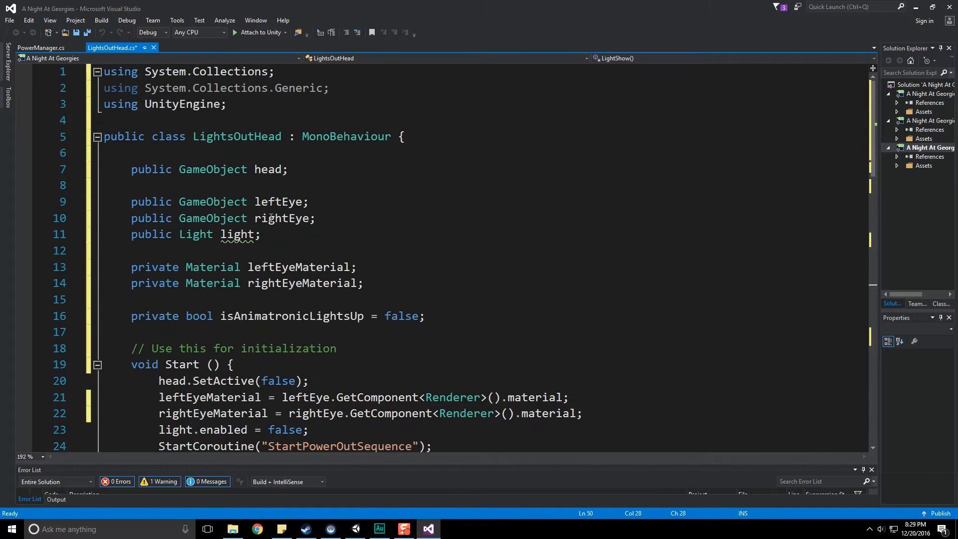
{"action": "left_click", "coordinate": [238, 235]}
{"action": "type", "text": "anim"}
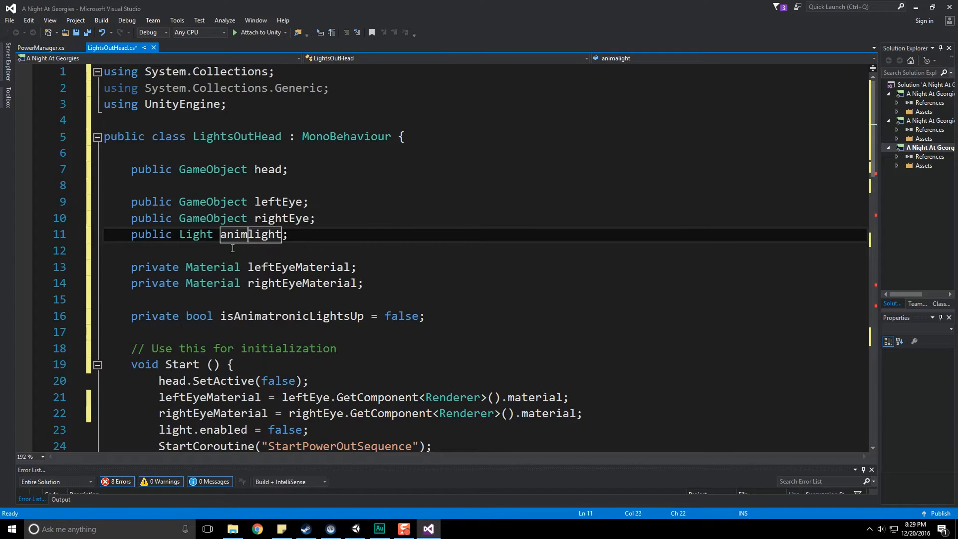
{"action": "type", "text": "light"}
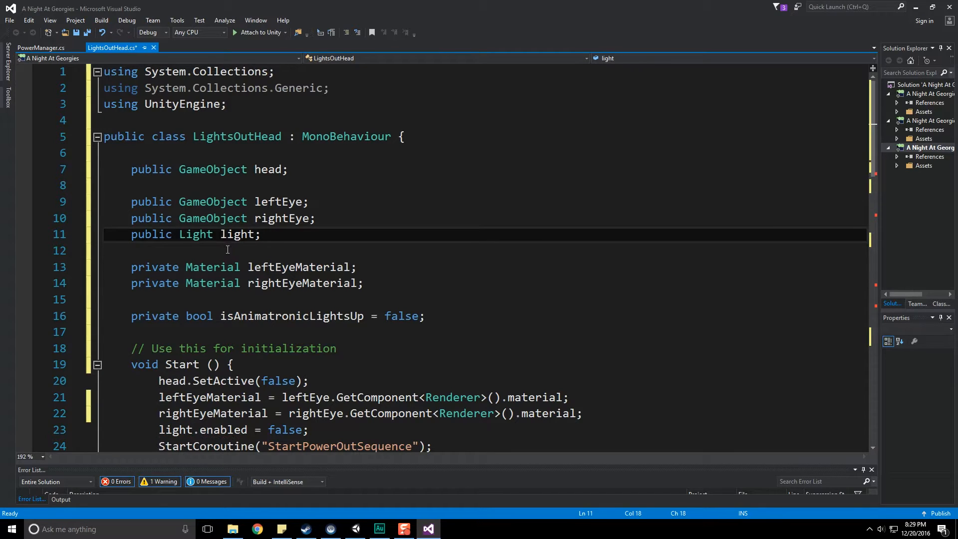
{"action": "right_click", "coordinate": [236, 234]}
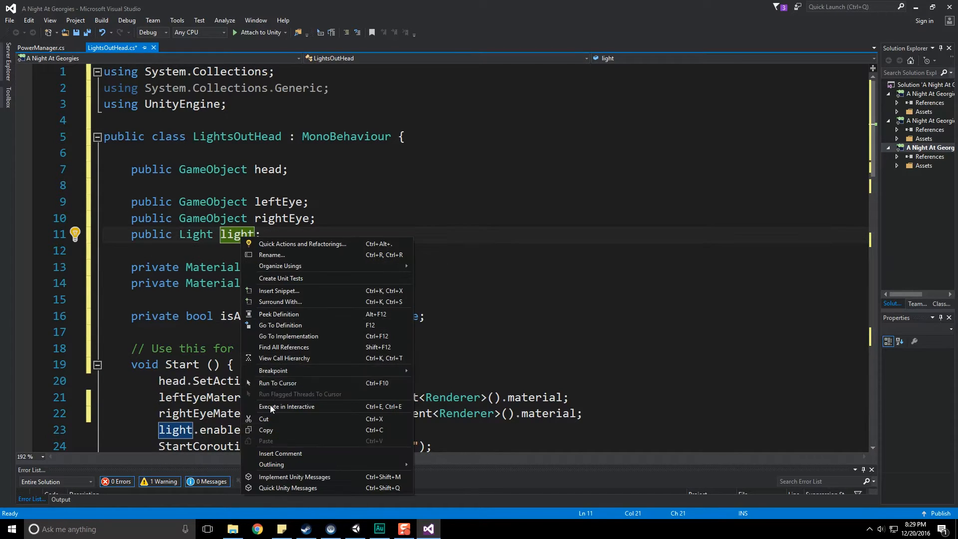
{"action": "left_click", "coordinate": [271, 255]}
{"action": "type", "text": "headL"}
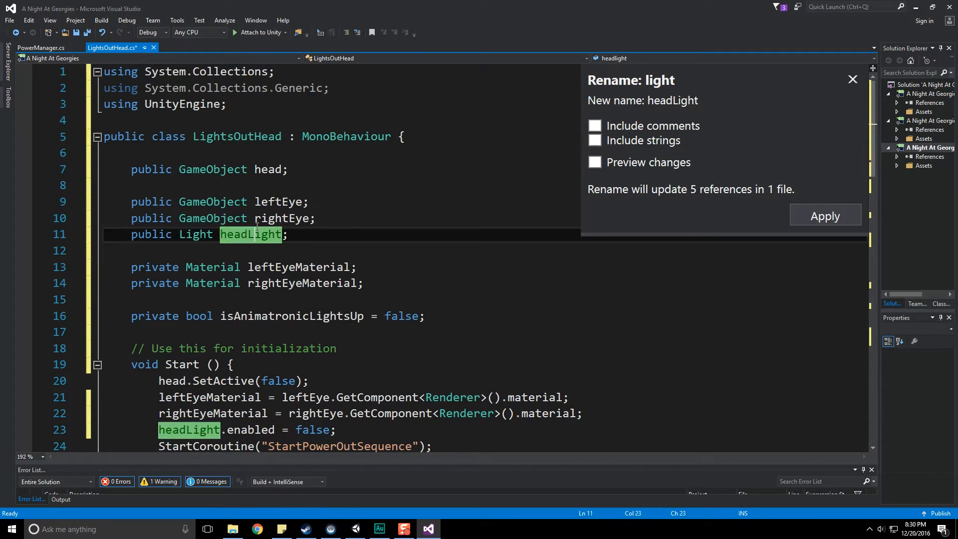
{"action": "left_click", "coordinate": [825, 215]}
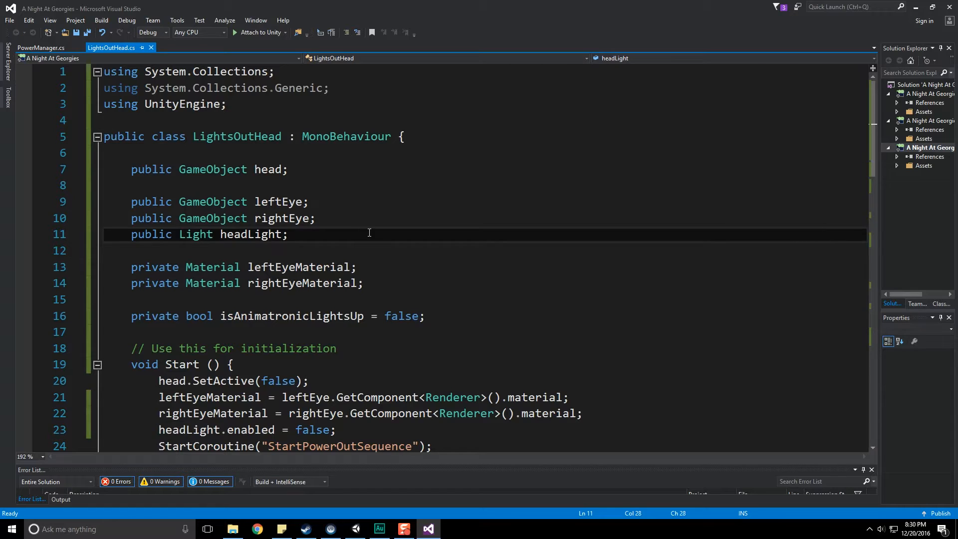
{"action": "type", "text": "public Light moon"}
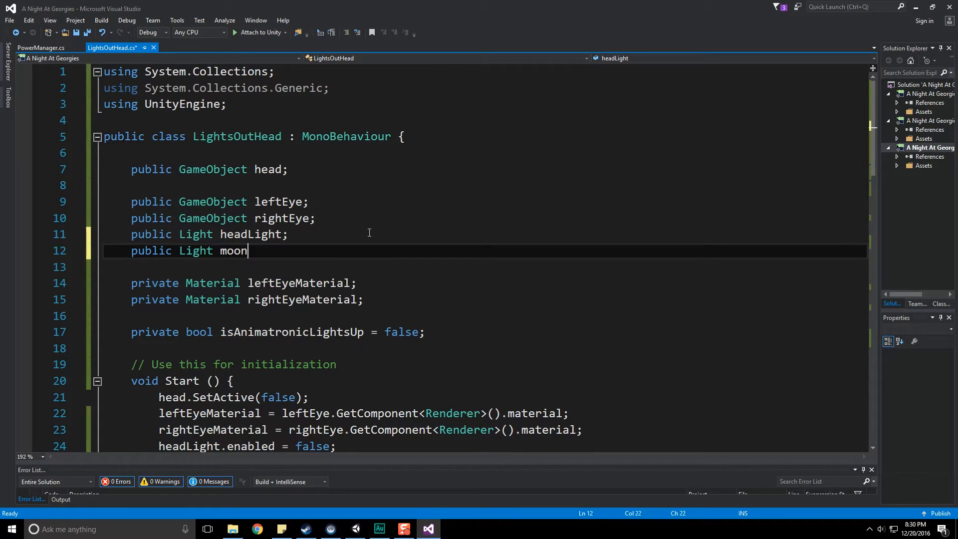
{"action": "type", "text": "Light;"}
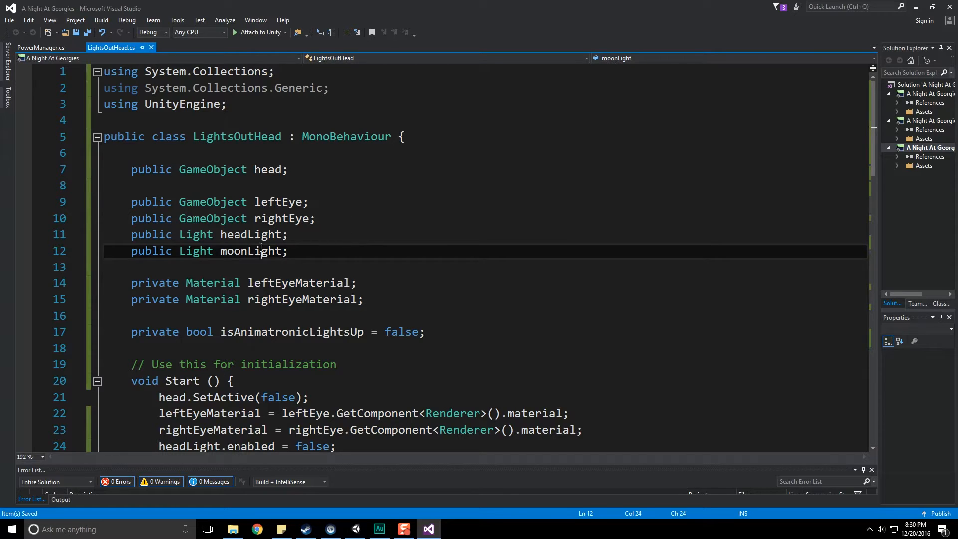
Disable moonLight in Start and add 'moonLight.enabled = true' after the head light line
{"action": "double_click", "coordinate": [248, 250]}
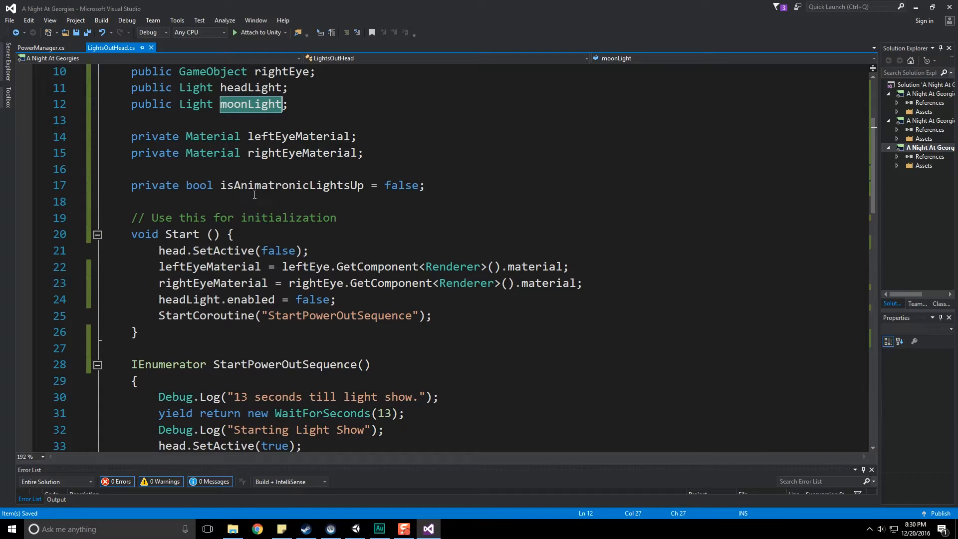
{"action": "mouse_move", "coordinate": [198, 185]}
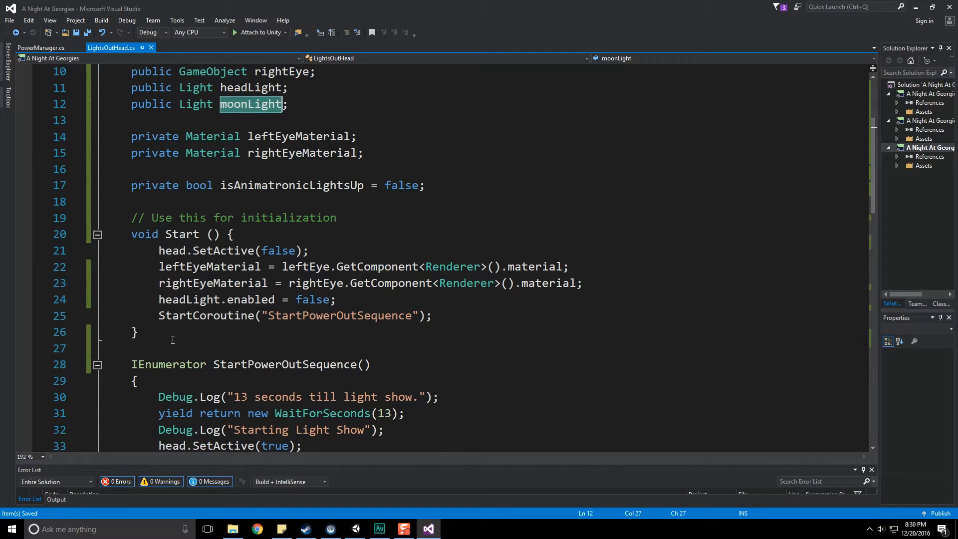
{"action": "type", "text": "moonLight.enabled"}
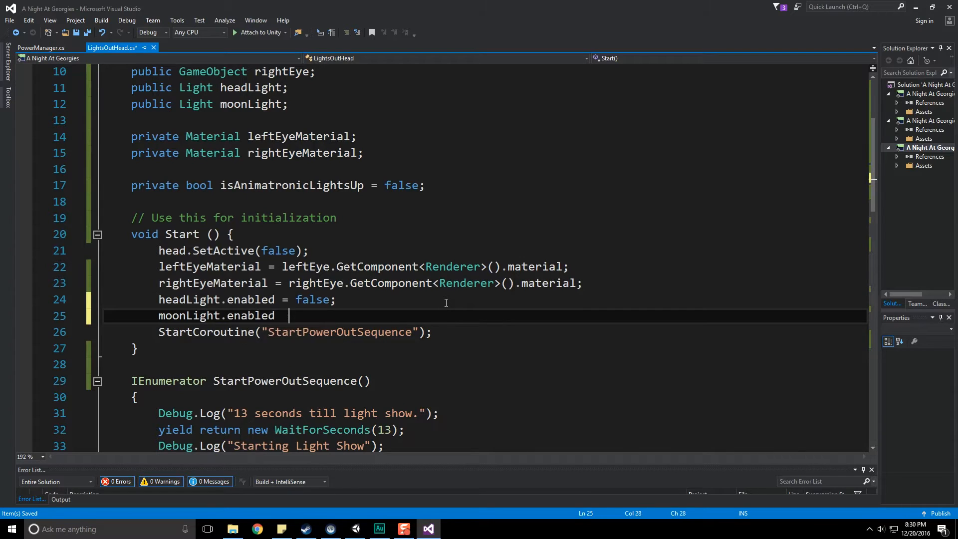
{"action": "type", "text": "= false;"}
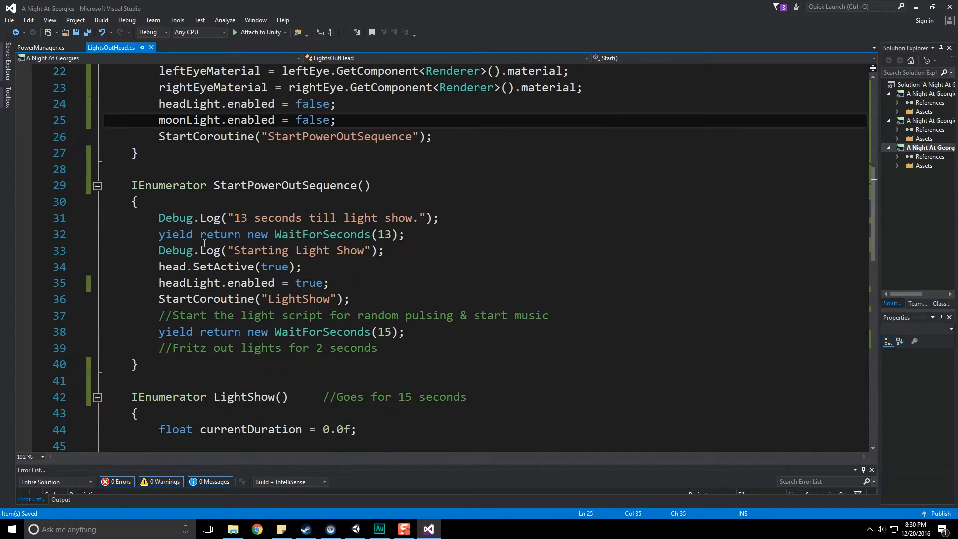
{"action": "left_click", "coordinate": [350, 283]}
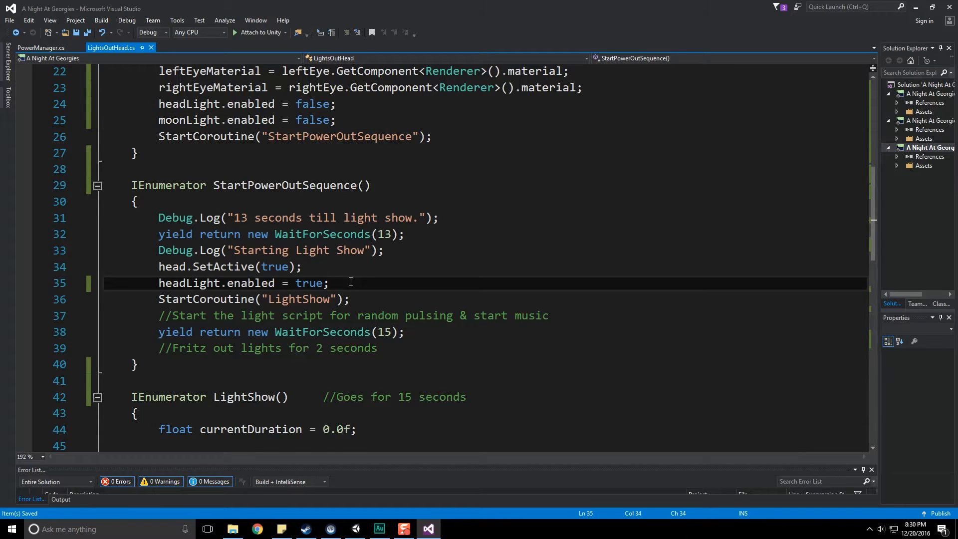
{"action": "type", "text": "moonLig"}
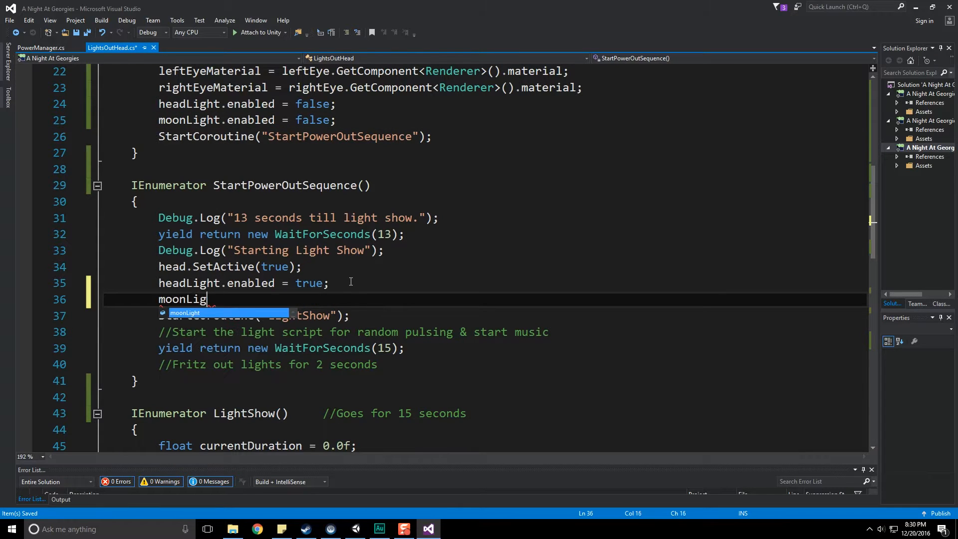
{"action": "type", "text": ".enabled = tre"}
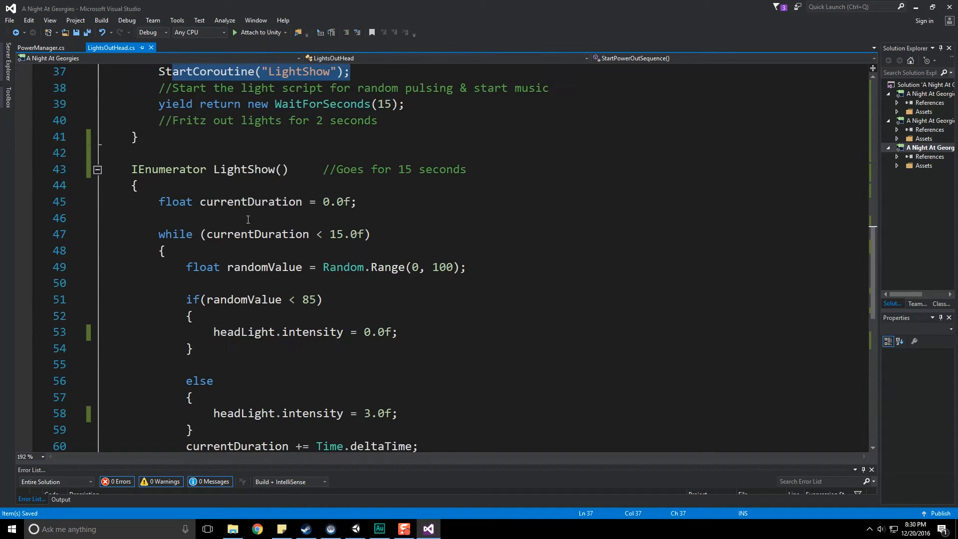
{"action": "scroll", "scroll_direction": "down", "scroll_amount": 3}
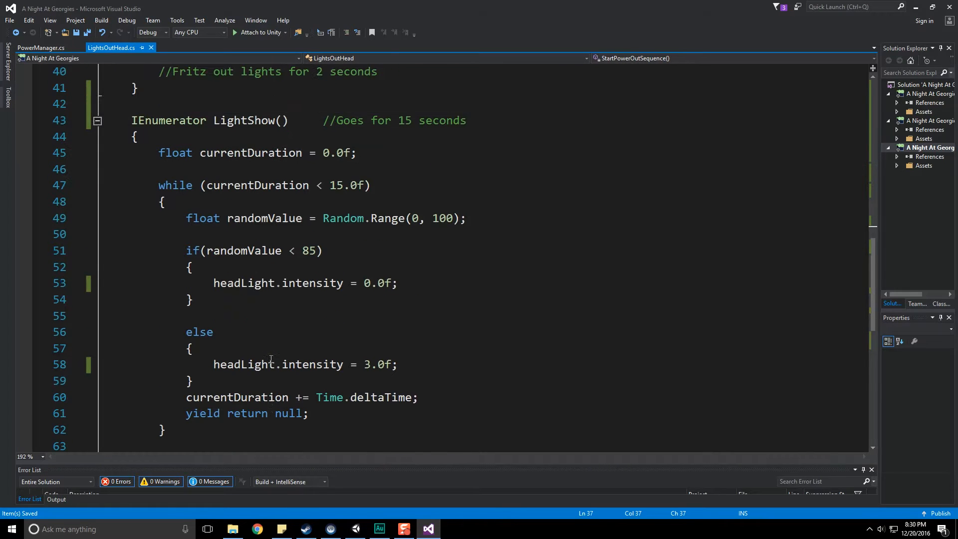
{"action": "scroll", "scroll_direction": "up", "scroll_amount": 3}
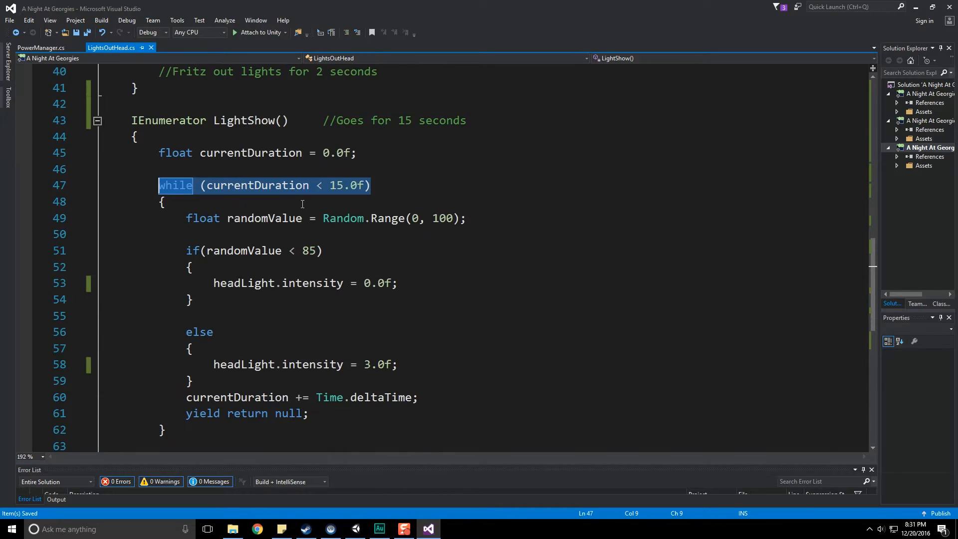
{"action": "scroll", "scroll_direction": "up", "scroll_amount": 3}
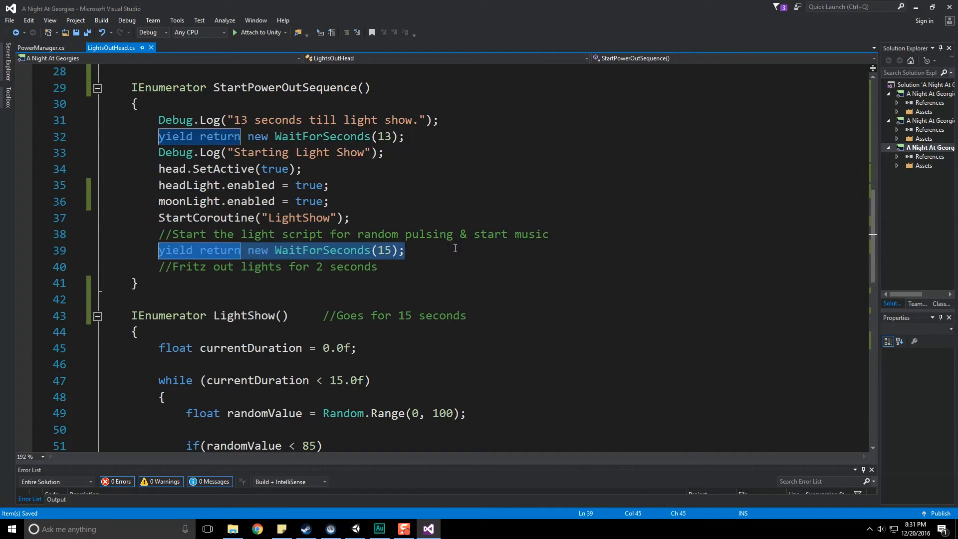
{"action": "scroll", "scroll_direction": "down", "scroll_amount": 3}
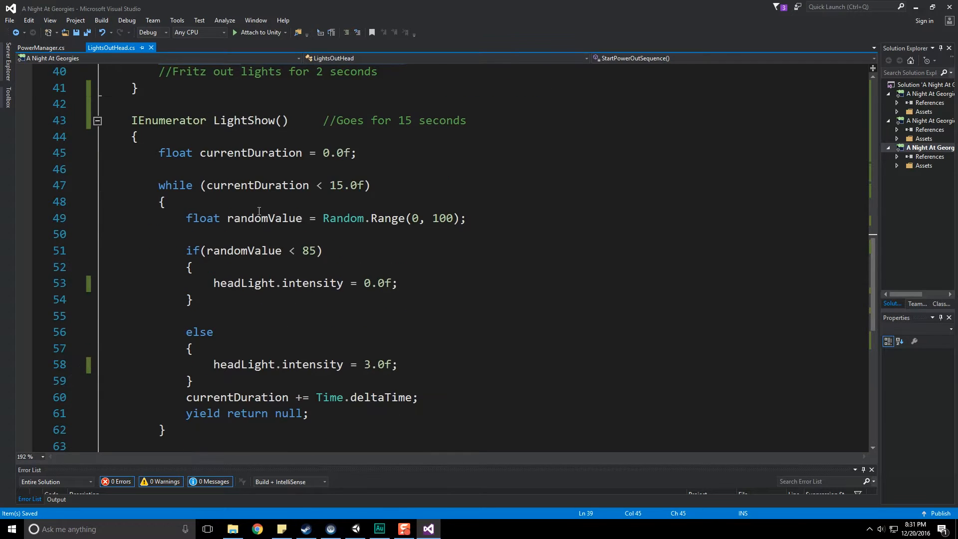
{"action": "scroll", "scroll_direction": "up", "scroll_amount": 3}
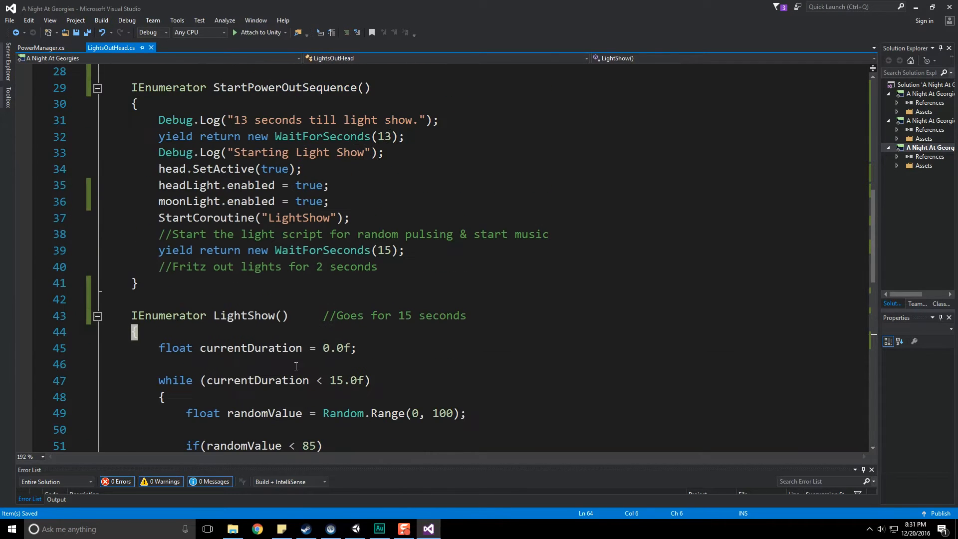
{"action": "scroll", "scroll_direction": "down", "scroll_amount": 3}
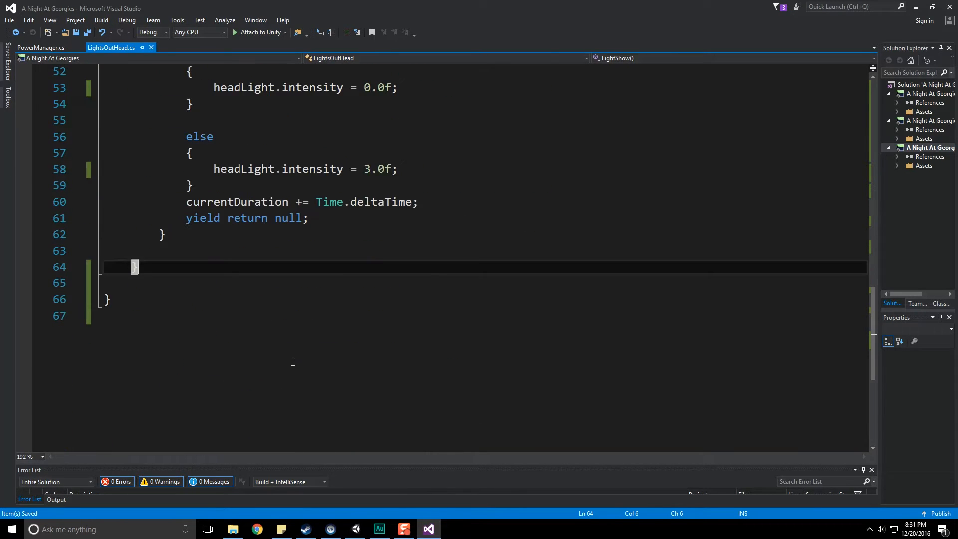
Start an IEnumerator finalLightBlink() coroutine below LightShow
{"action": "key", "text": "enter"}
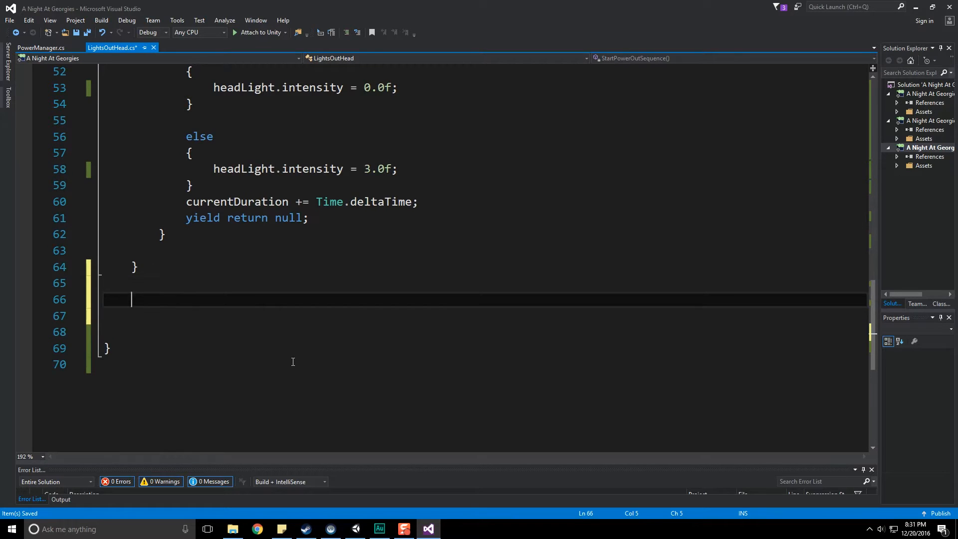
{"action": "type", "text": "Ien"}
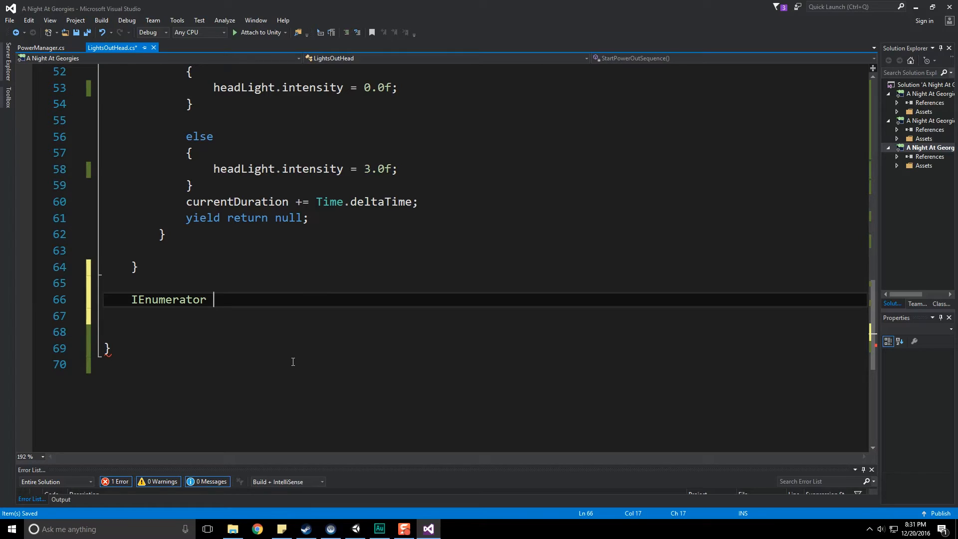
{"action": "type", "text": "finalLightB"}
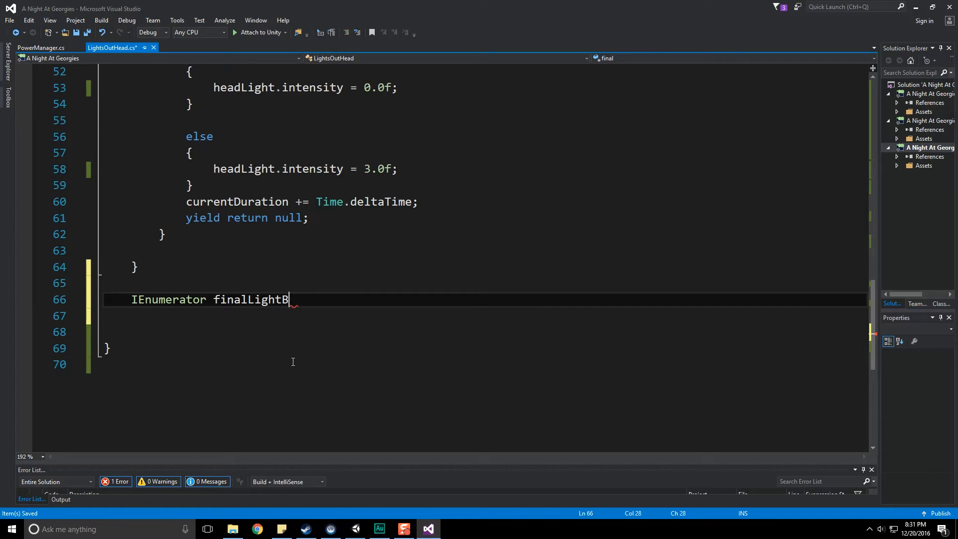
{"action": "type", "text": "link()"}
{"action": "left_click", "coordinate": [484, 315]}
{"action": "type", "text": "{"}
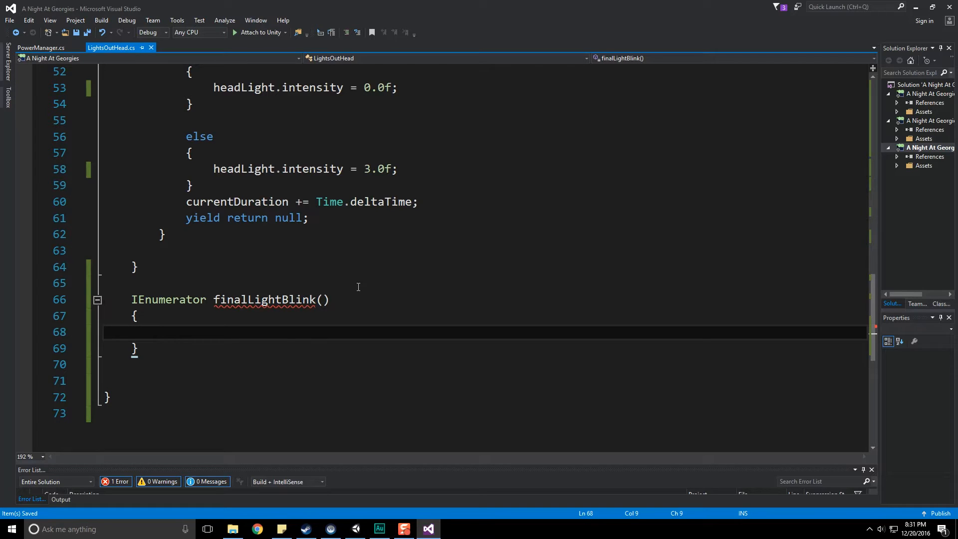
{"action": "mouse_move", "coordinate": [212, 333]}
{"action": "type", "text": "float currentDuration = 0.0f;"}
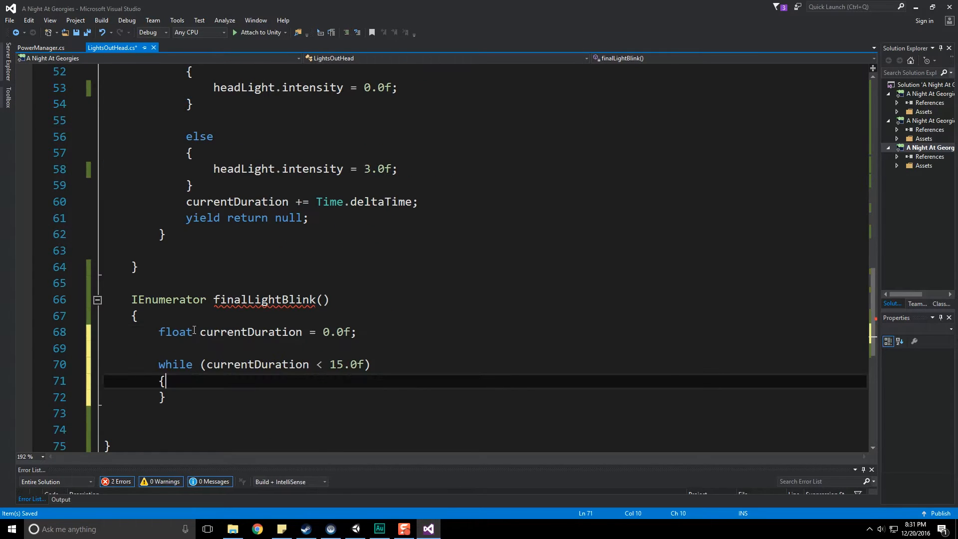
Set the loop limit to 1.0f, add the Time.deltaTime increment and 'yield return null'
{"action": "double_click", "coordinate": [250, 332]}
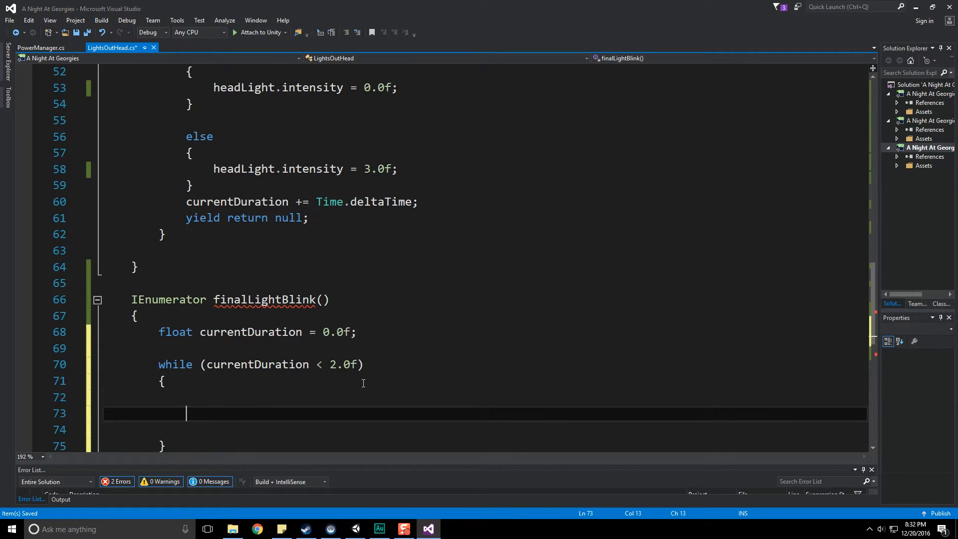
{"action": "type", "text": "currentDuration +"}
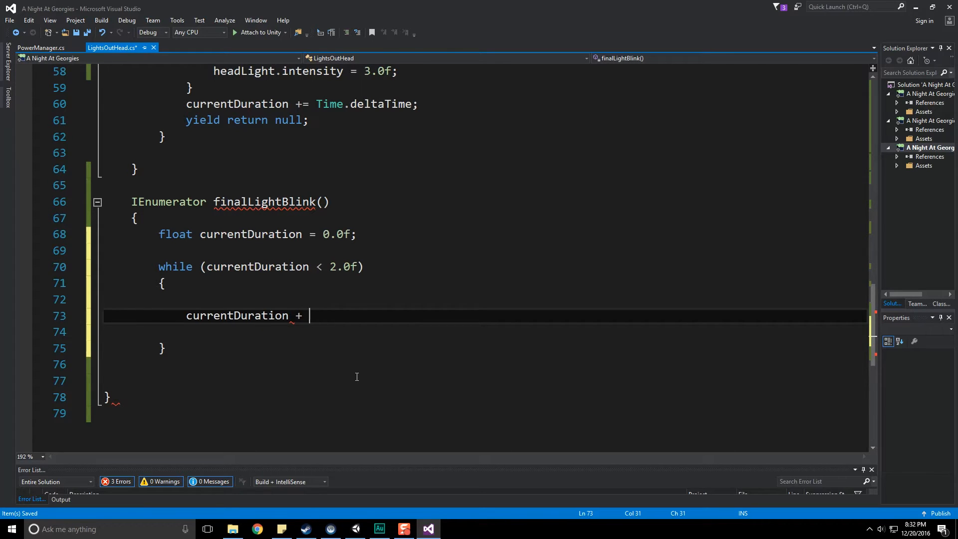
{"action": "type", "text": "= Time.deltaTime;"}
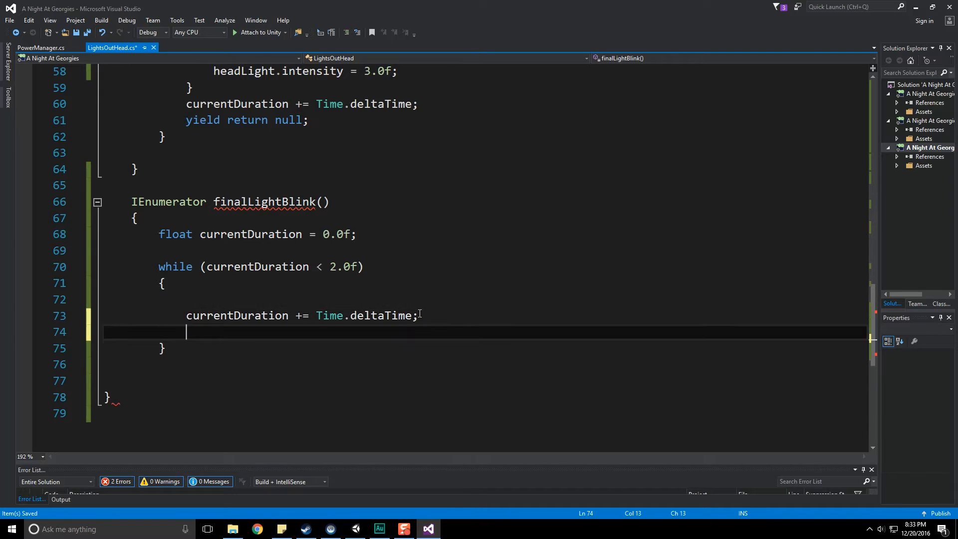
{"action": "type", "text": "y"}
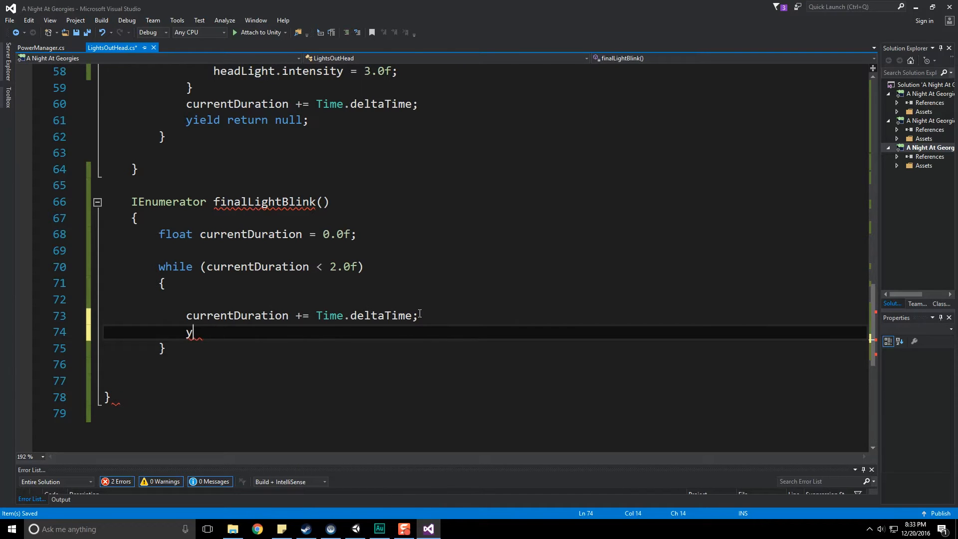
{"action": "type", "text": "ield return nul"}
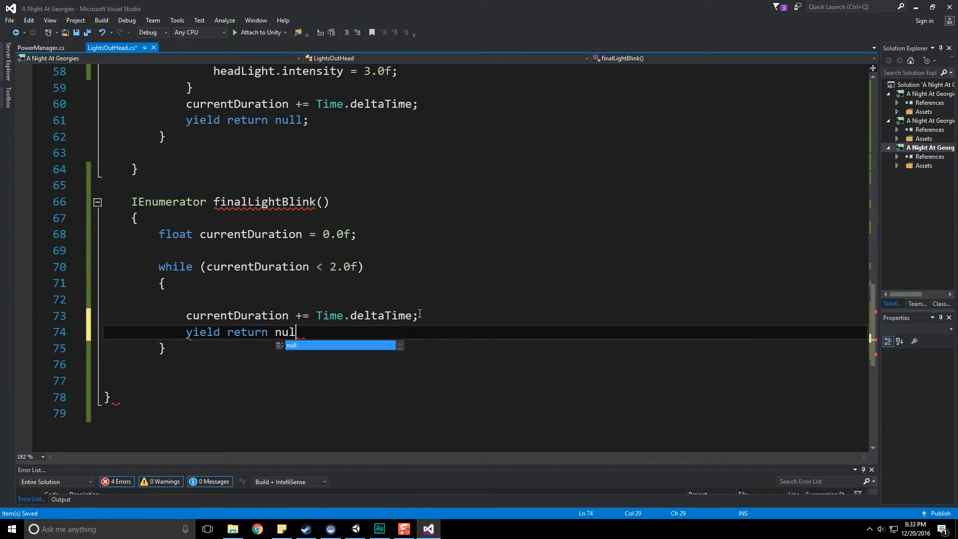
{"action": "key", "text": "Enter"}
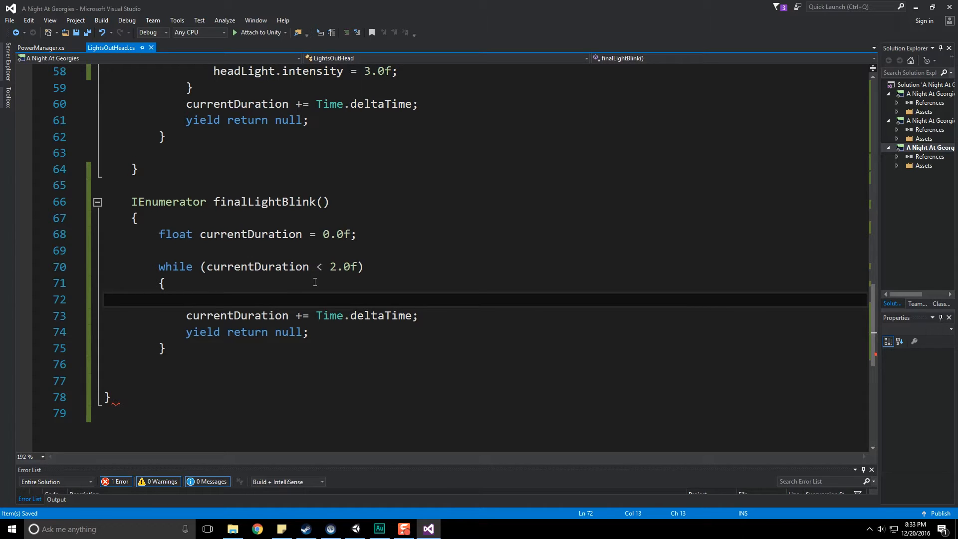
{"action": "left_click", "coordinate": [335, 267]}
{"action": "type", "text": "1"}
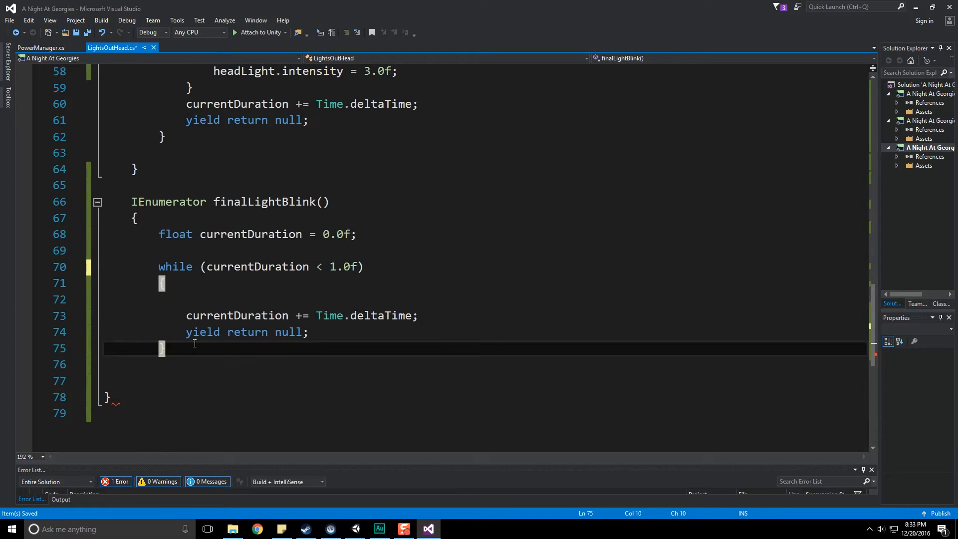
Duplicate the timer loop, reset currentDuration between them, and set both limits to 0.5f
{"action": "key", "text": "enter"}
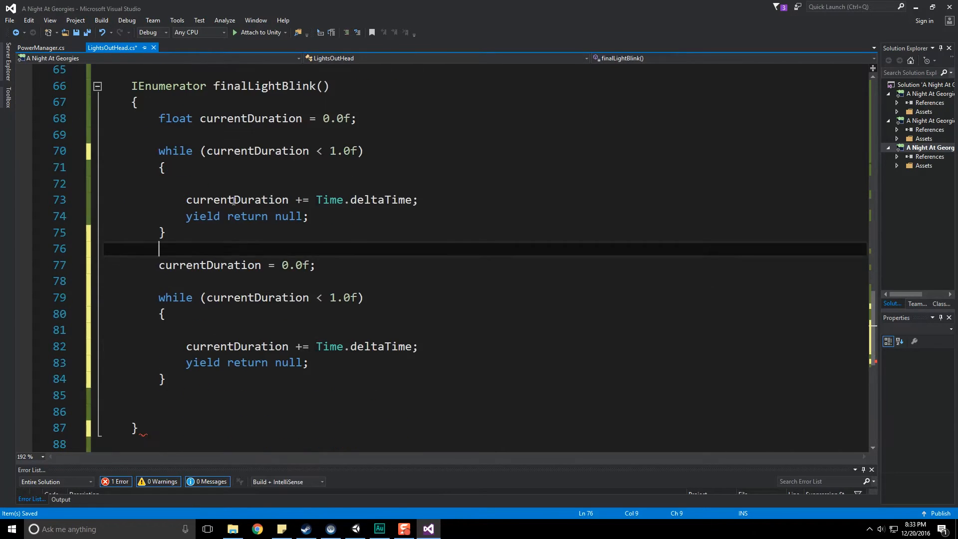
{"action": "scroll", "scroll_direction": "up", "scroll_amount": 3}
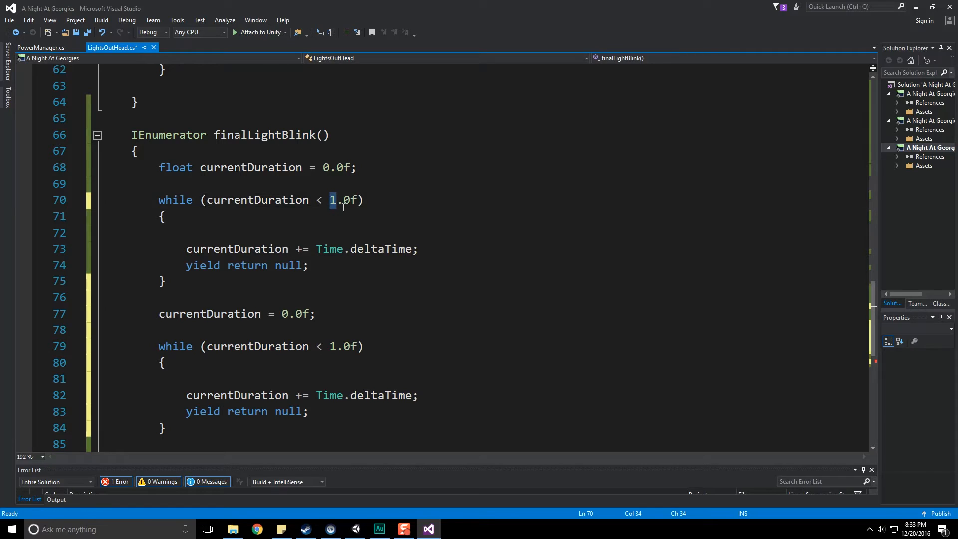
{"action": "type", "text": "0.5"}
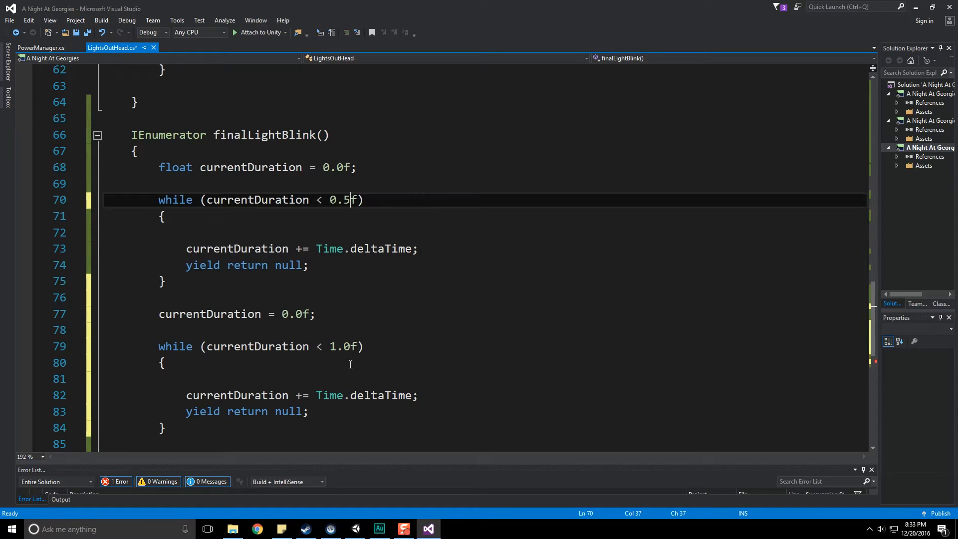
{"action": "left_click", "coordinate": [342, 346]}
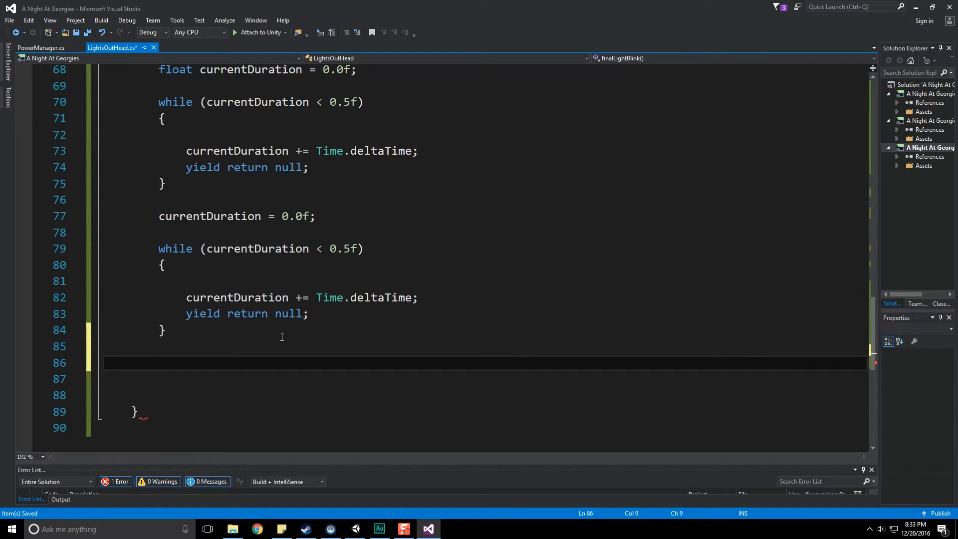
Add an 'End the game, everything is dark' comment, zero moonLight.intensity, and begin a float line
{"action": "type", "text": "//End the game"}
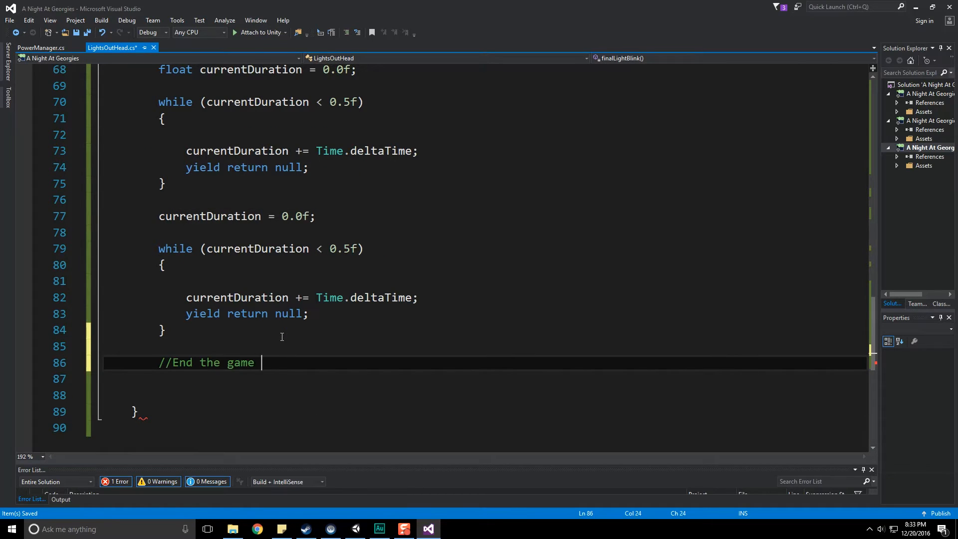
{"action": "type", "text": "everything is dark."}
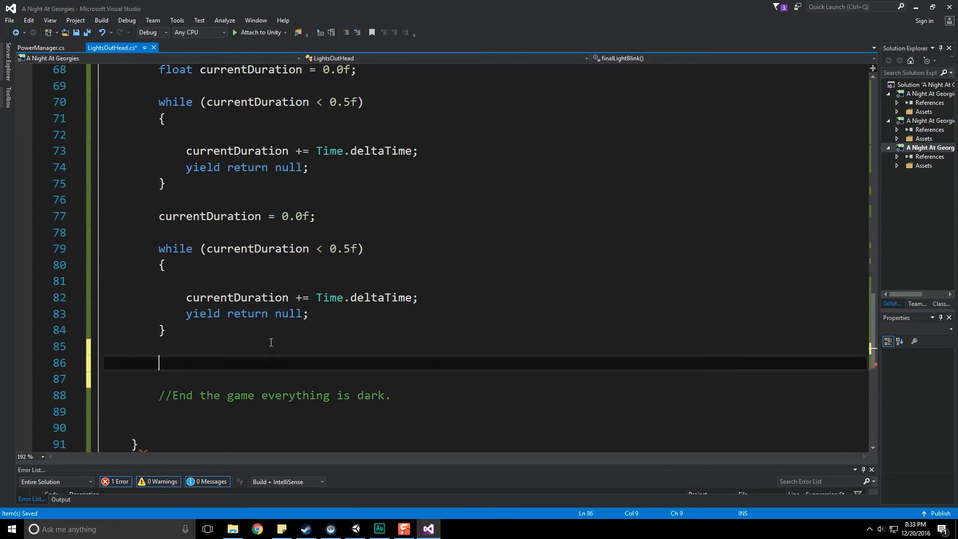
{"action": "type", "text": "moonLight.intensity"}
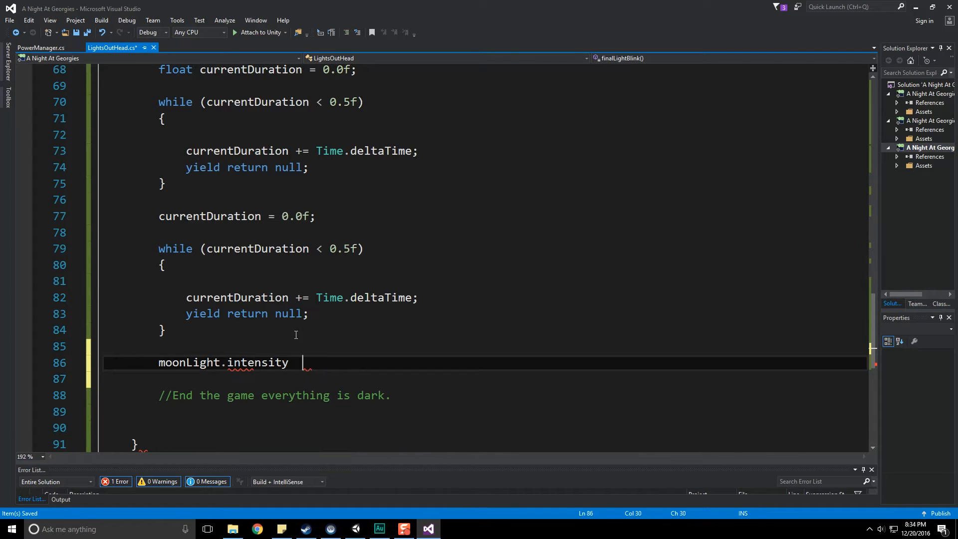
{"action": "type", "text": "= 0.0f;"}
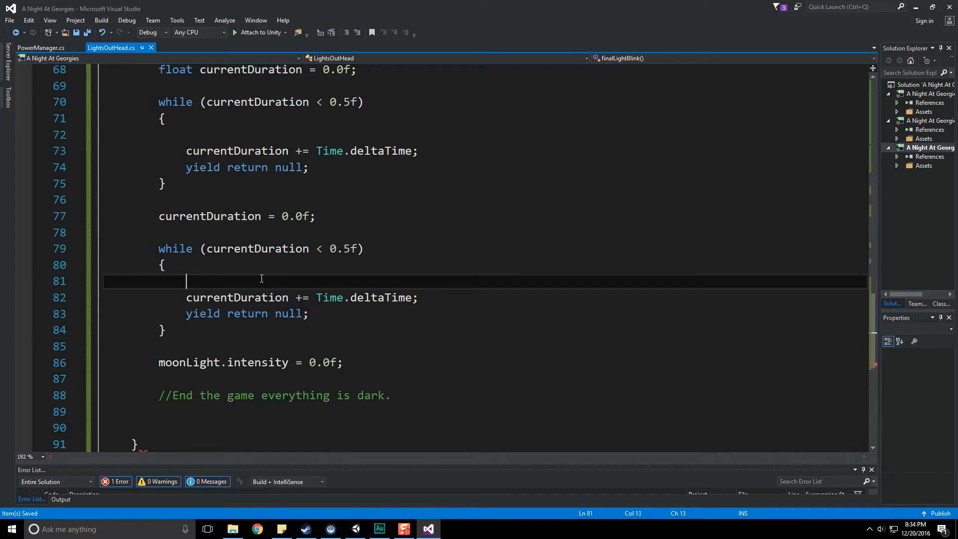
{"action": "scroll", "scroll_direction": "up", "scroll_amount": 3}
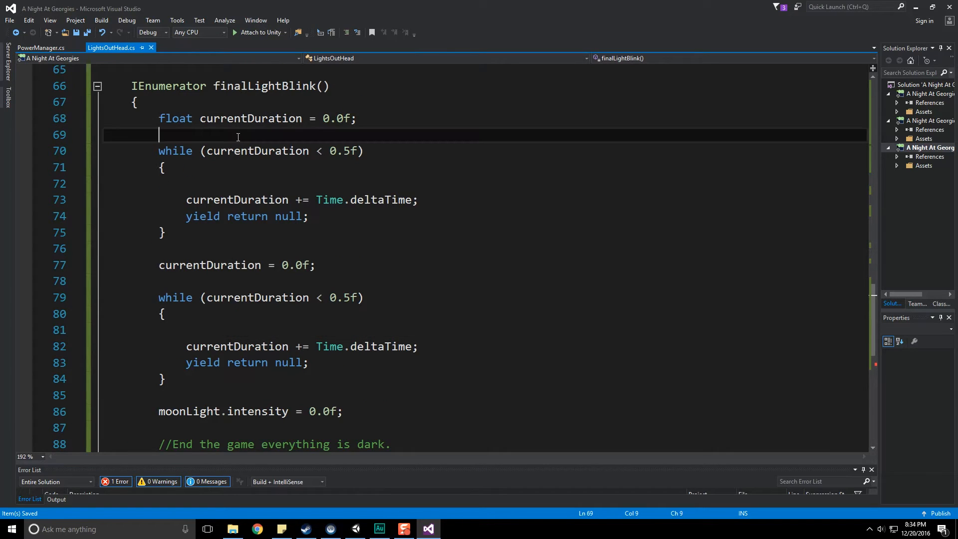
{"action": "type", "text": "float moonLight.intensity /"}
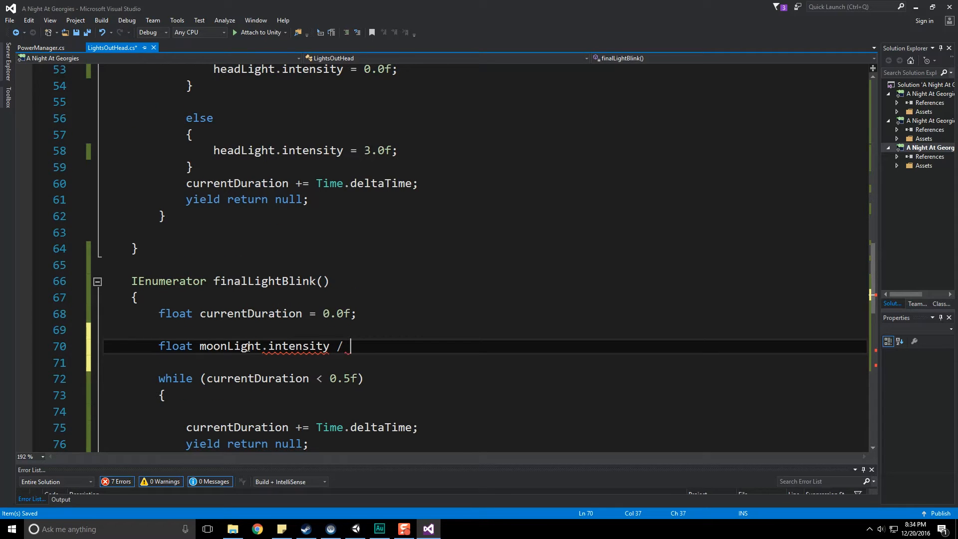
Declare speedOfBlink as moonLight.intensity / 0.5f and assign it to moonLight.intensity in the first loop
{"action": "type", "text": "0.5;"}
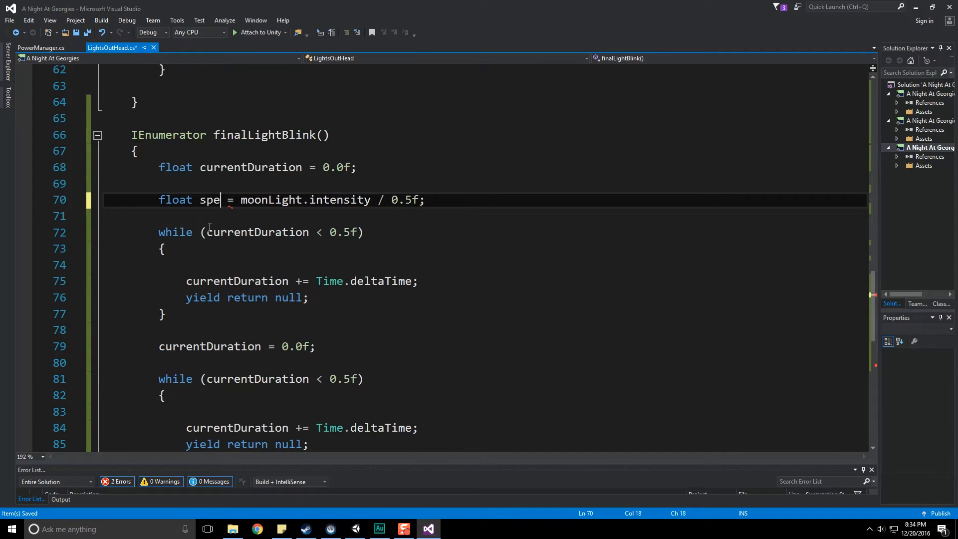
{"action": "type", "text": "edOfBlink"}
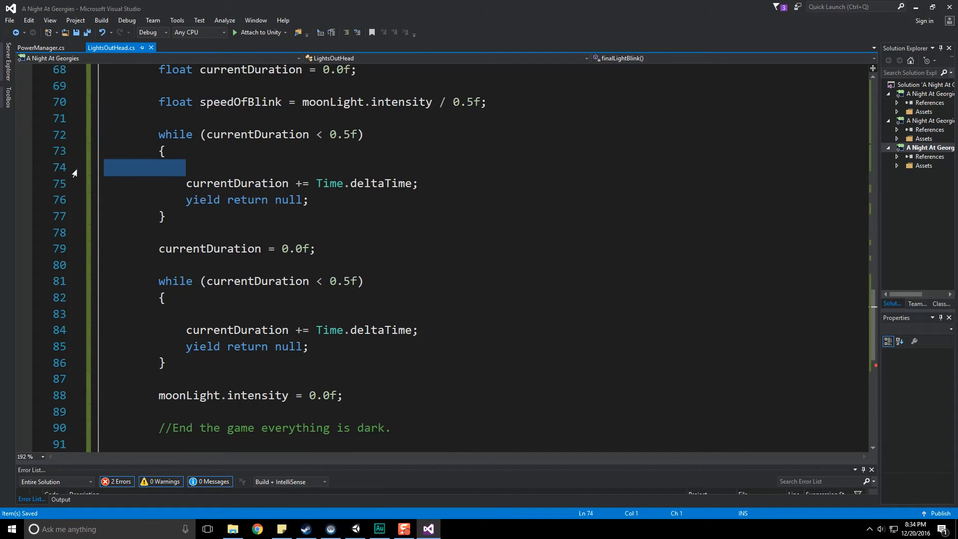
{"action": "type", "text": "speedOfBlink"}
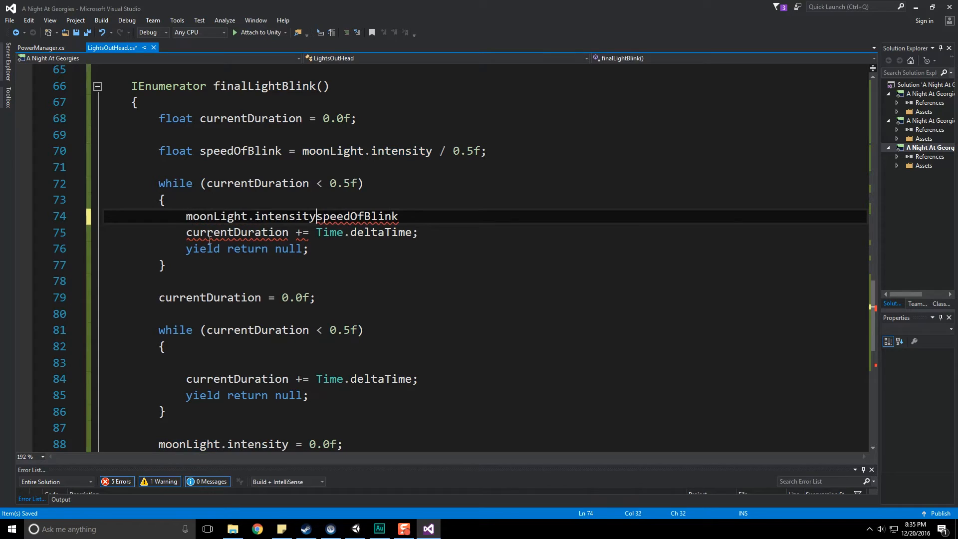
{"action": "type", "text": "="}
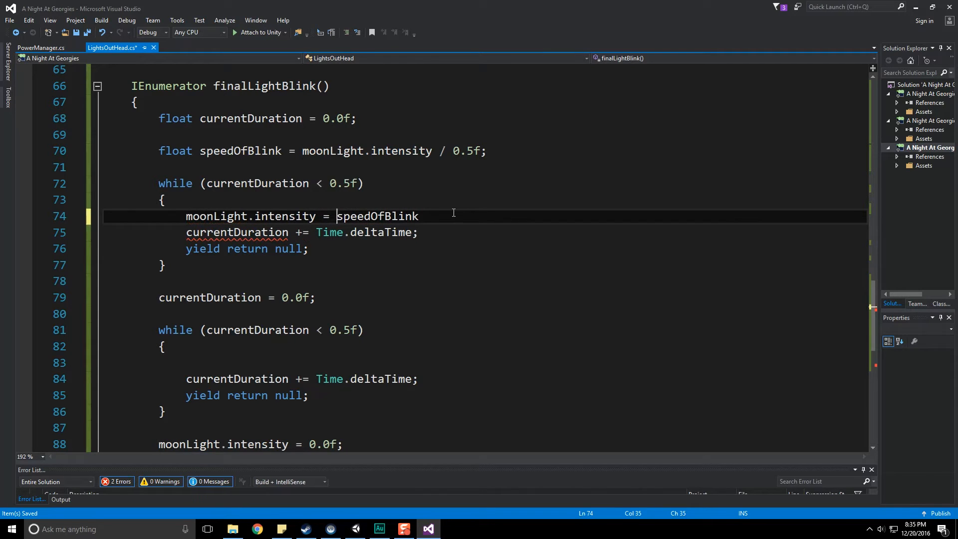
{"action": "double_click", "coordinate": [378, 216]}
{"action": "type", "text": ";"}
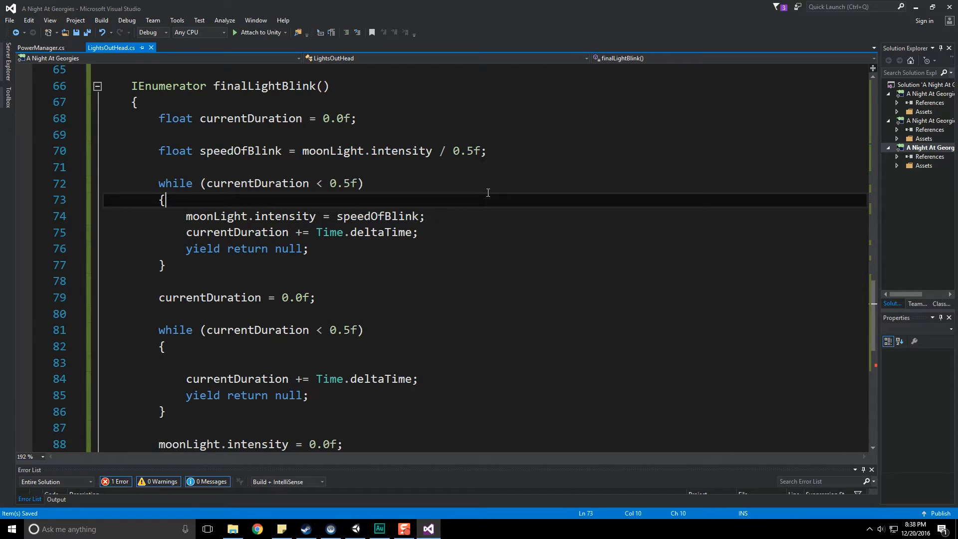
{"action": "mouse_move", "coordinate": [446, 51]}
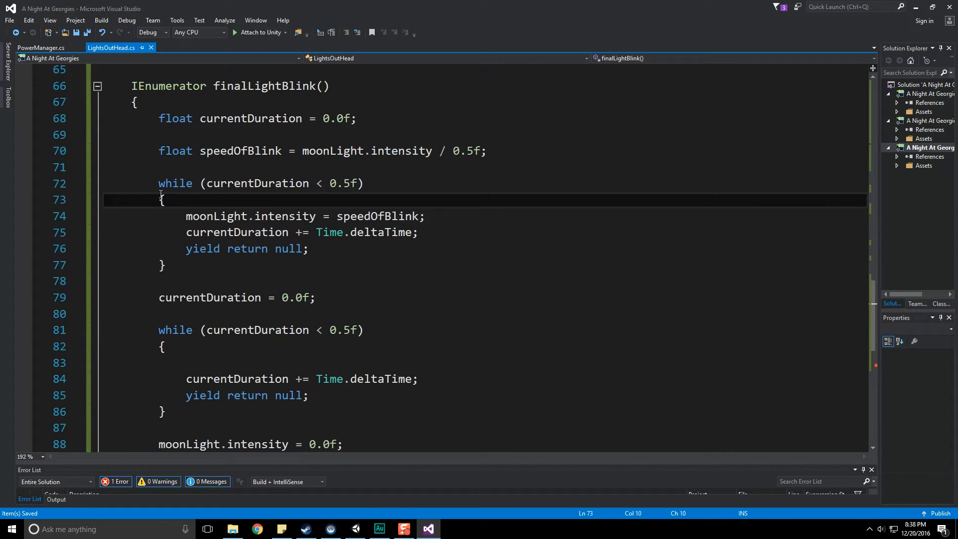
{"action": "mouse_move", "coordinate": [190, 424]}
{"action": "type", "text": "2"}
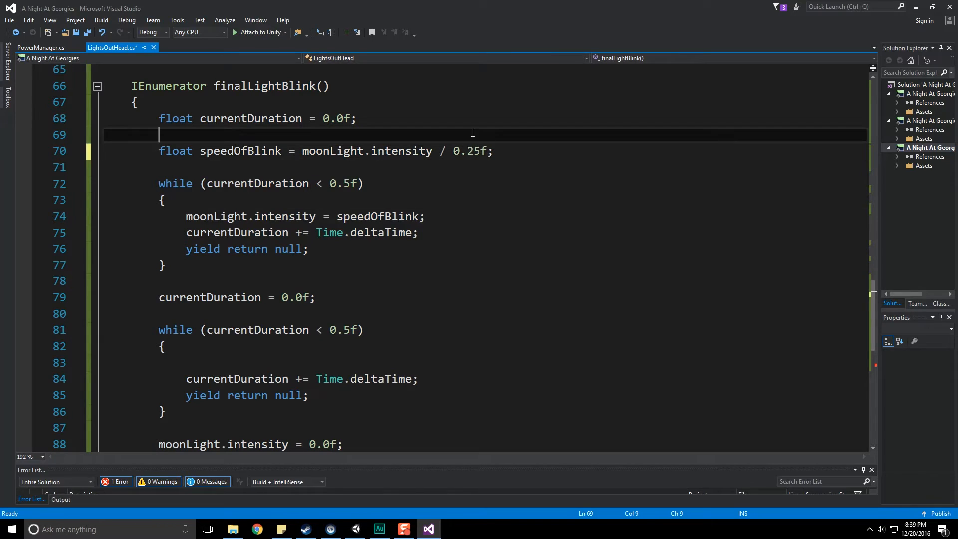
Save the script and add an 'On to off' comment, then reword it
{"action": "key", "text": "ctrl+s"}
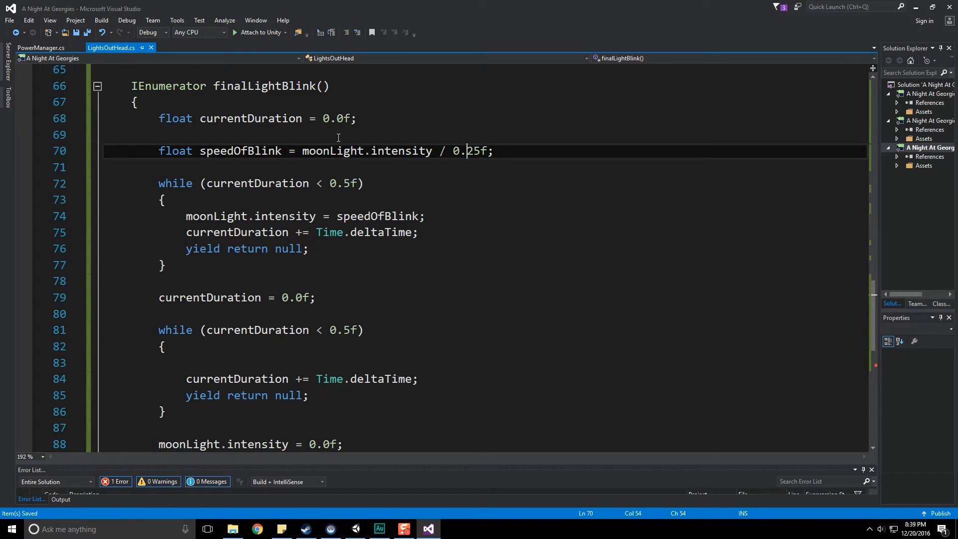
{"action": "mouse_move", "coordinate": [192, 194]}
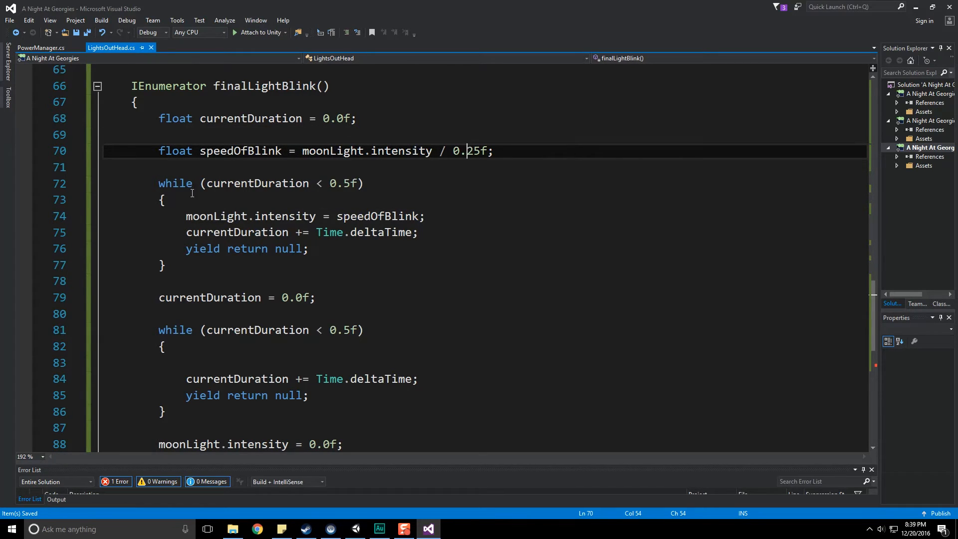
{"action": "type", "text": "//"}
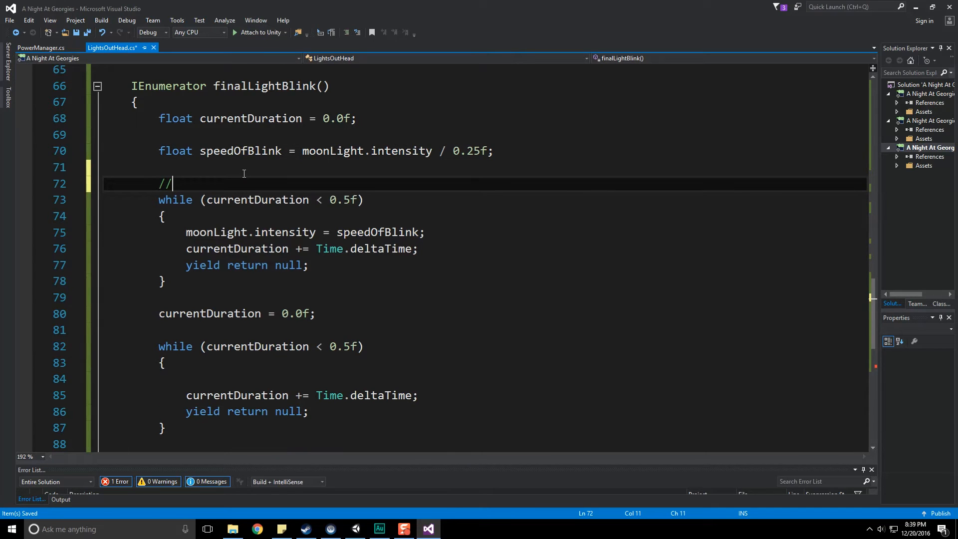
{"action": "type", "text": "On to off"}
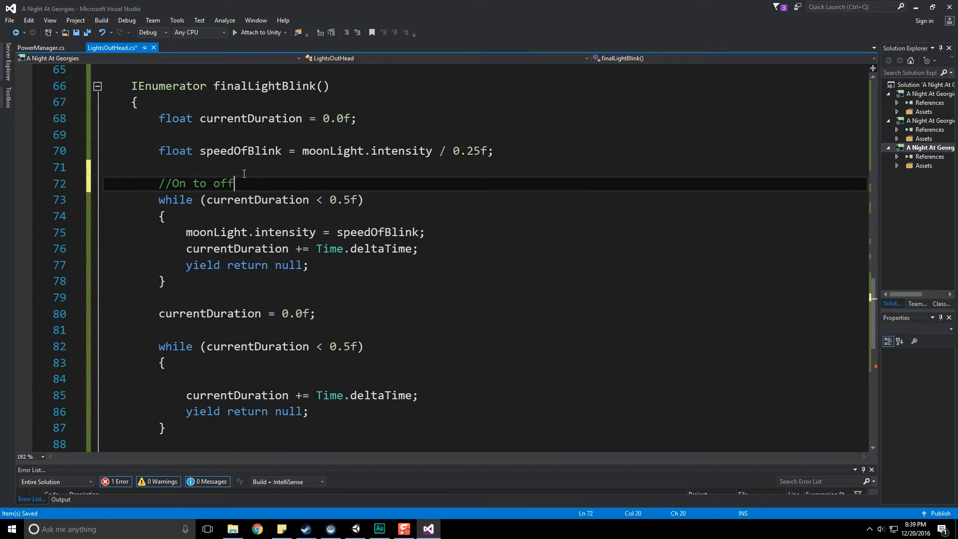
{"action": "left_click", "coordinate": [493, 151]}
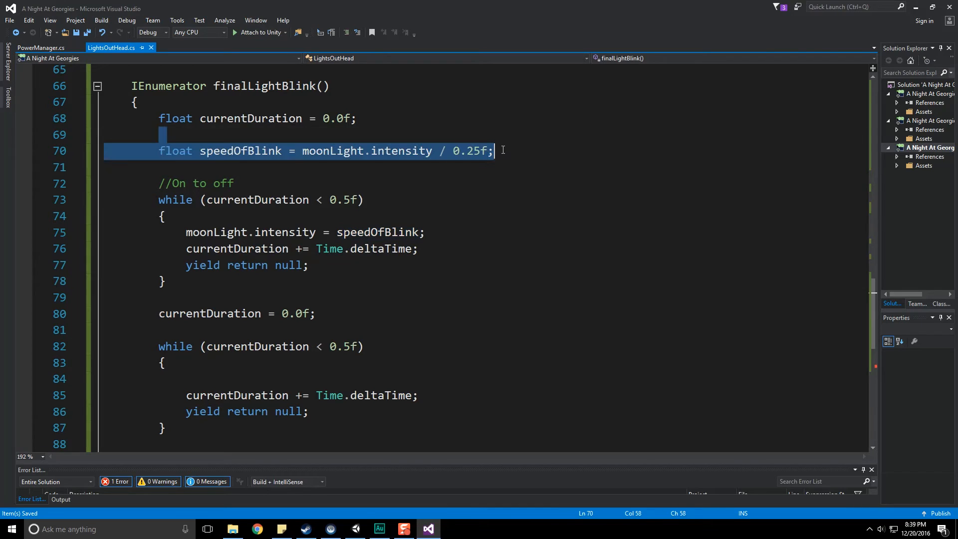
{"action": "left_click", "coordinate": [166, 216]}
{"action": "type", "text": "Tur"}
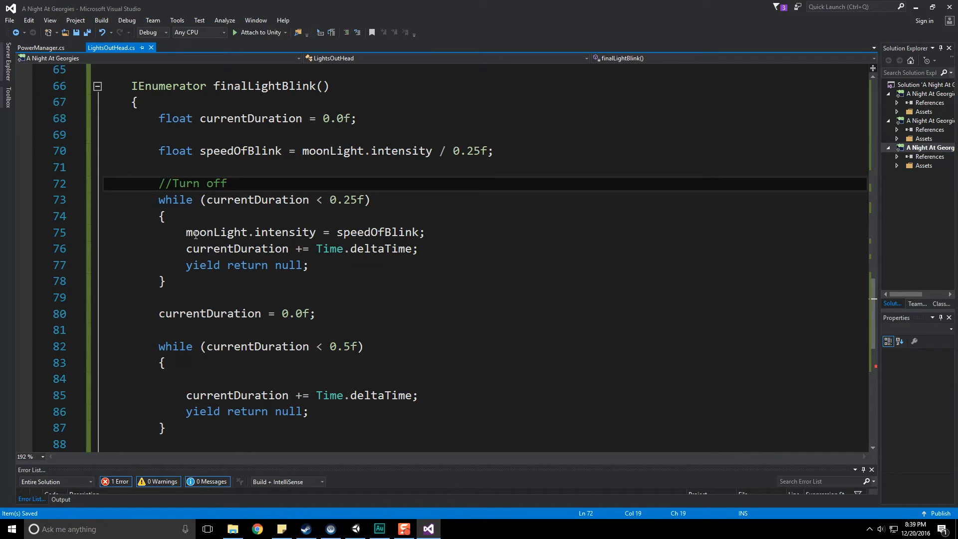
Add a 'Turn on' comment after the first loop and reuse the timer reset and speedOfBlink assignment
{"action": "left_click", "coordinate": [171, 297]}
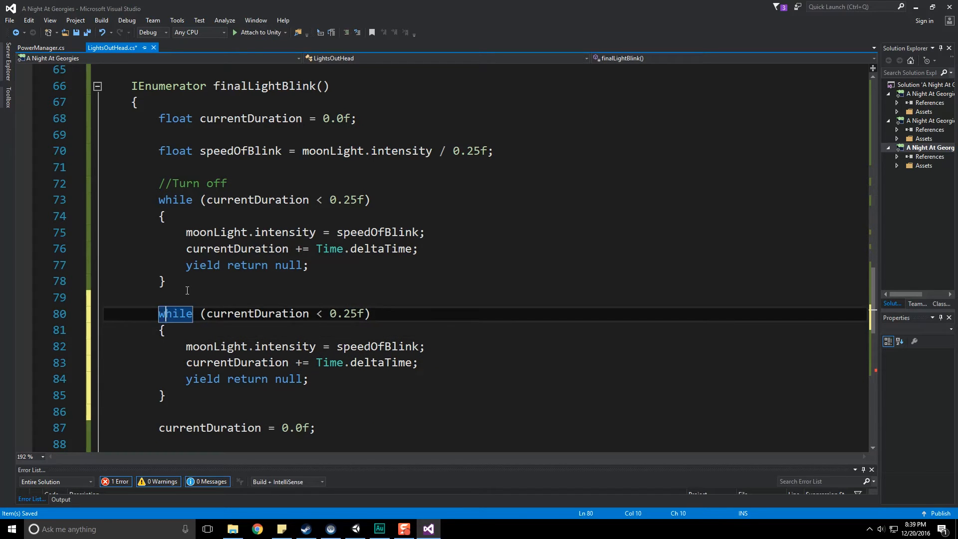
{"action": "type", "text": "//Tu"}
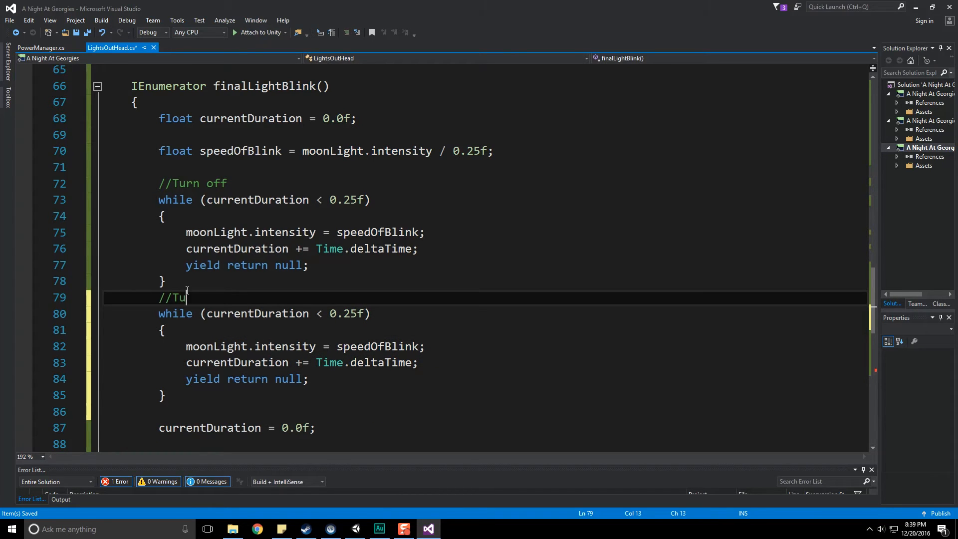
{"action": "type", "text": "rn on"}
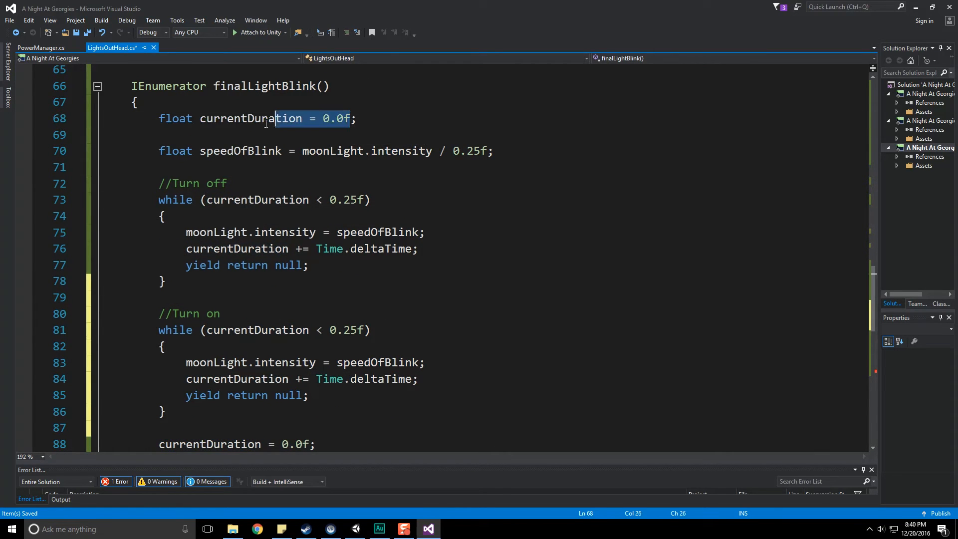
{"action": "double_click", "coordinate": [250, 119]}
{"action": "type", "text": "currentDuration = 0.0f;"}
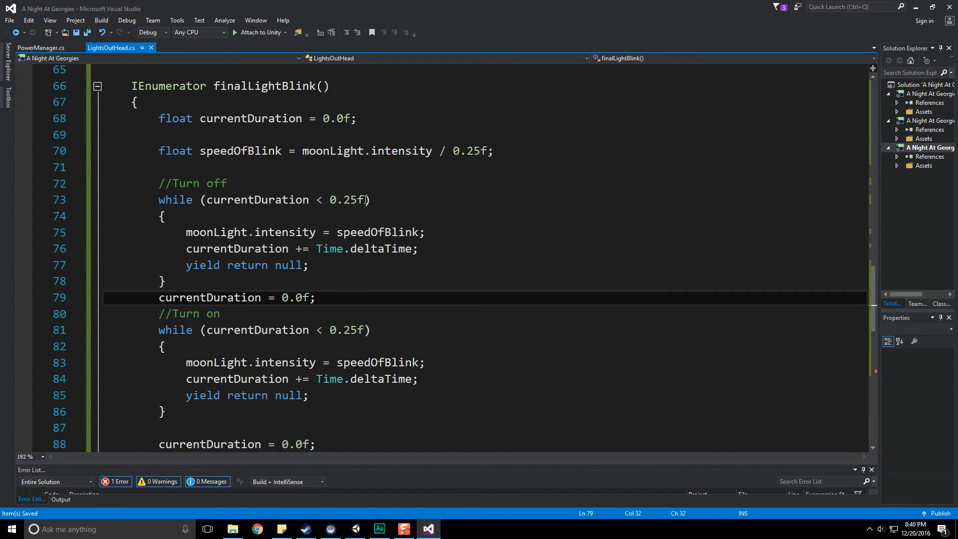
{"action": "mouse_move", "coordinate": [366, 215]}
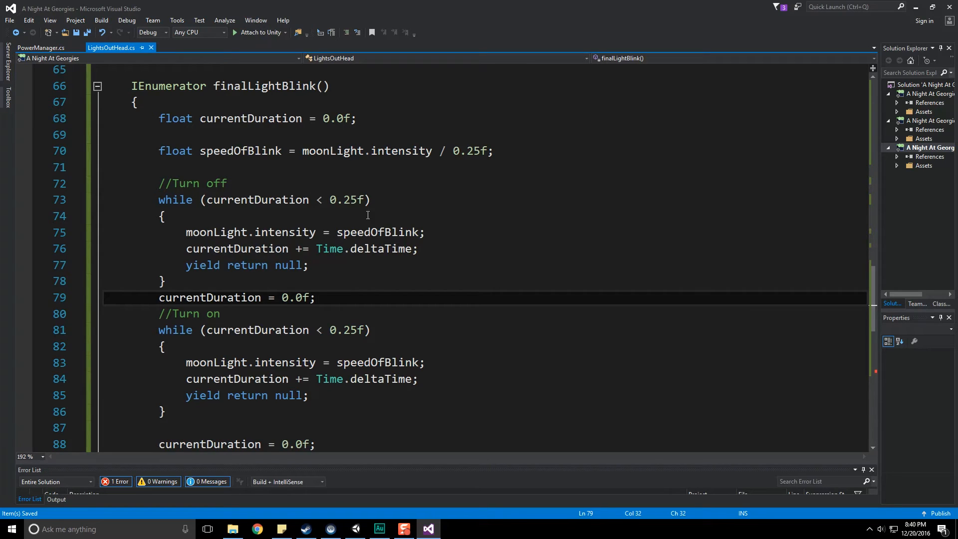
{"action": "mouse_move", "coordinate": [295, 219]}
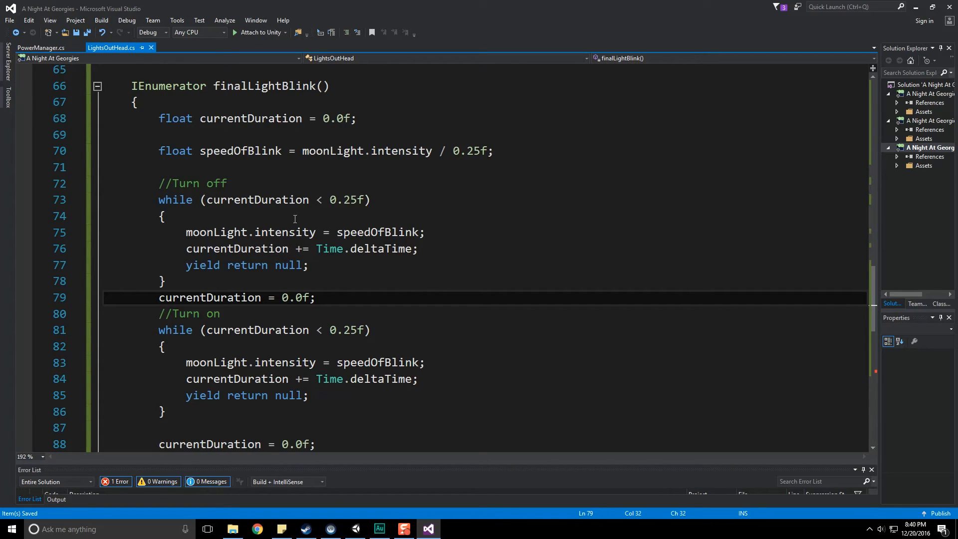
{"action": "double_click", "coordinate": [377, 232]}
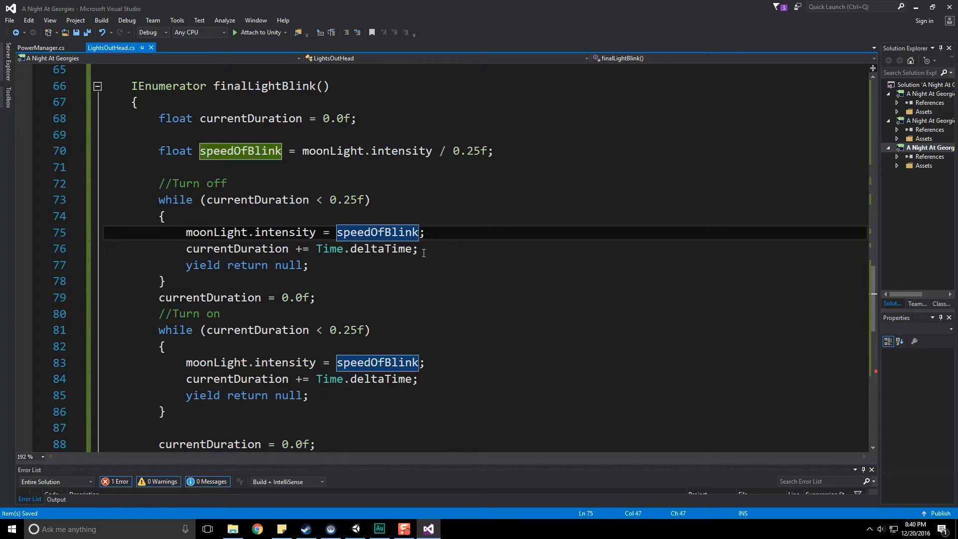
Multiply both blink steps by Time.deltaTime, negate speedOfBlink when turning off, and delete the empty 0.5f loop
{"action": "type", "text": "* T"}
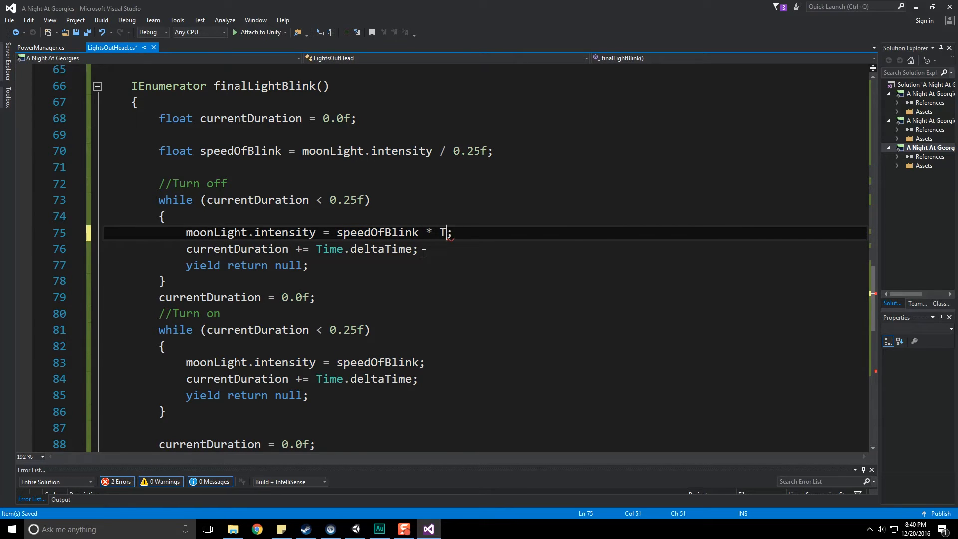
{"action": "type", "text": "ime.deltaTime"}
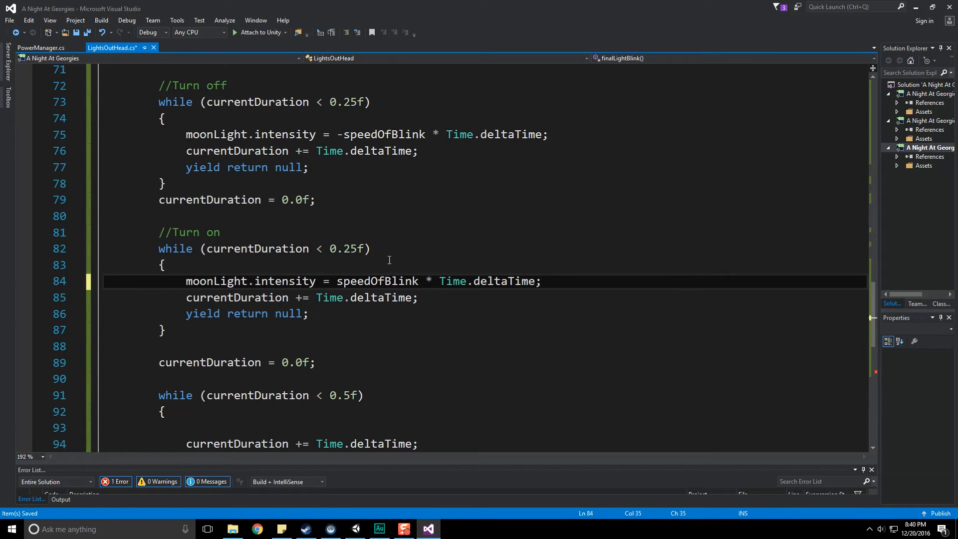
{"action": "double_click", "coordinate": [376, 281]}
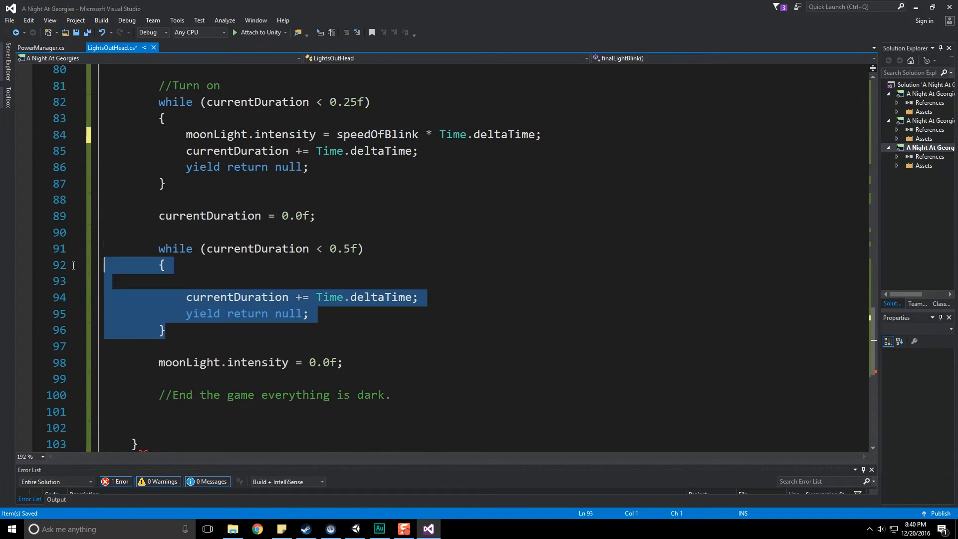
{"action": "scroll", "scroll_direction": "up", "scroll_amount": 3}
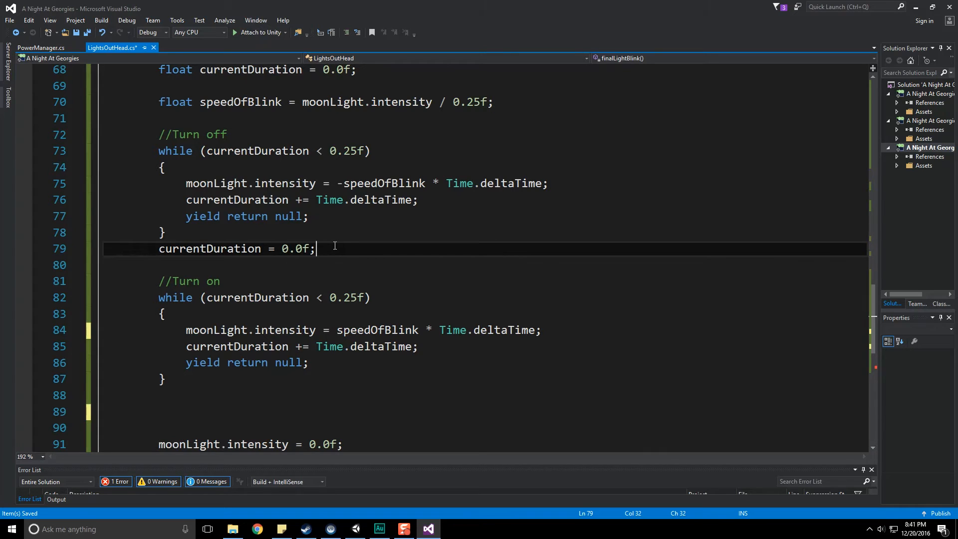
{"action": "mouse_move", "coordinate": [201, 399]}
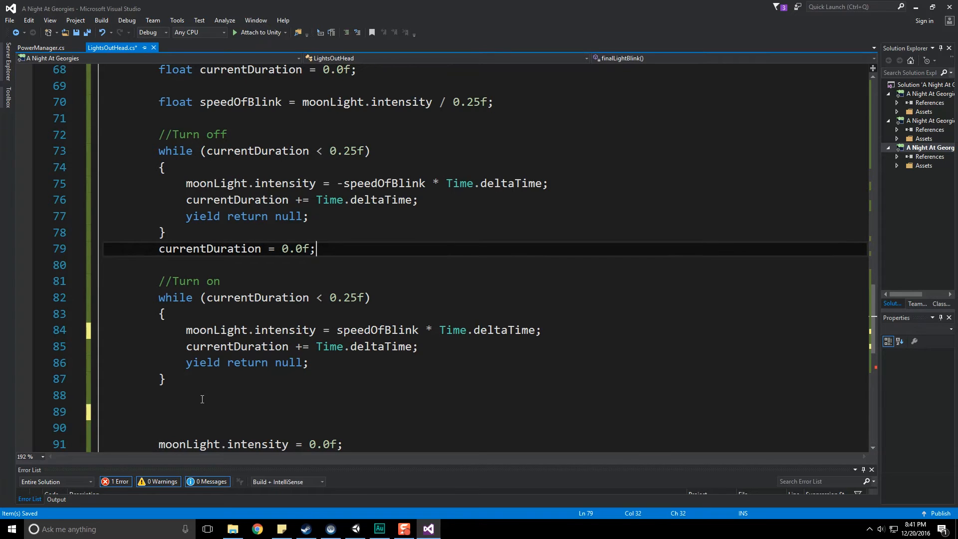
Paste a second Turn on/Turn off loop pair with a currentDuration reset before moonLight.intensity = 0.0f
{"action": "scroll", "scroll_direction": "down", "scroll_amount": 3}
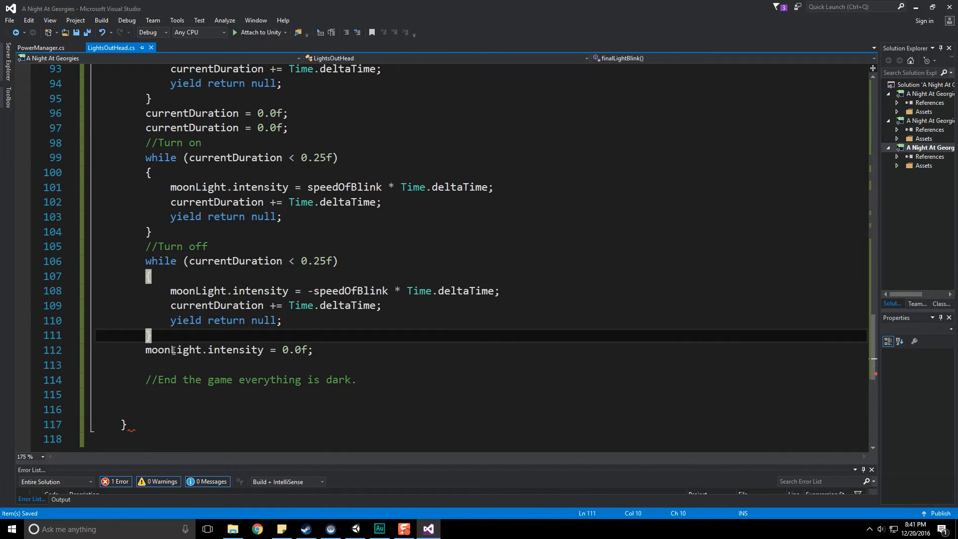
{"action": "double_click", "coordinate": [174, 349]}
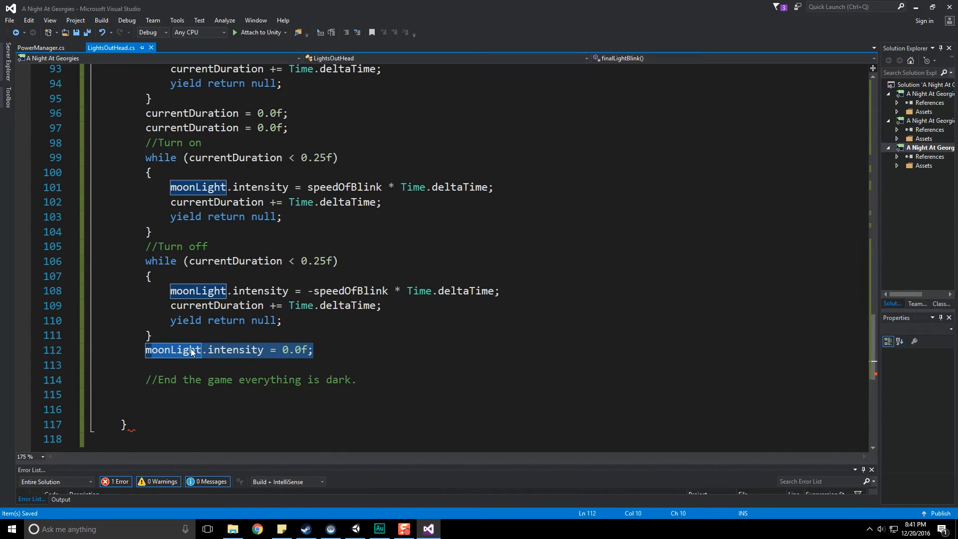
{"action": "left_click", "coordinate": [177, 395]}
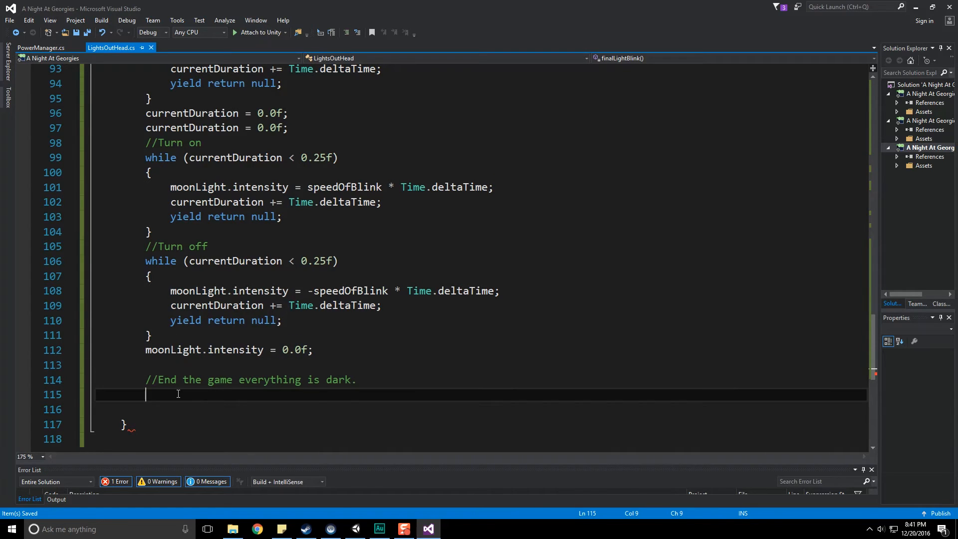
Add StartCoroutine("finalLightBlink"); after LightShow's while loop, then return to Unity
{"action": "scroll", "scroll_direction": "up", "scroll_amount": 3}
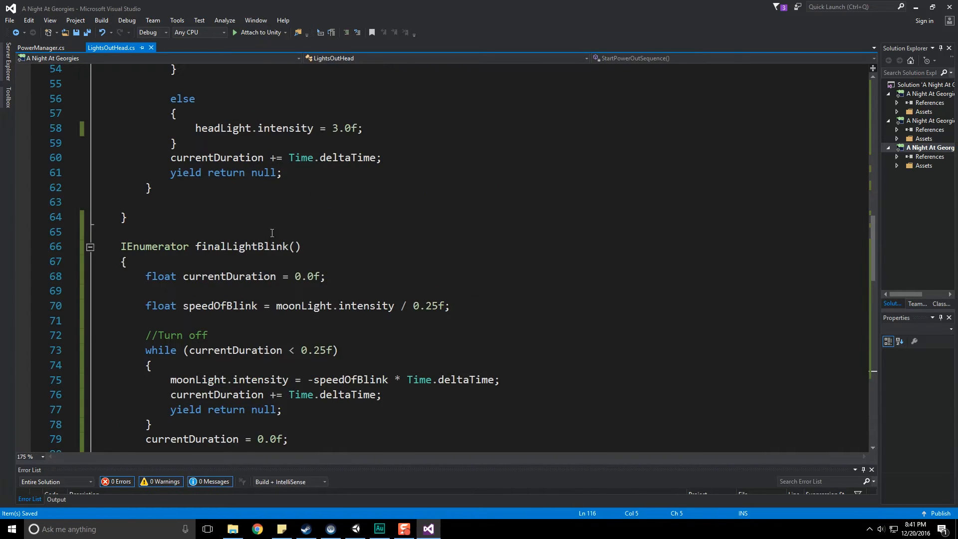
{"action": "double_click", "coordinate": [240, 246]}
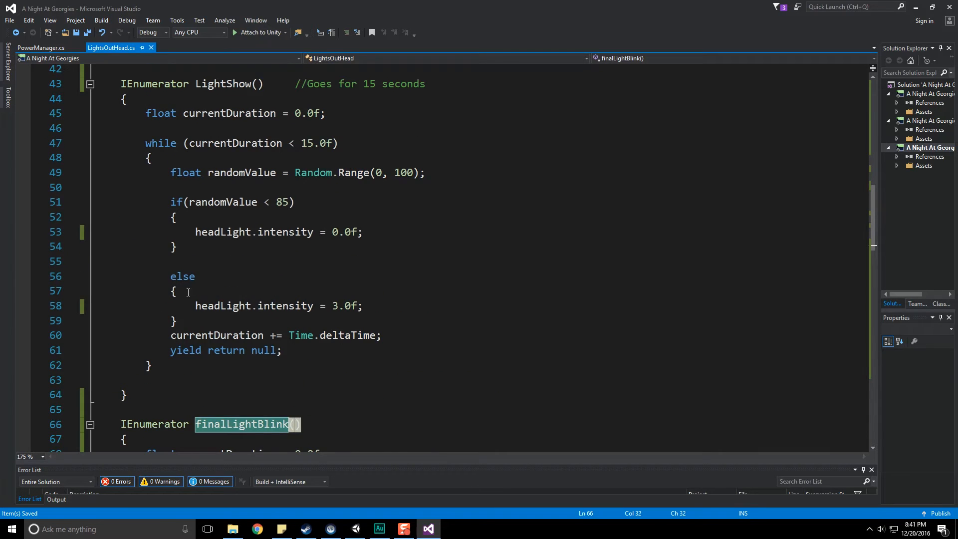
{"action": "scroll", "scroll_direction": "up", "scroll_amount": 3}
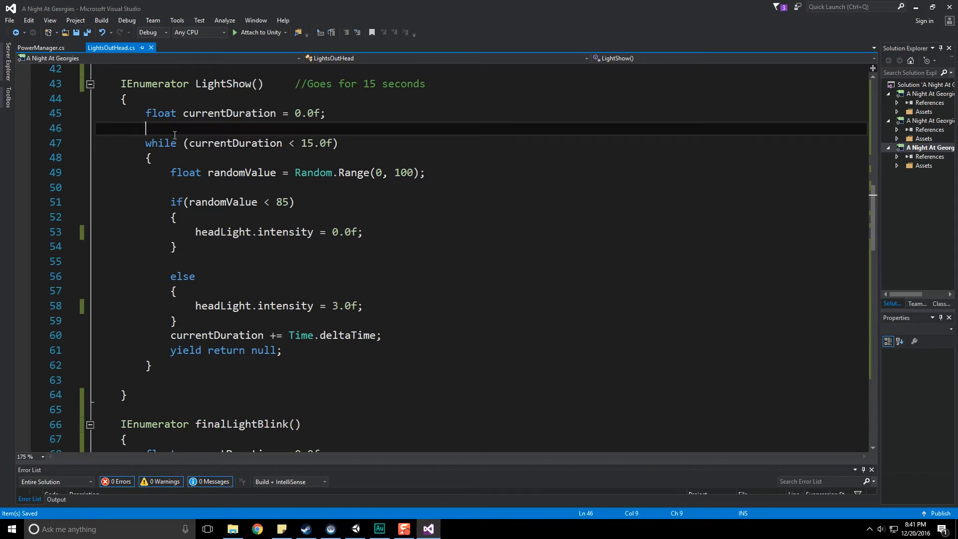
{"action": "left_click", "coordinate": [161, 379]}
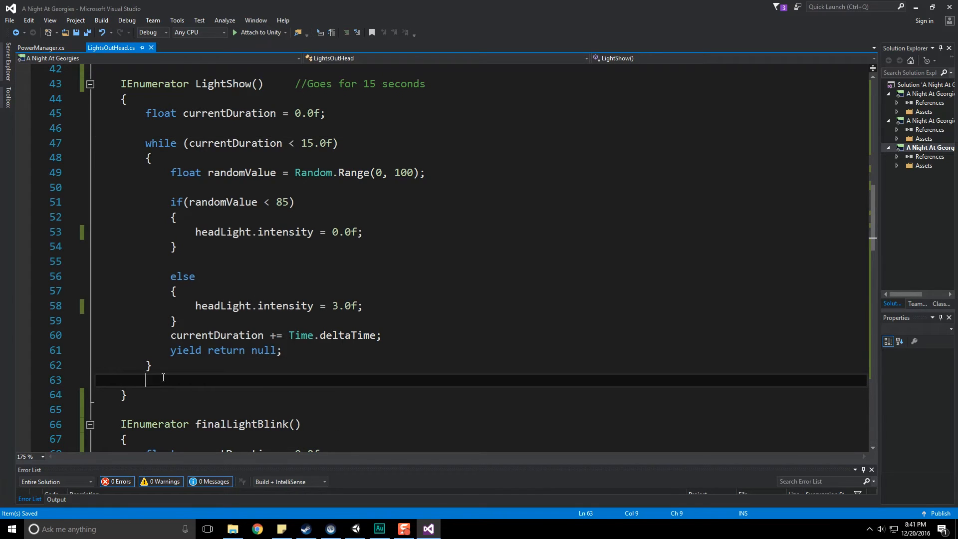
{"action": "type", "text": "StartCoroutine();"}
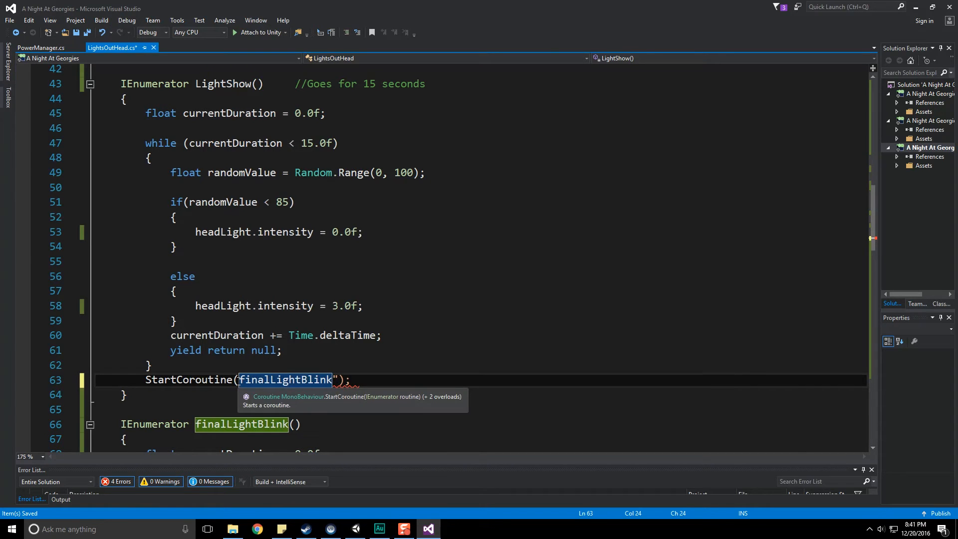
{"action": "left_click", "coordinate": [330, 529]}
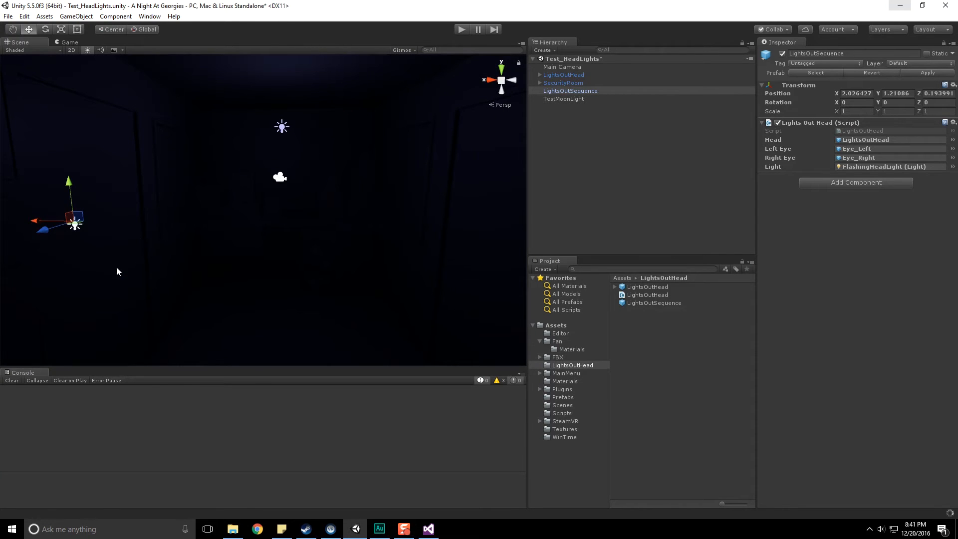
Expand SecurityRoom and select LightsOutSequence to inspect its unassigned LightsOutHead fields
{"action": "left_click", "coordinate": [590, 130]}
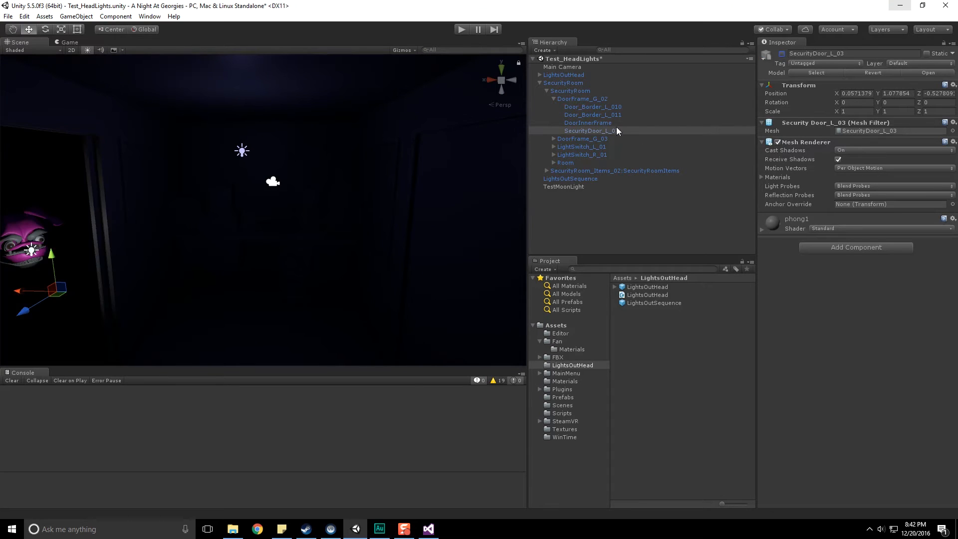
{"action": "left_click", "coordinate": [461, 29]}
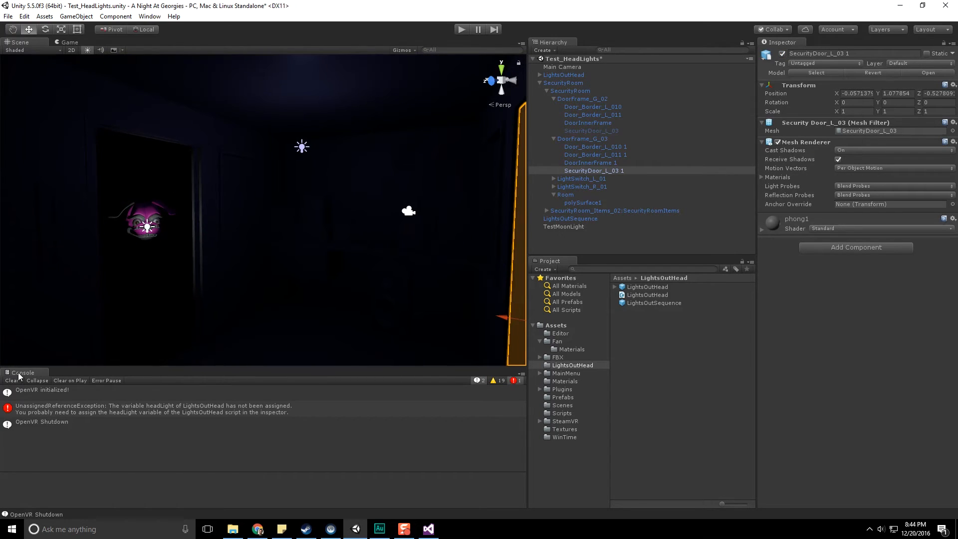
{"action": "left_click", "coordinate": [569, 218]}
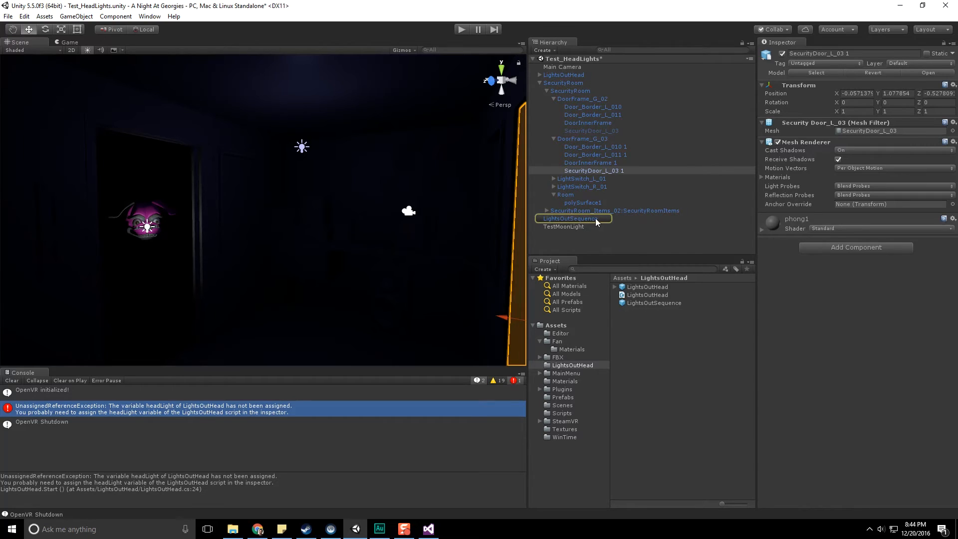
{"action": "left_click", "coordinate": [569, 218]}
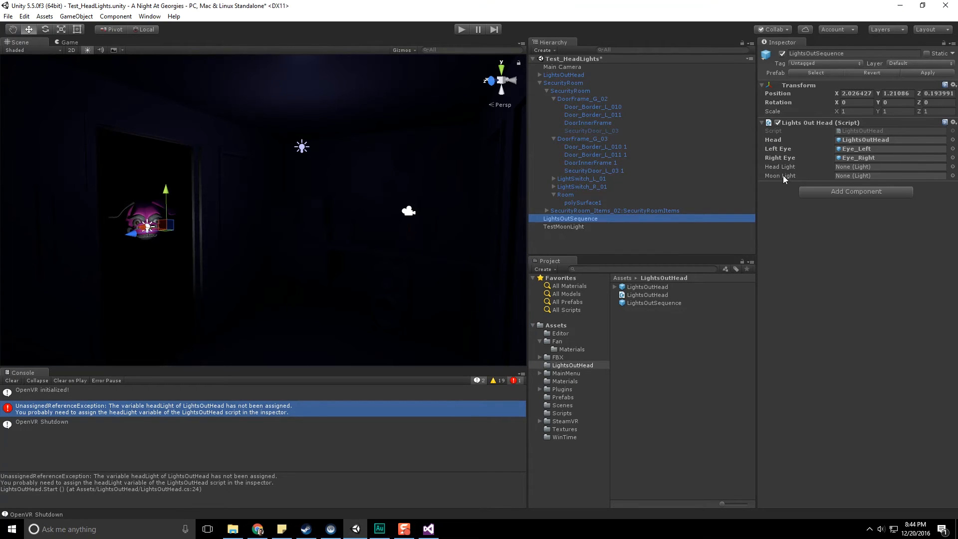
{"action": "mouse_move", "coordinate": [640, 161]}
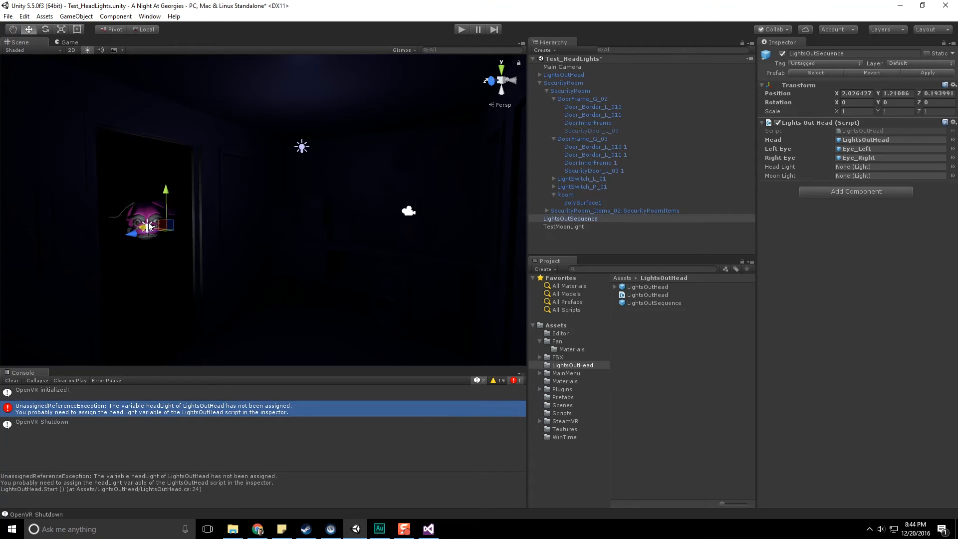
Assign FlashingHeadLight as Head Light and TestMoonLight as Moon Light, then enter play mode
{"action": "left_click", "coordinate": [575, 211]}
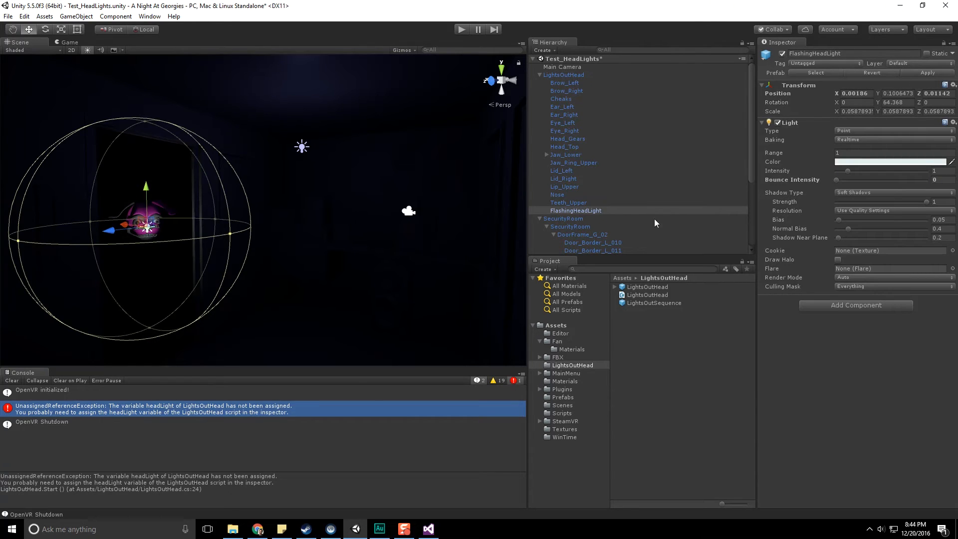
{"action": "left_click", "coordinate": [569, 242]}
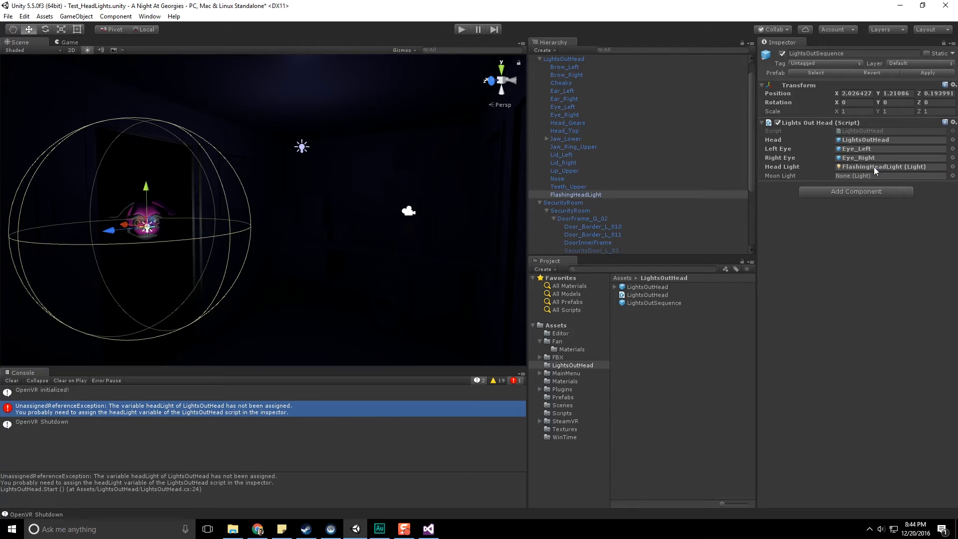
{"action": "scroll", "scroll_direction": "down", "scroll_amount": 3}
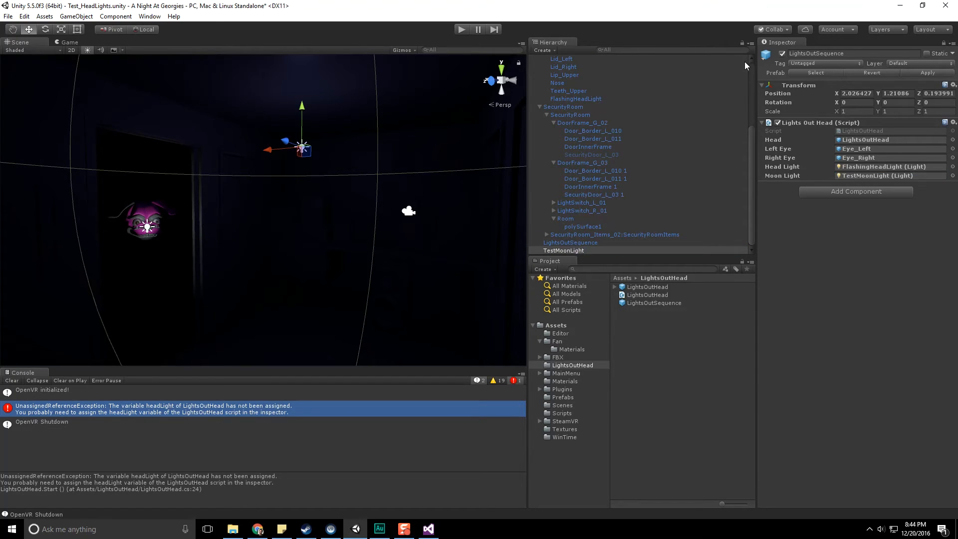
{"action": "left_click", "coordinate": [461, 29]}
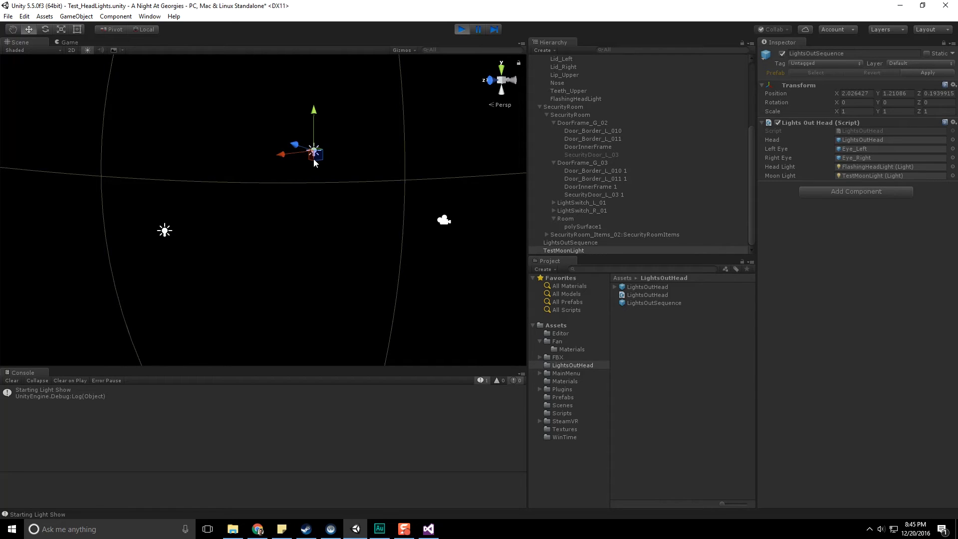
Stop the light-show test run and switch back to the LightsOutHead script
{"action": "left_click", "coordinate": [461, 29]}
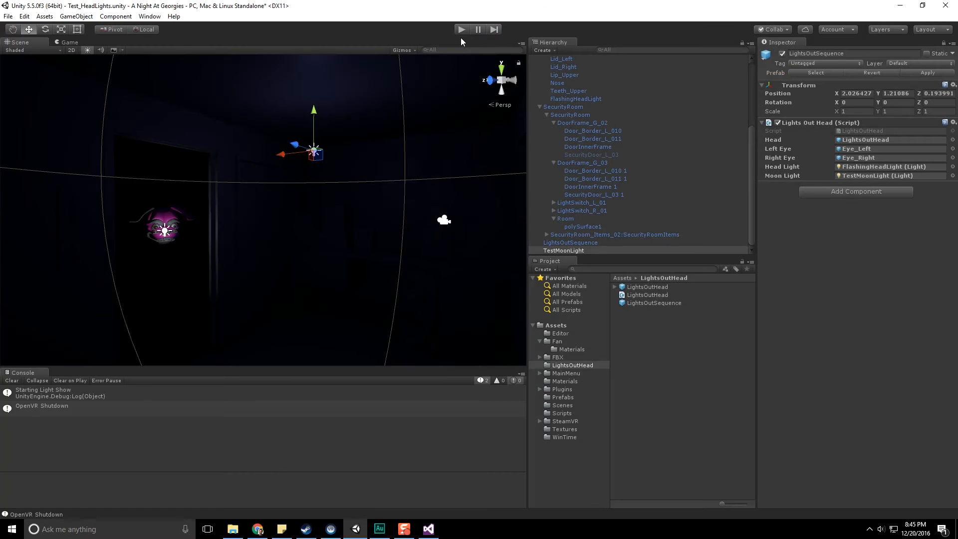
{"action": "left_click", "coordinate": [427, 529]}
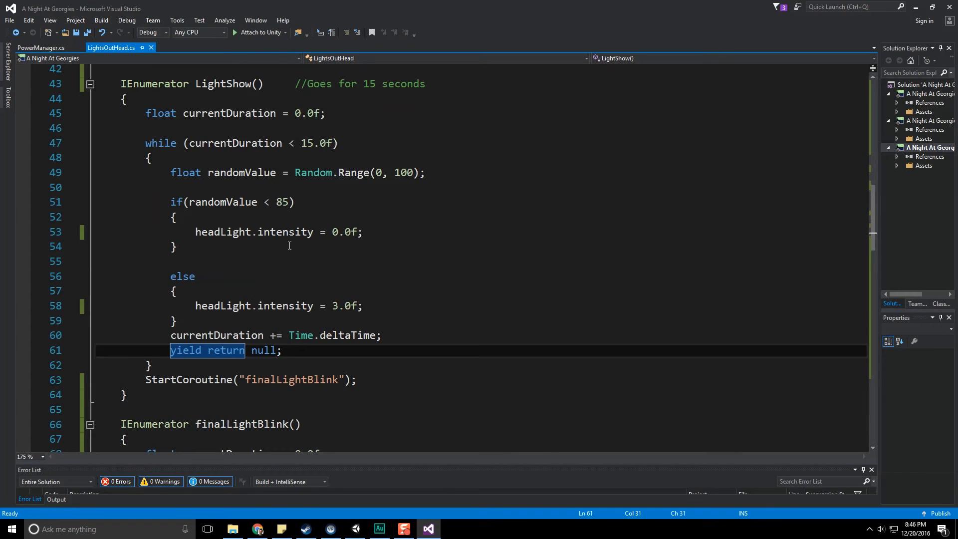
Move moonLight.enabled = true; below StartPowerOutSequence's first Debug.Log, then retest in Unity
{"action": "scroll", "scroll_direction": "up", "scroll_amount": 3}
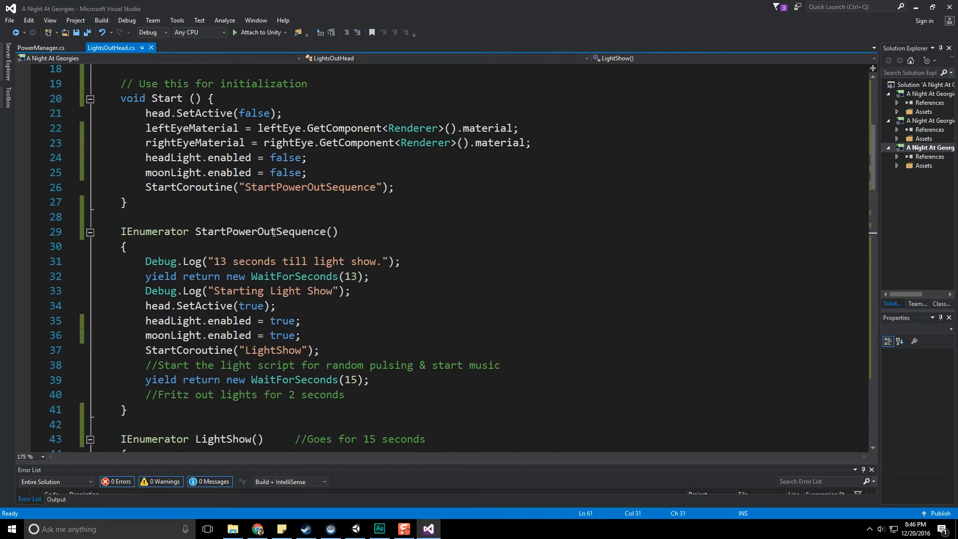
{"action": "mouse_move", "coordinate": [201, 261]}
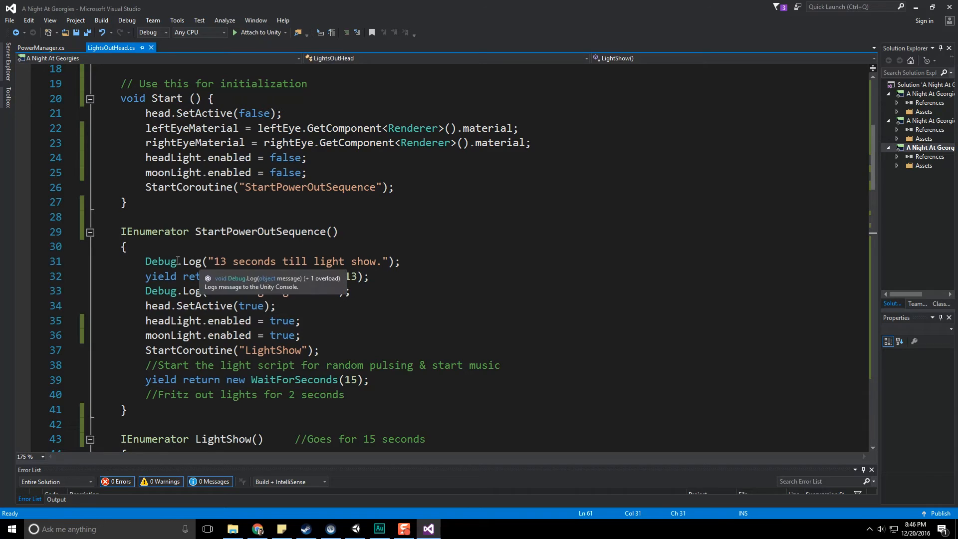
{"action": "left_click", "coordinate": [232, 320]}
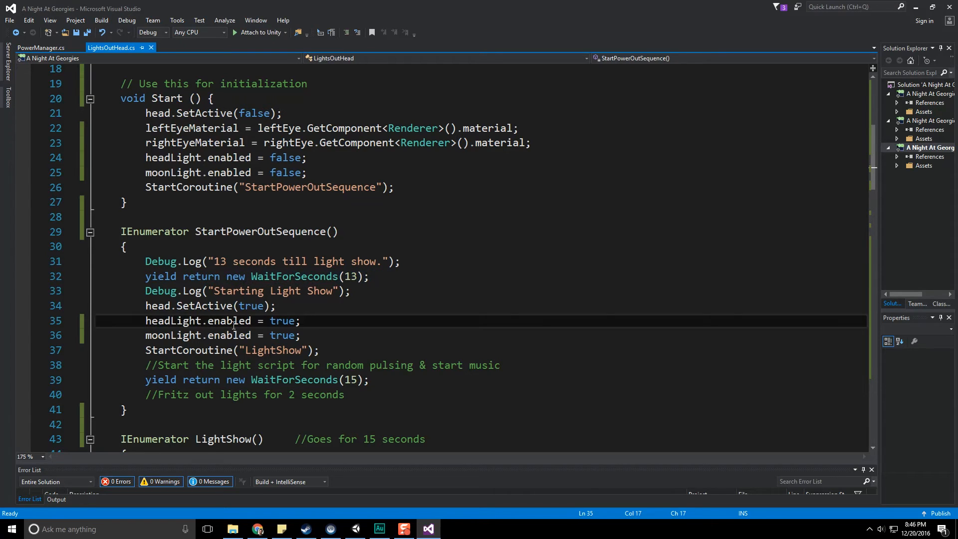
{"action": "double_click", "coordinate": [173, 335]}
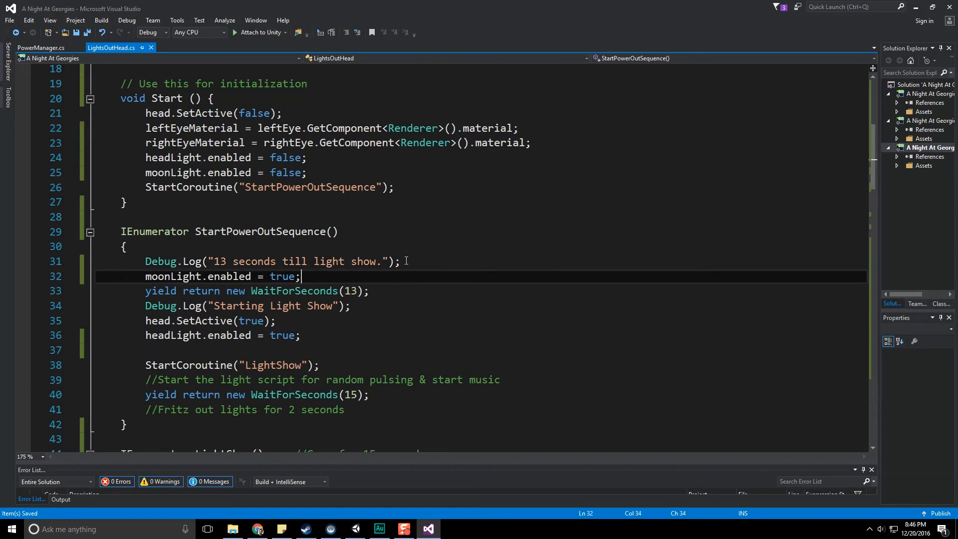
{"action": "left_click", "coordinate": [354, 529]}
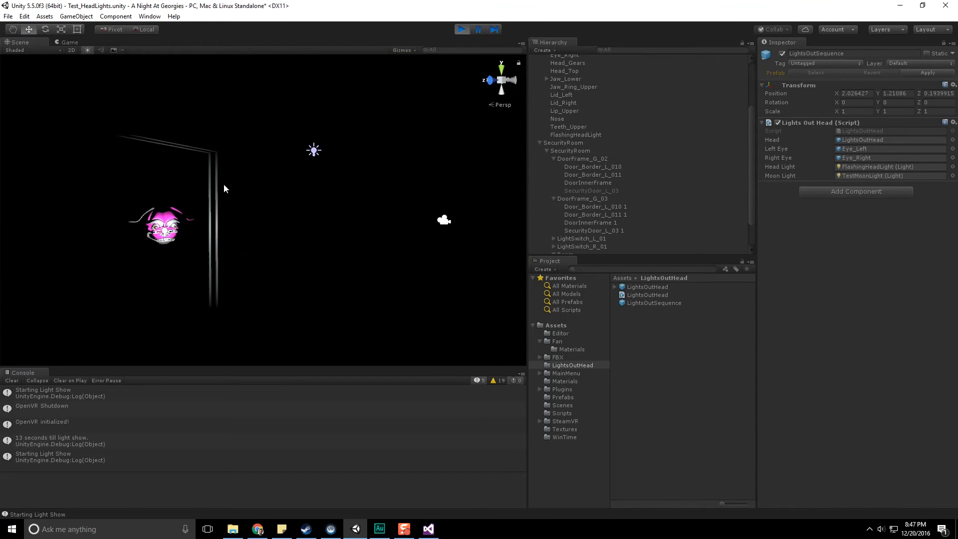
{"action": "left_click", "coordinate": [427, 528]}
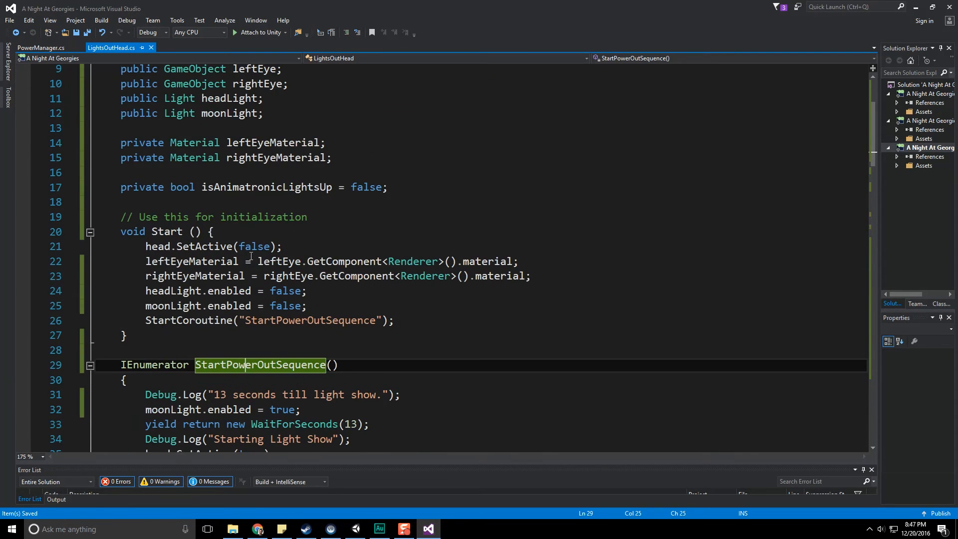
Insert headLight.intensity = 0.0f; after LightShow's while loop, then play-test it in Unity
{"action": "scroll", "scroll_direction": "down", "scroll_amount": 3}
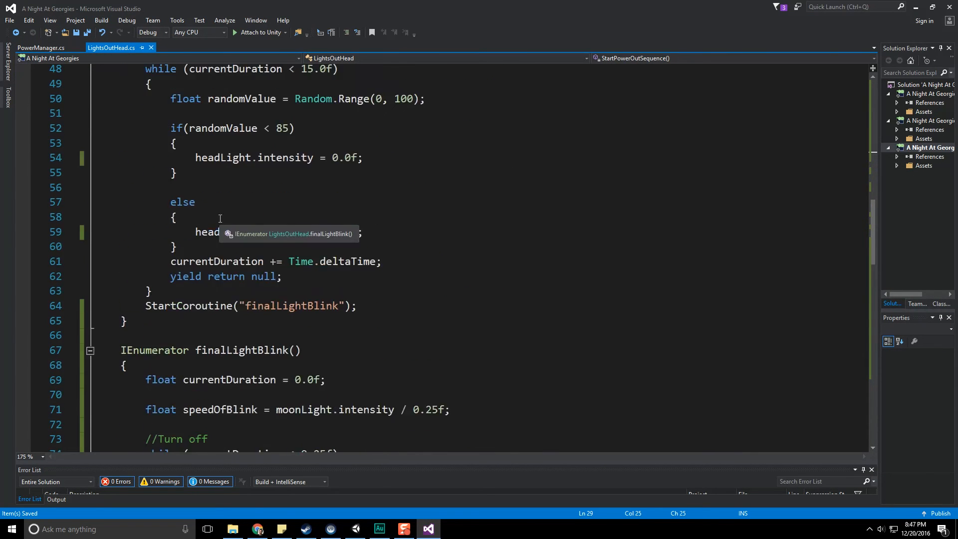
{"action": "scroll", "scroll_direction": "up", "scroll_amount": 3}
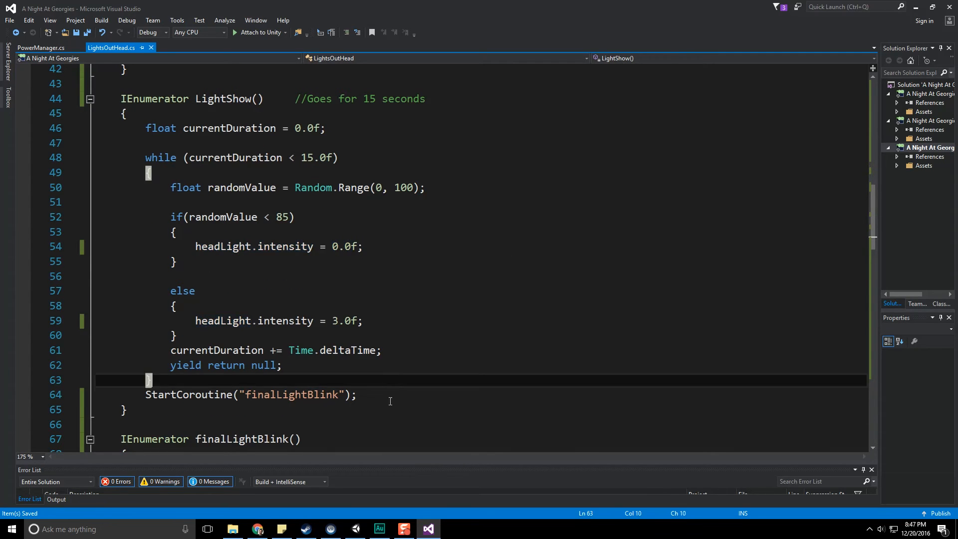
{"action": "type", "text": "headLight.intensity = 0.0f;"}
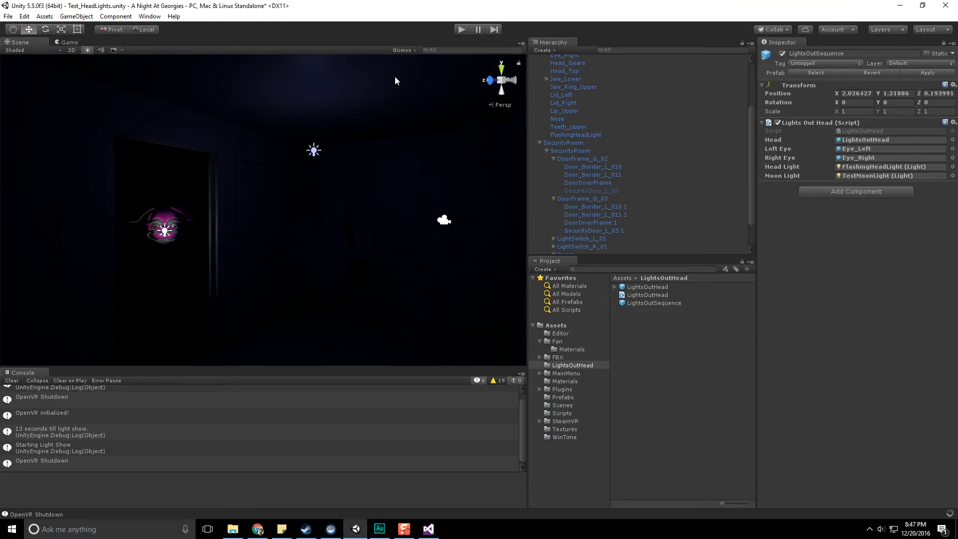
{"action": "left_click", "coordinate": [462, 29]}
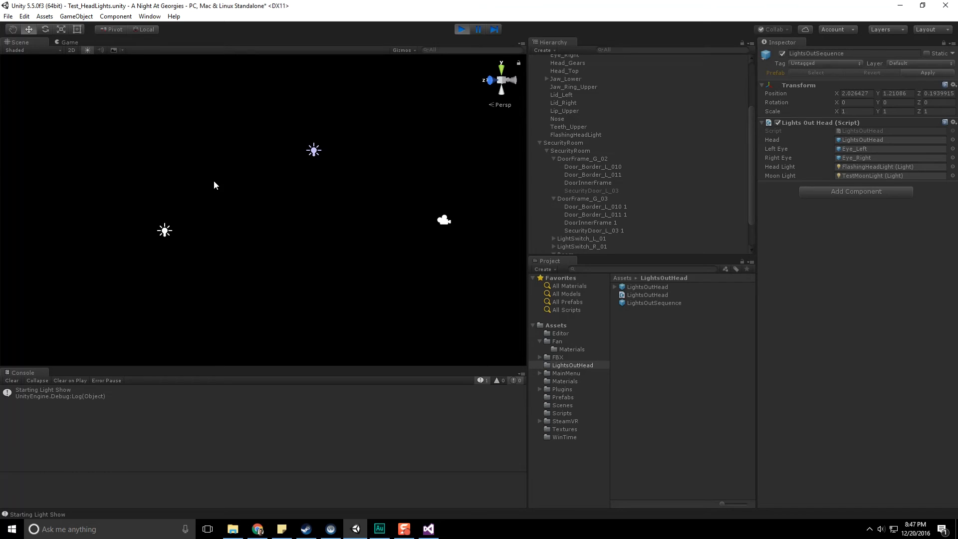
{"action": "left_click", "coordinate": [462, 29]}
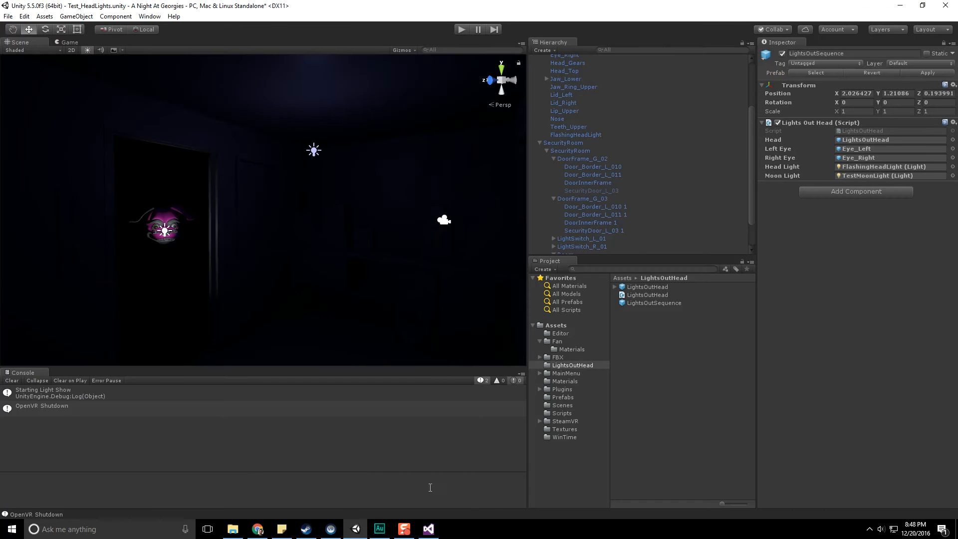
{"action": "left_click", "coordinate": [428, 529]}
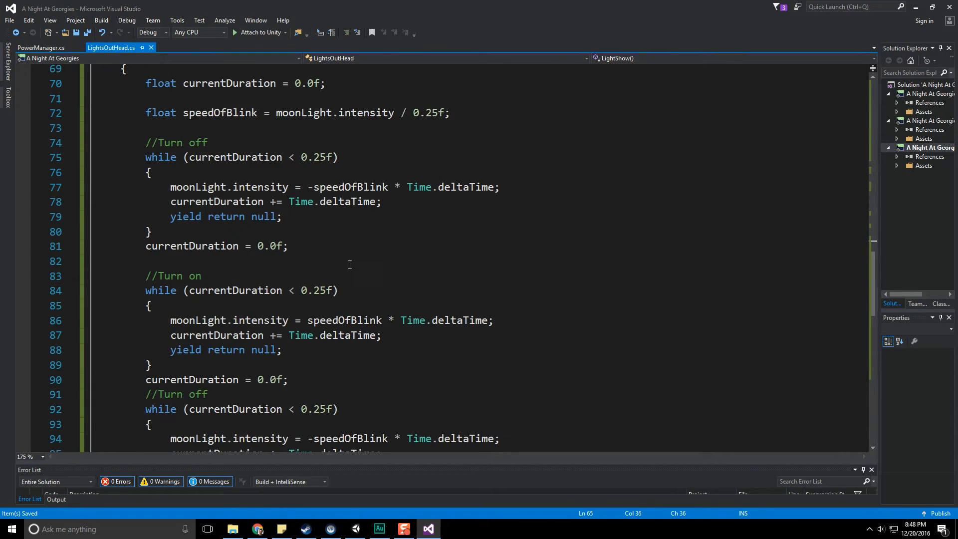
Change the blink loops' moonLight.intensity assignments from = to +=, then play-test in Unity
{"action": "scroll", "scroll_direction": "up", "scroll_amount": 3}
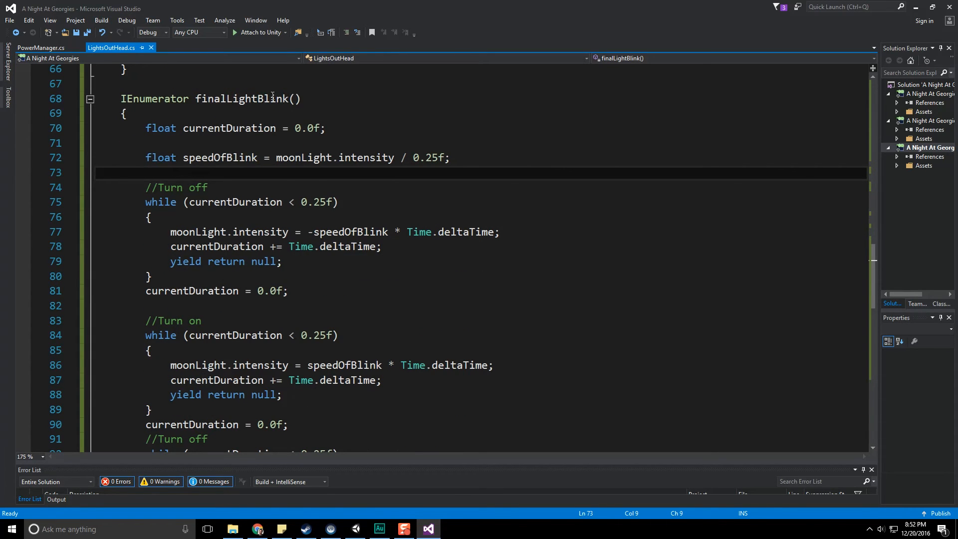
{"action": "double_click", "coordinate": [229, 128]}
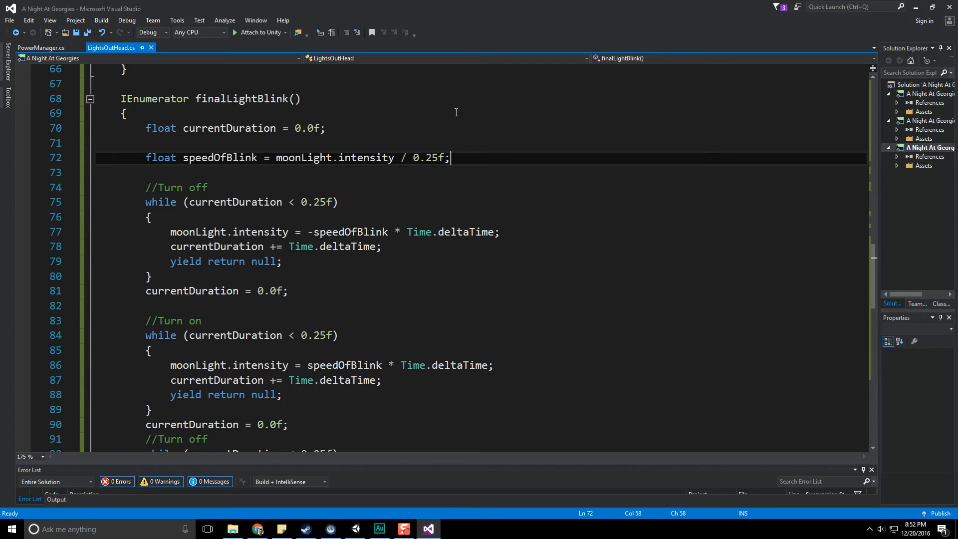
{"action": "double_click", "coordinate": [427, 158]}
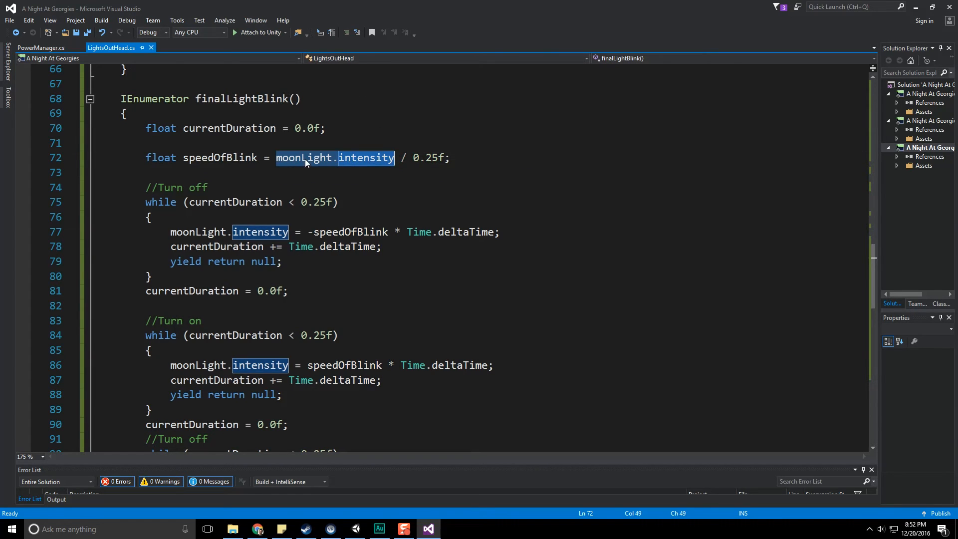
{"action": "left_click", "coordinate": [276, 158]}
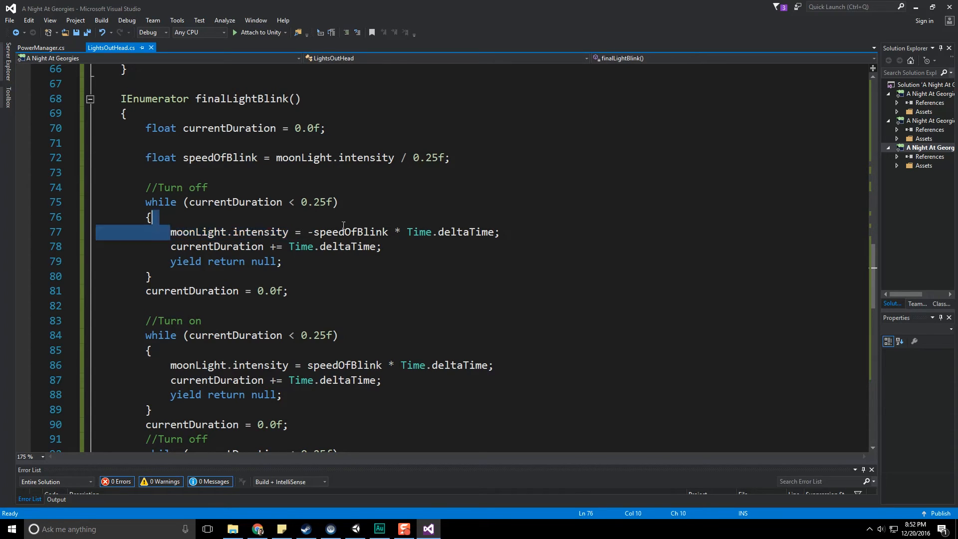
{"action": "left_click", "coordinate": [499, 231]}
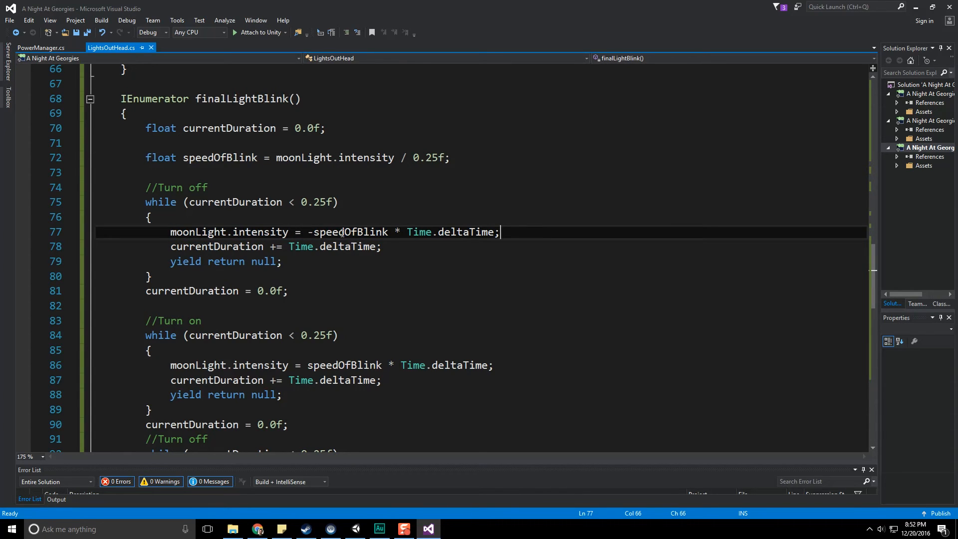
{"action": "double_click", "coordinate": [259, 231]}
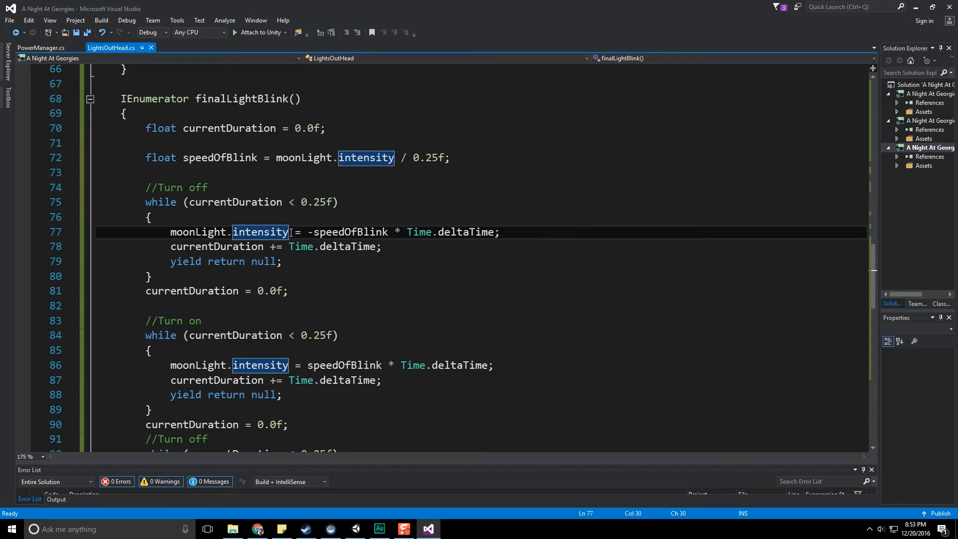
{"action": "left_click", "coordinate": [292, 231]}
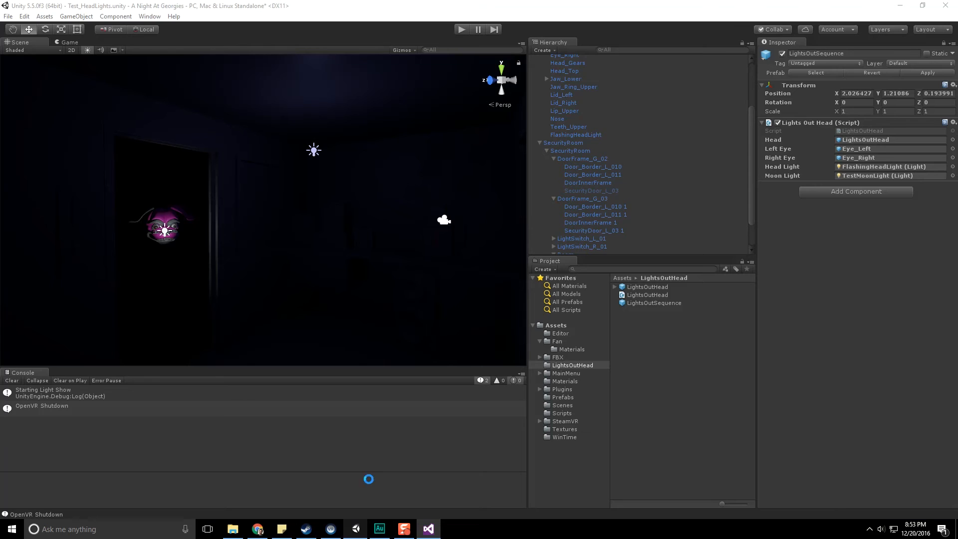
{"action": "left_click", "coordinate": [461, 29]}
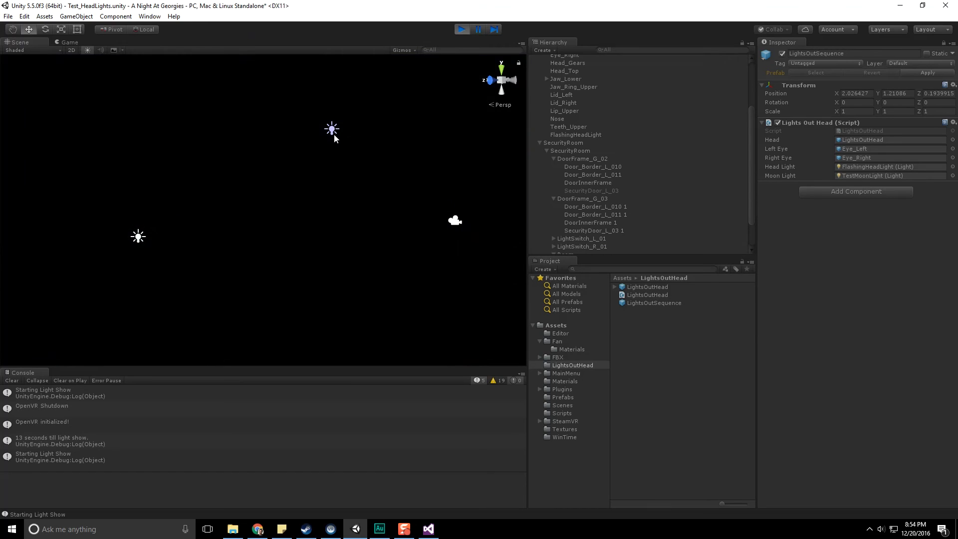
{"action": "mouse_move", "coordinate": [384, 426]}
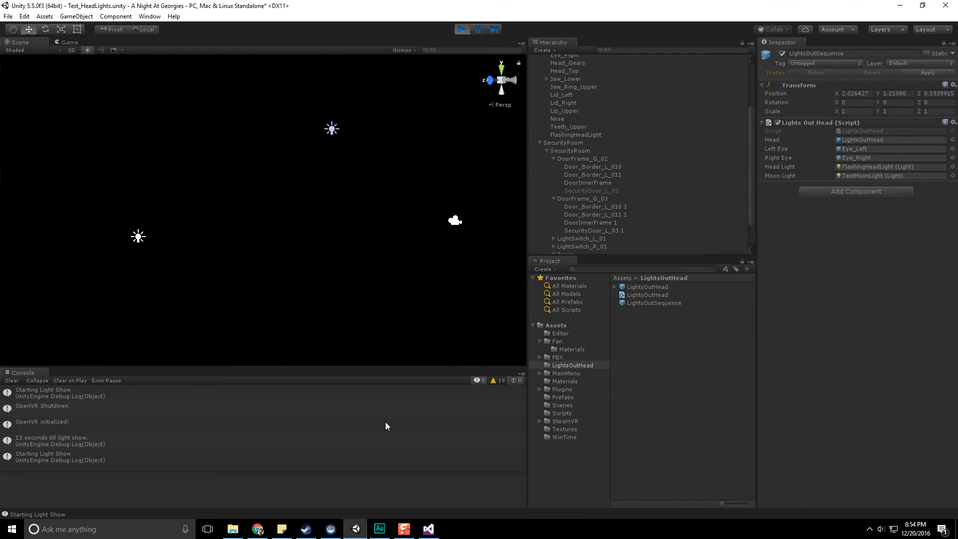
{"action": "left_click", "coordinate": [427, 529]}
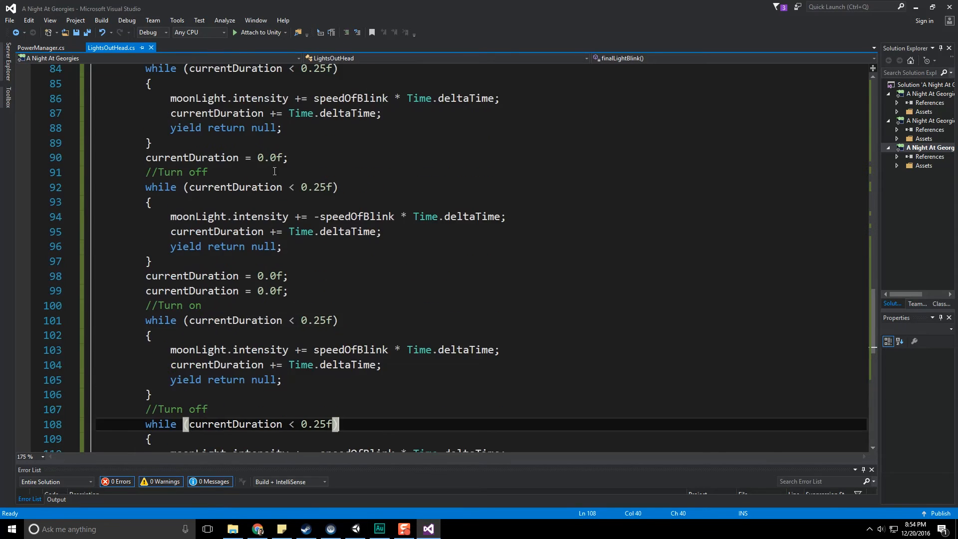
Declare float blinkTime = 0.125f as speedOfBlink's divisor and every blink loop's duration
{"action": "scroll", "scroll_direction": "up", "scroll_amount": 3}
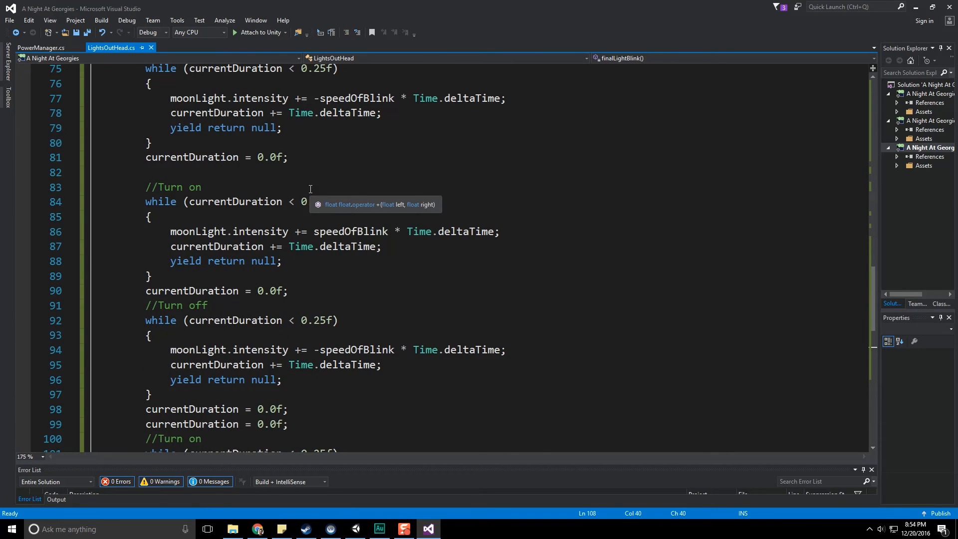
{"action": "scroll", "scroll_direction": "up", "scroll_amount": 3}
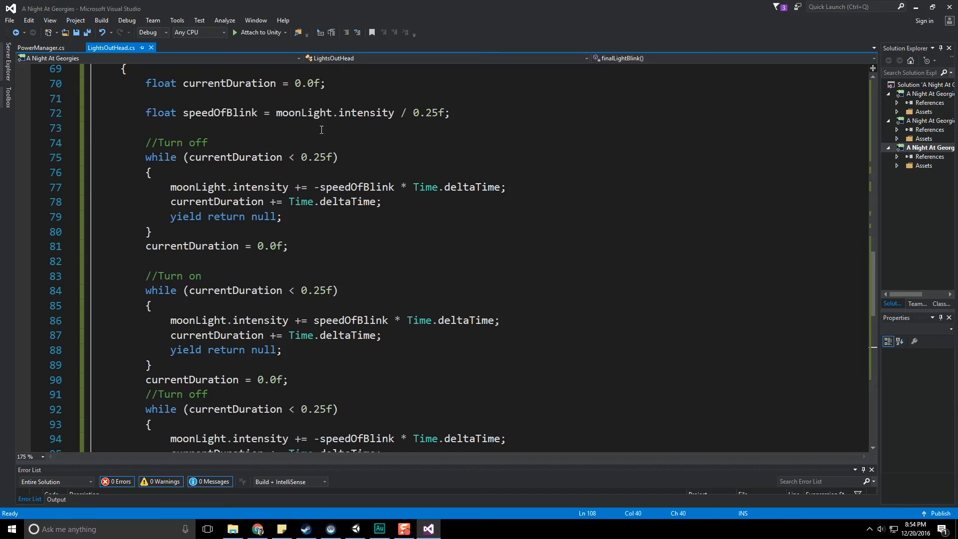
{"action": "scroll", "scroll_direction": "up", "scroll_amount": 3}
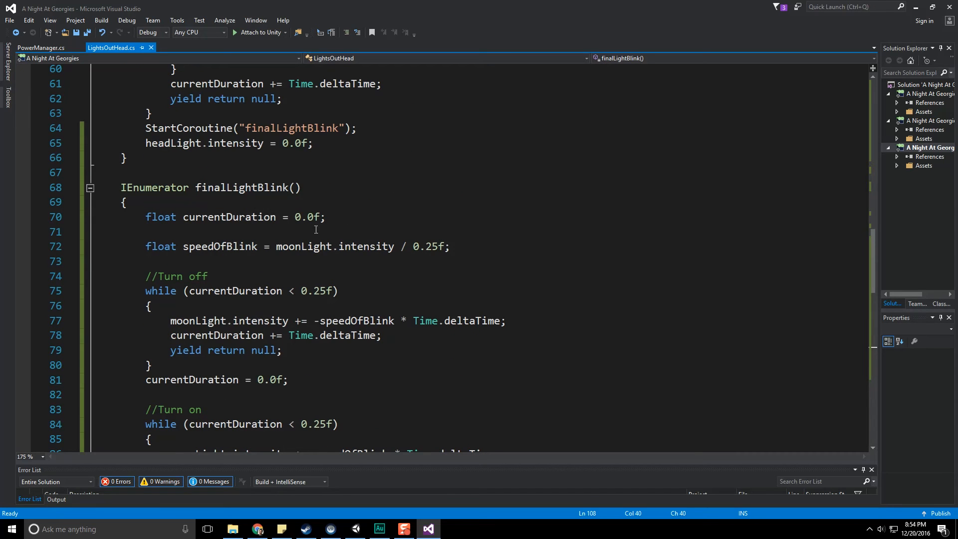
{"action": "double_click", "coordinate": [334, 246]}
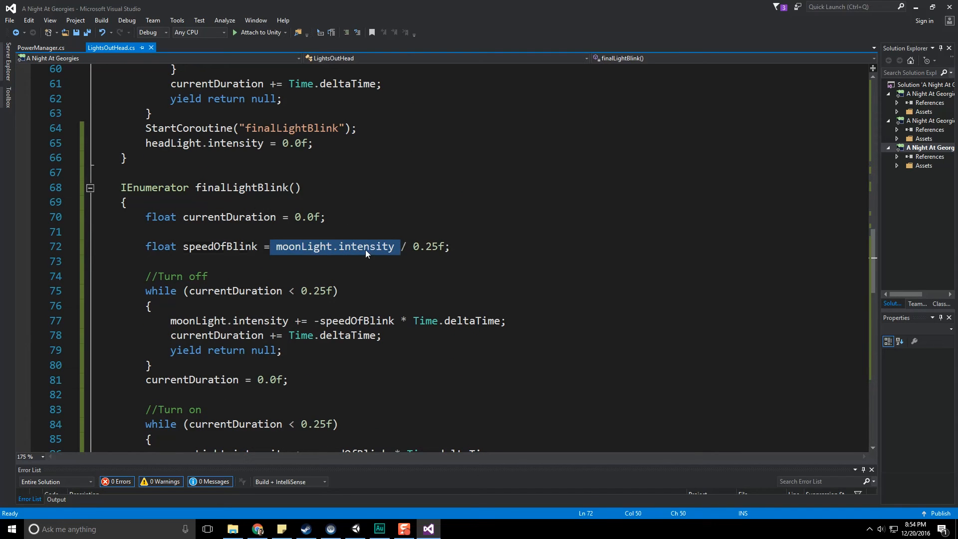
{"action": "left_click", "coordinate": [365, 246]}
{"action": "type", "text": "1"}
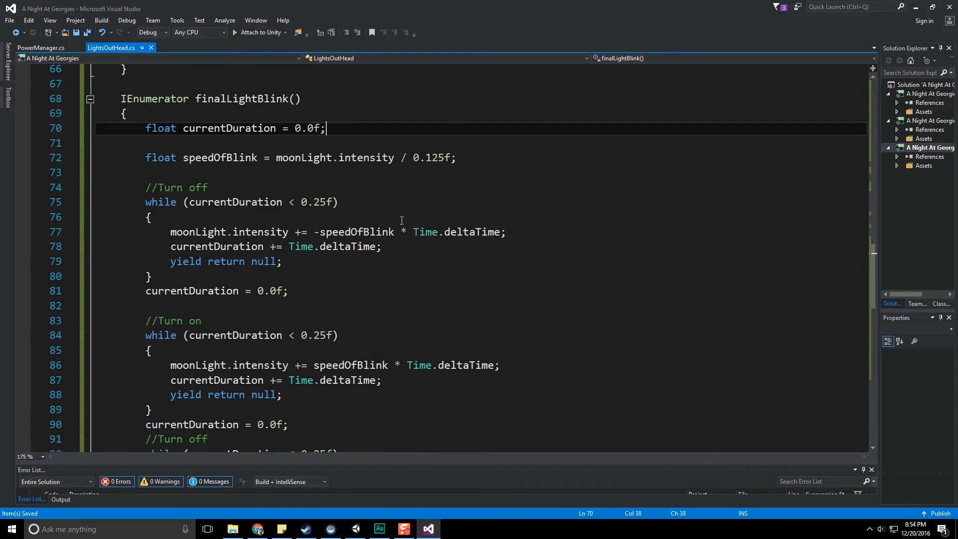
{"action": "mouse_move", "coordinate": [292, 207]}
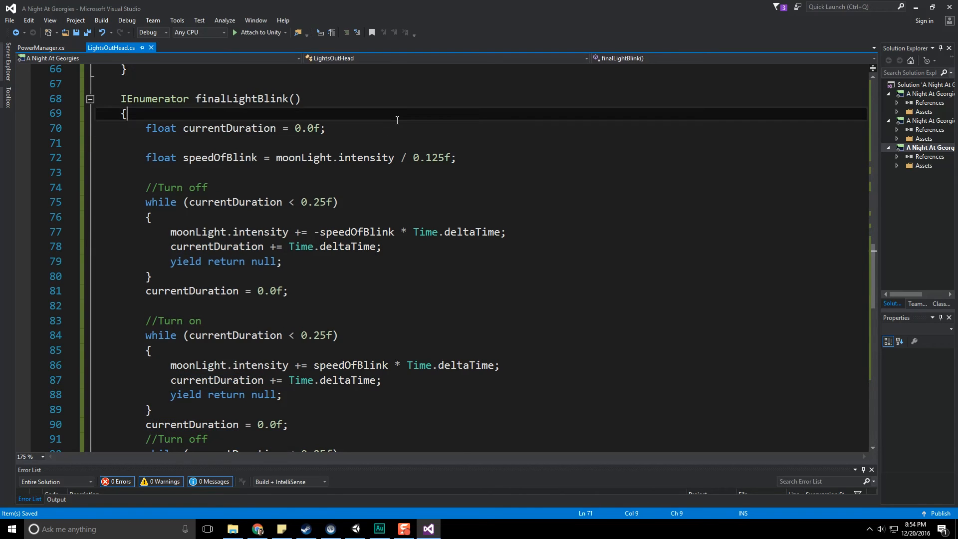
{"action": "type", "text": "float blin"}
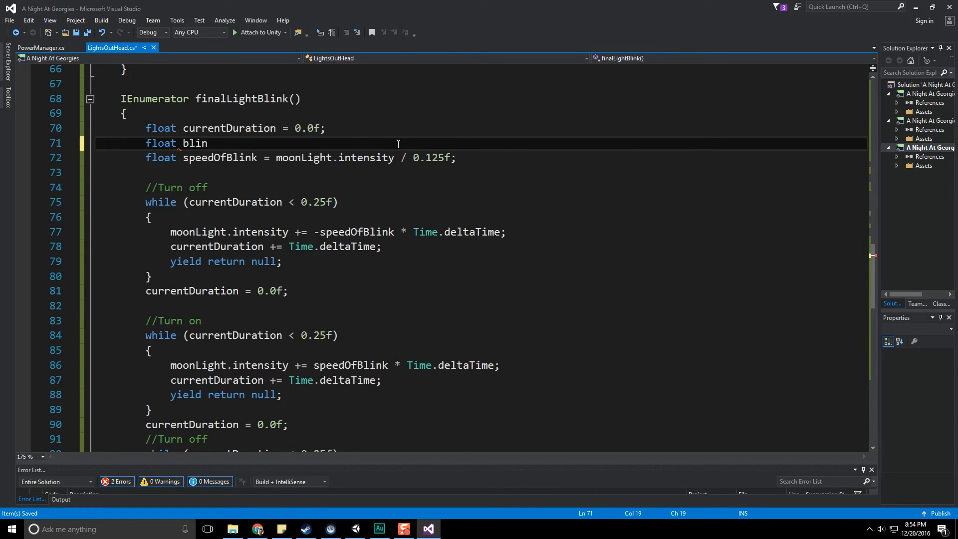
{"action": "type", "text": "kT"}
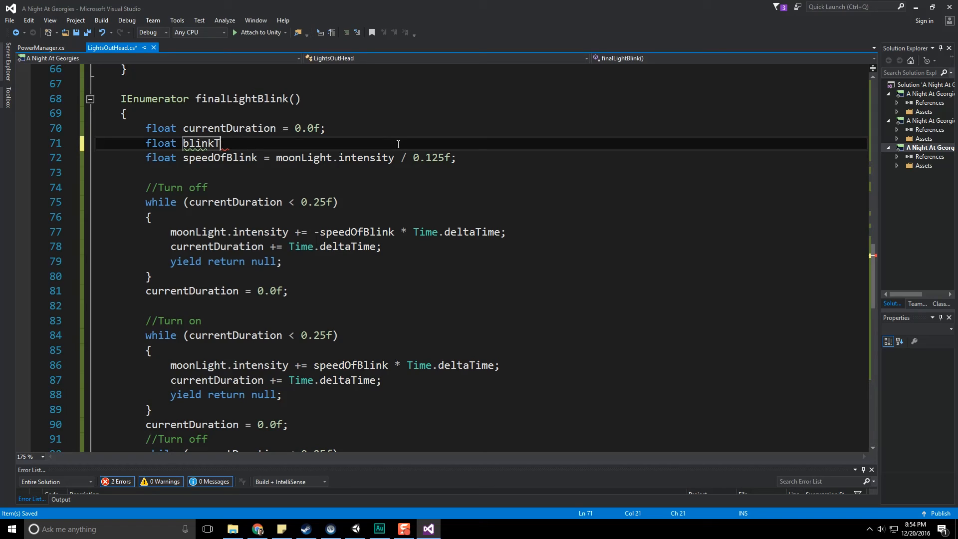
{"action": "type", "text": "ime ="}
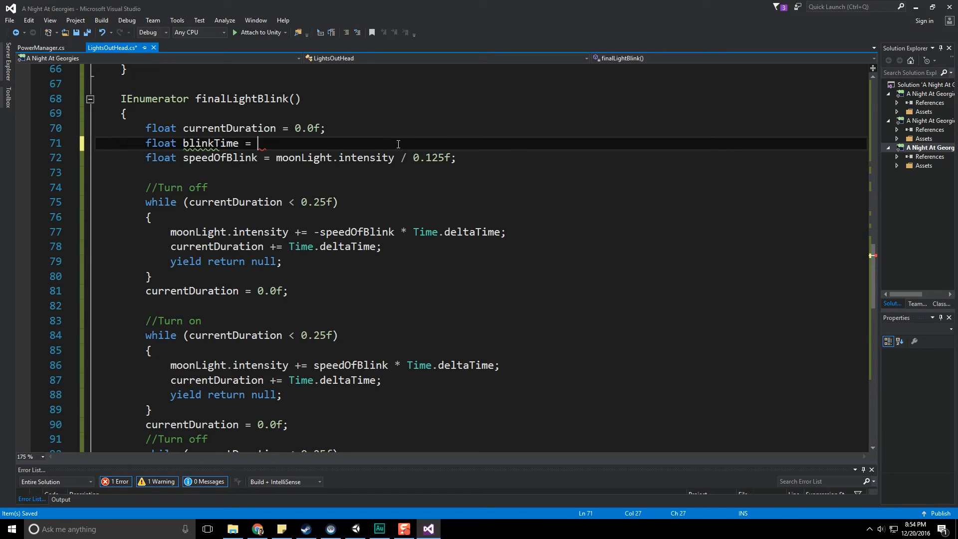
{"action": "type", "text": "0.125"}
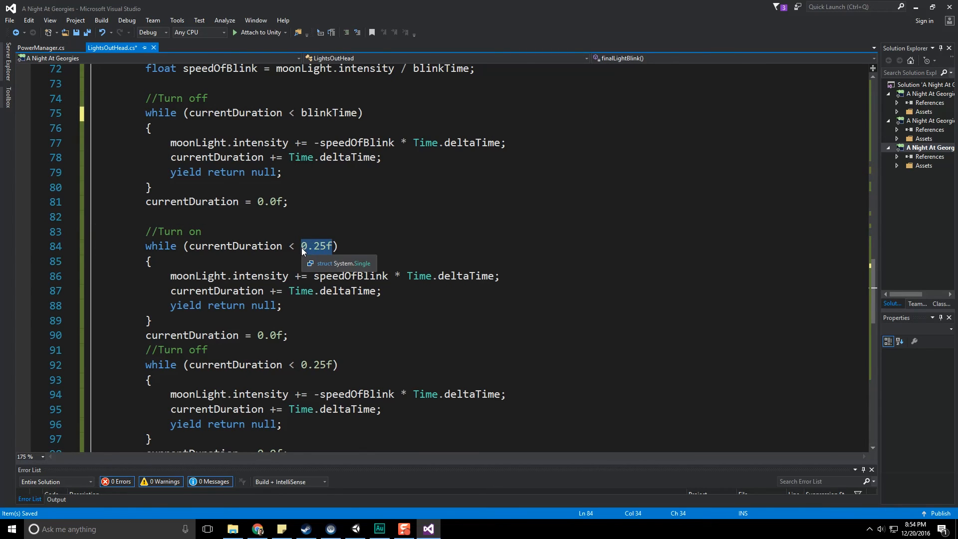
{"action": "scroll", "scroll_direction": "down", "scroll_amount": 3}
{"action": "type", "text": "blinkTime"}
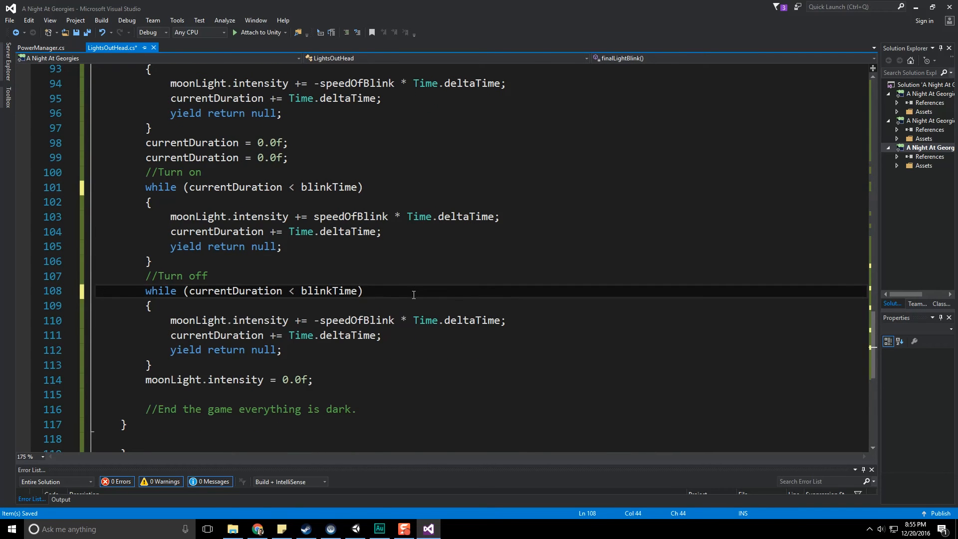
{"action": "left_click", "coordinate": [354, 529]}
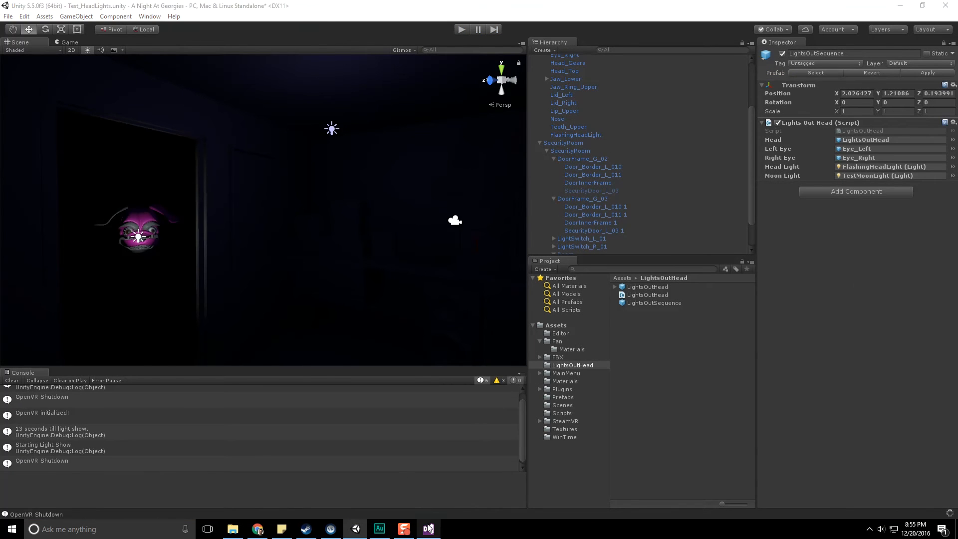
Run and stop a play-mode test of the blinkTime version, then return to Visual Studio
{"action": "left_click", "coordinate": [461, 28]}
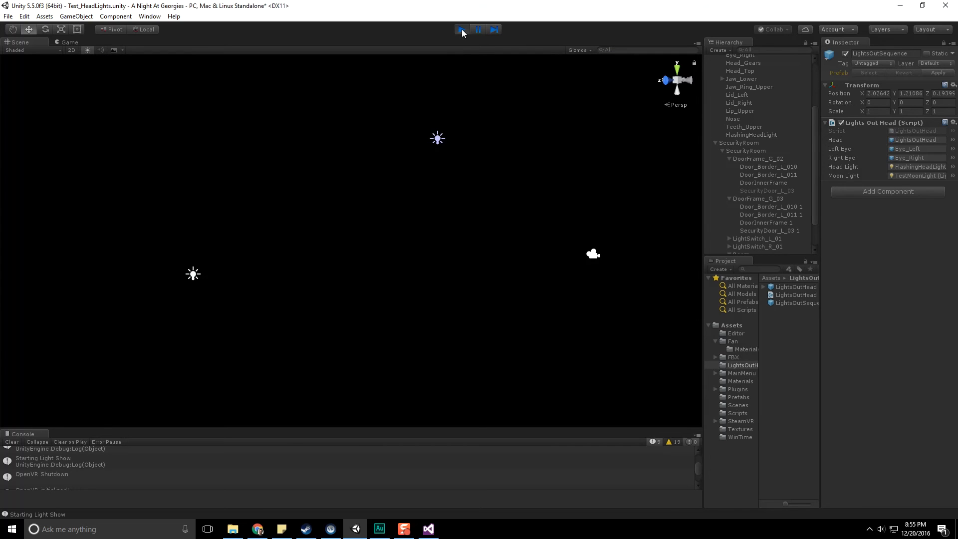
{"action": "left_click", "coordinate": [461, 29]}
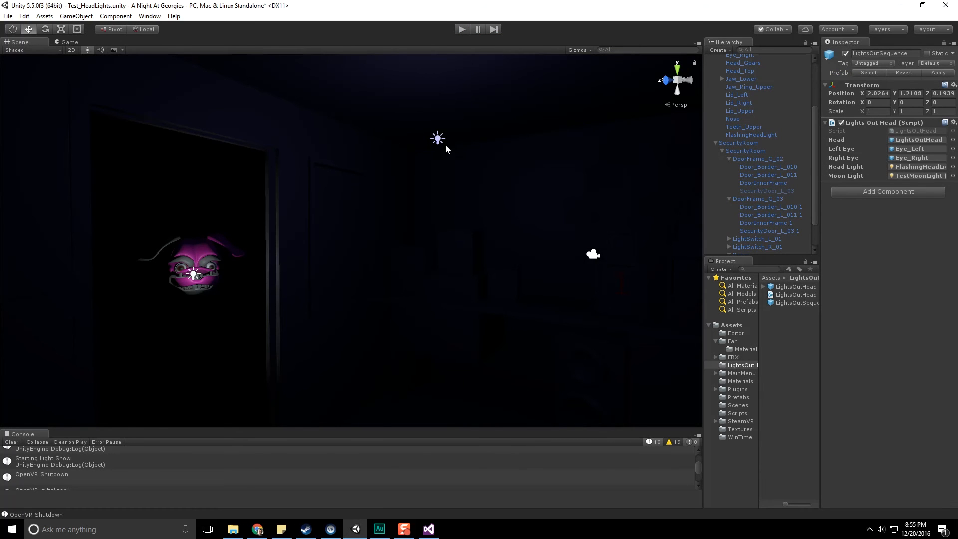
{"action": "left_click", "coordinate": [427, 528]}
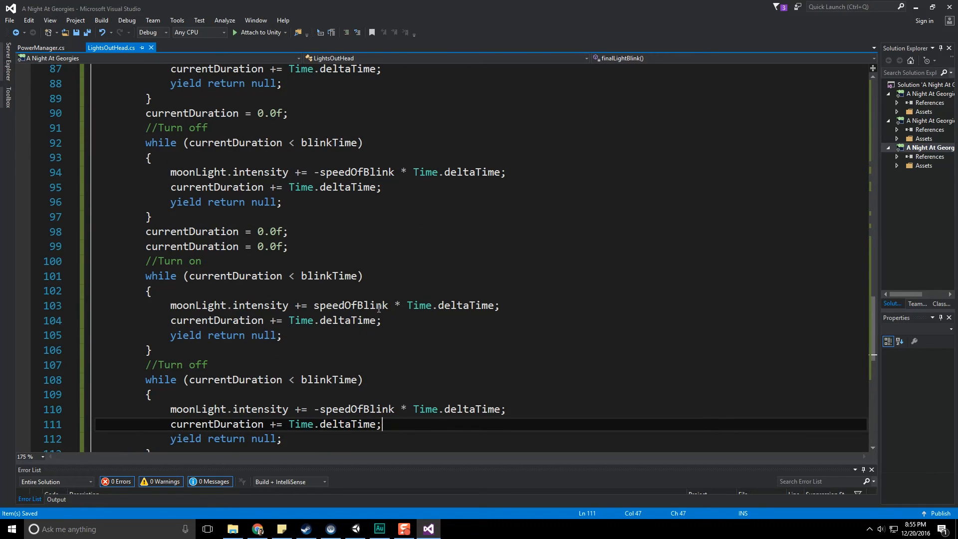
{"action": "mouse_move", "coordinate": [299, 305]}
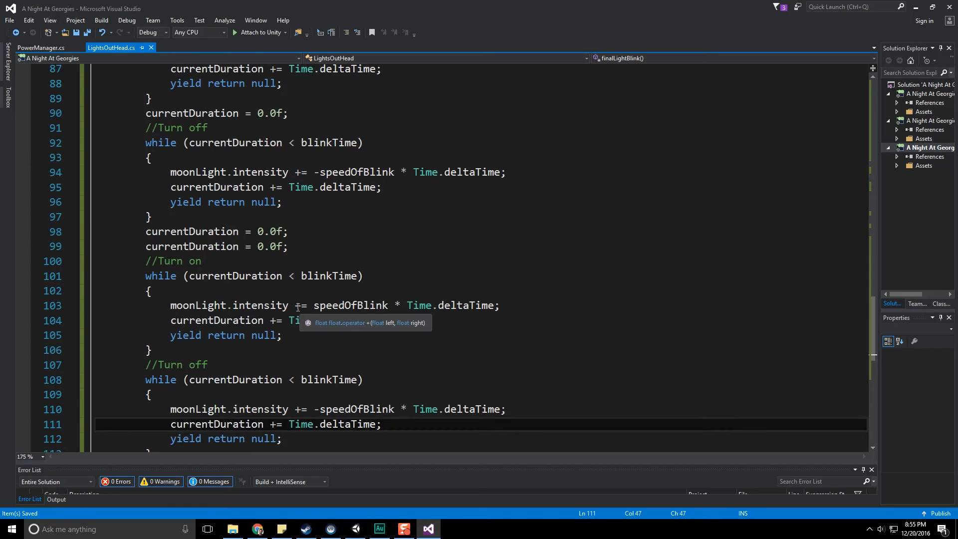
Multiply the turn-on intensity step by 2 in finalLightBlink and review the loops
{"action": "left_click", "coordinate": [466, 305]}
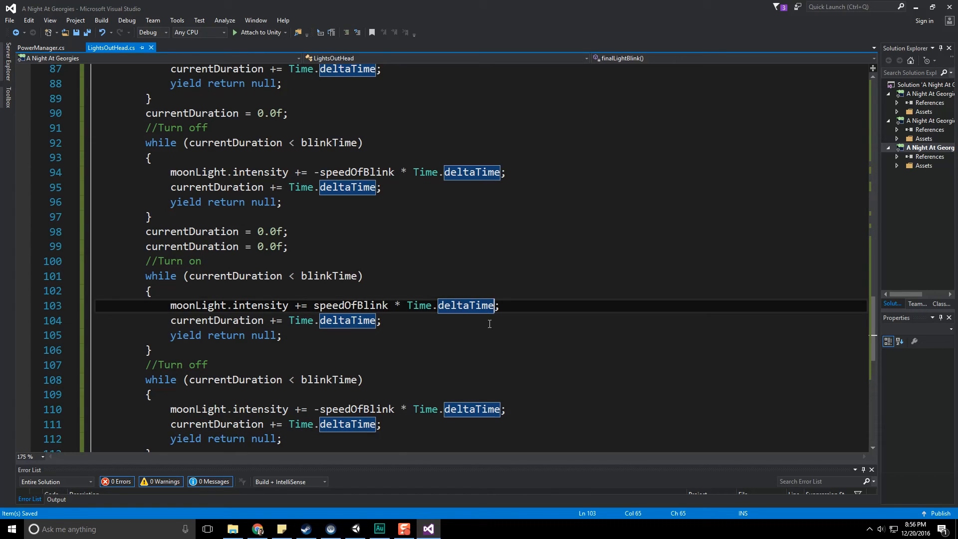
{"action": "type", "text": "* 2"}
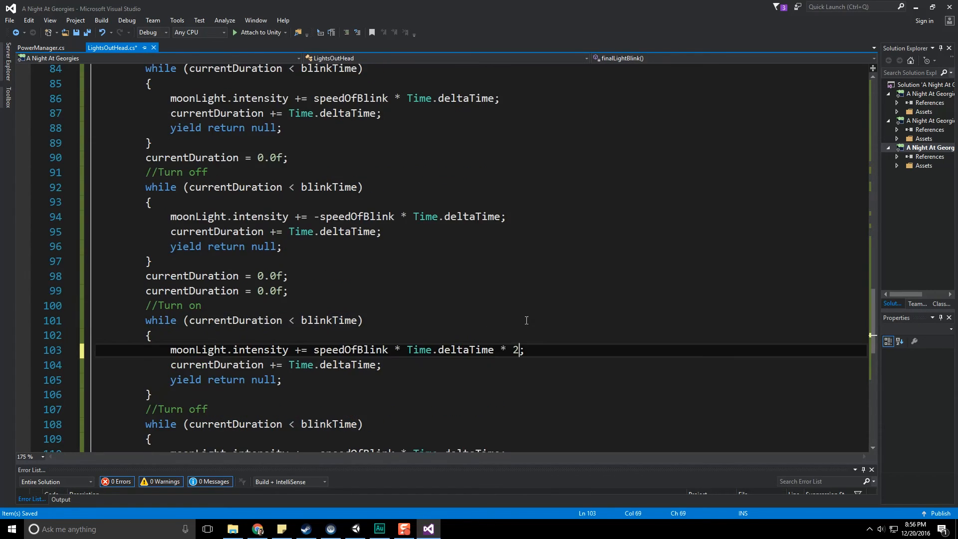
{"action": "scroll", "scroll_direction": "up", "scroll_amount": 3}
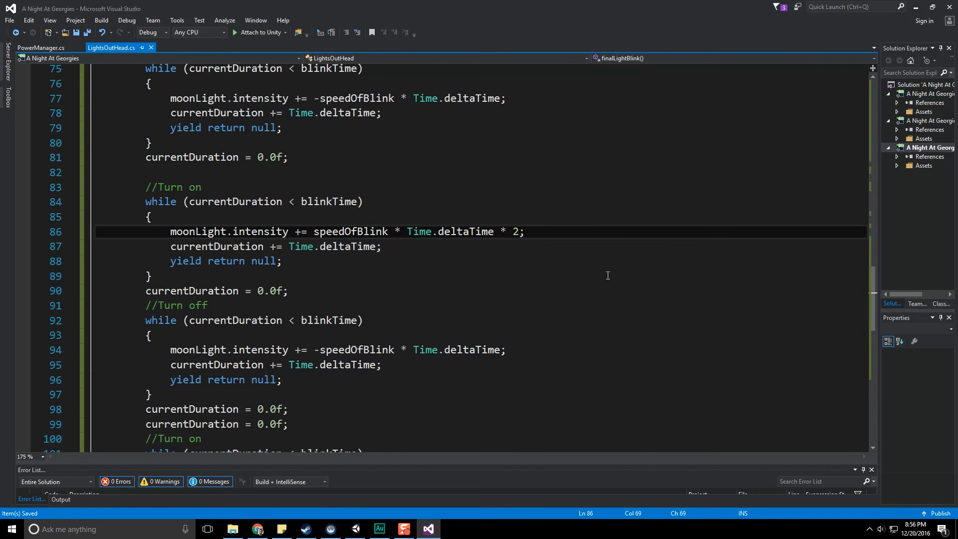
{"action": "scroll", "scroll_direction": "down", "scroll_amount": 3}
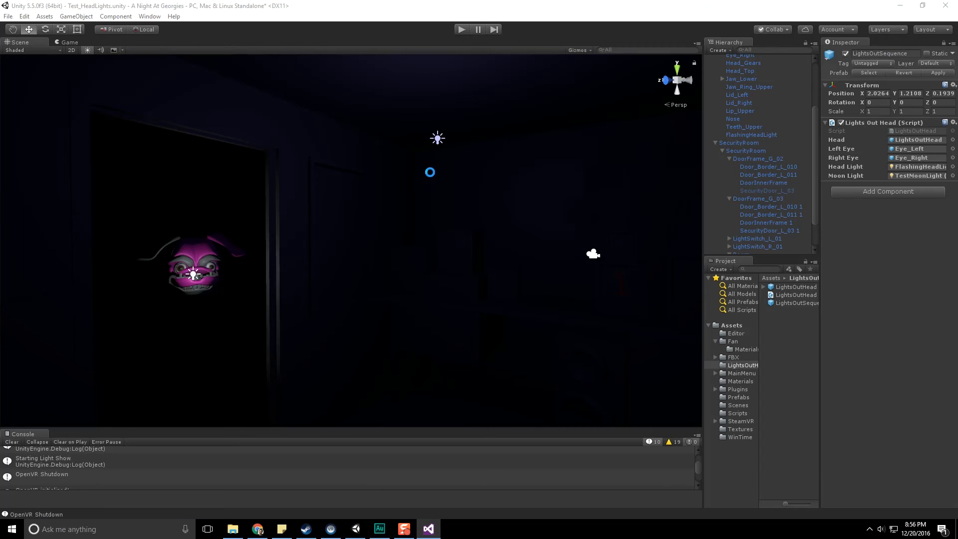
Bring Unity to the front and enter play mode to test the doubled turn-on blink
{"action": "left_click", "coordinate": [427, 528]}
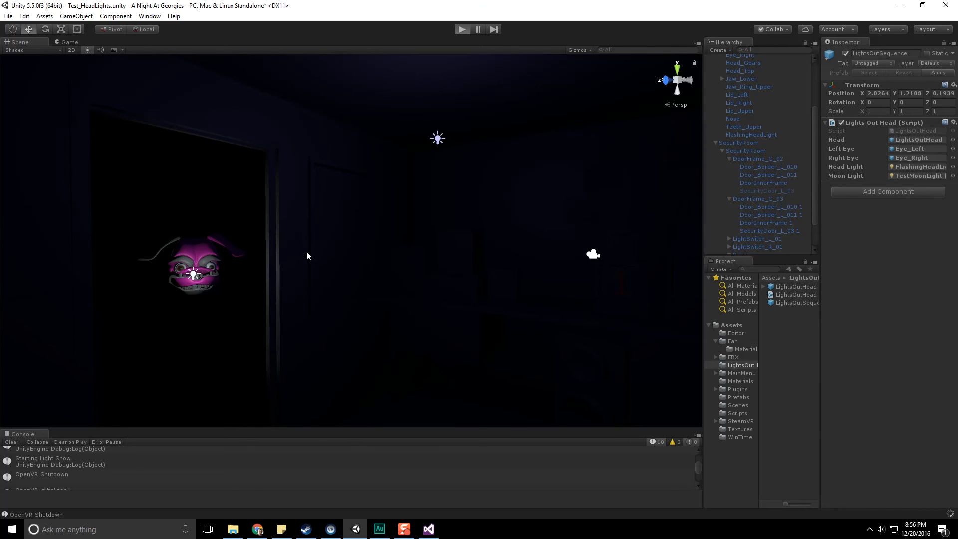
{"action": "left_click", "coordinate": [462, 29]}
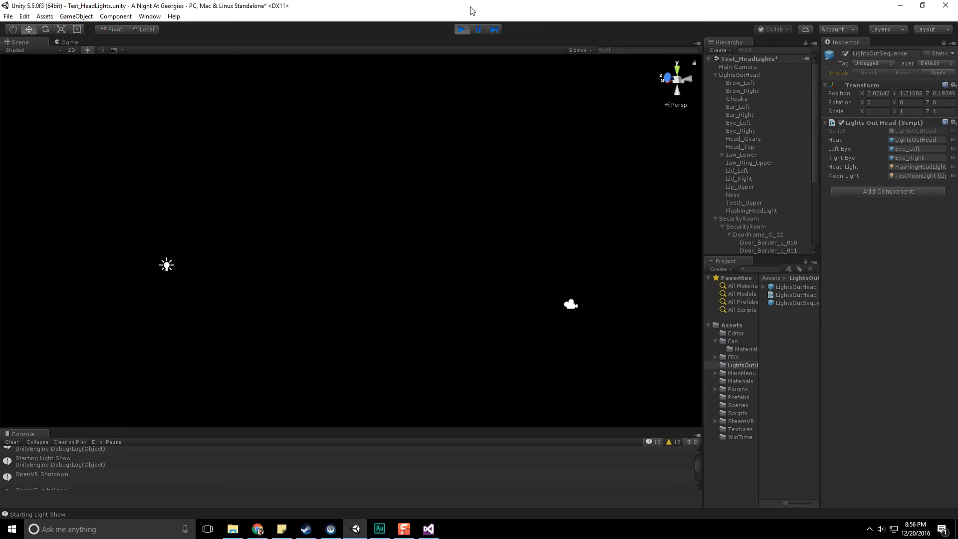
In finalLightBlink, add 'moonLight.color = Color.white;' after the first turn-off loop
{"action": "left_click", "coordinate": [428, 529]}
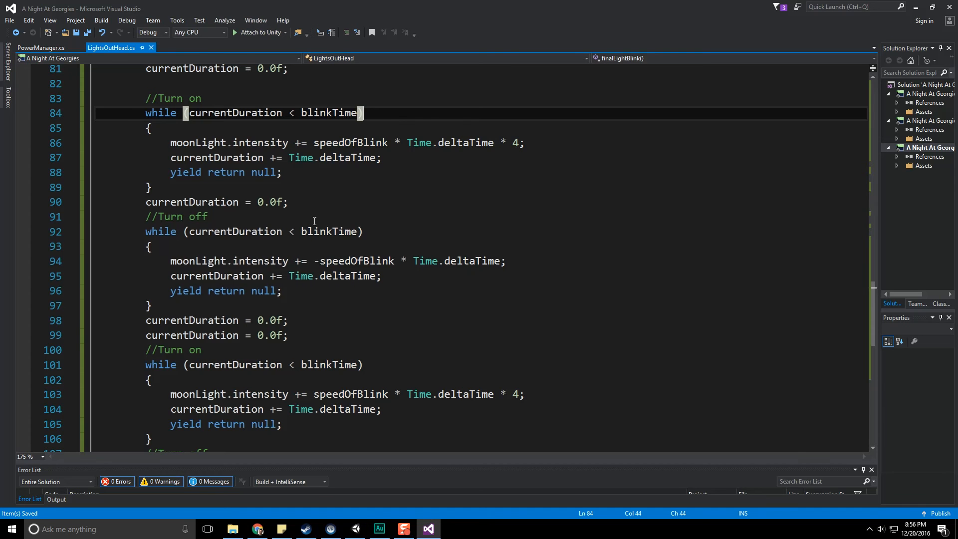
{"action": "scroll", "scroll_direction": "up", "scroll_amount": 3}
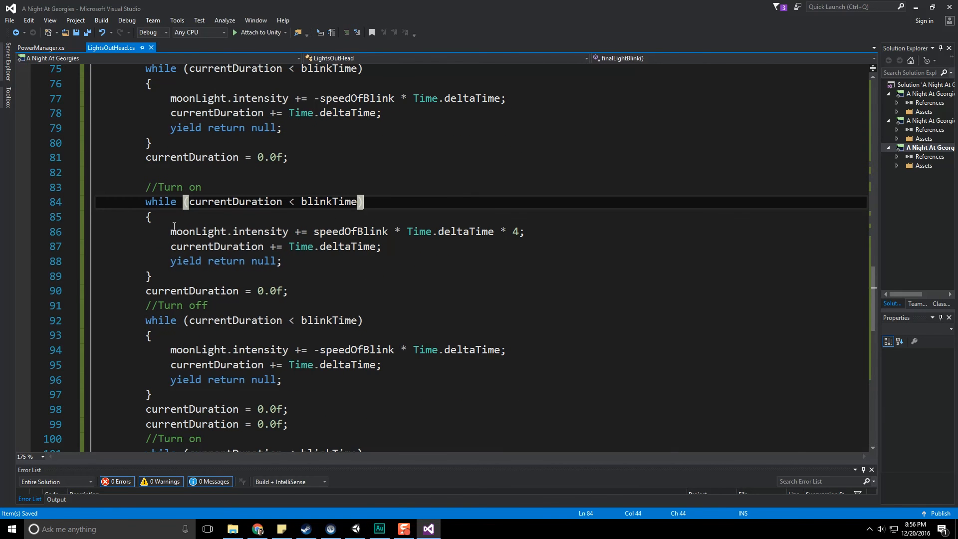
{"action": "scroll", "scroll_direction": "up", "scroll_amount": 3}
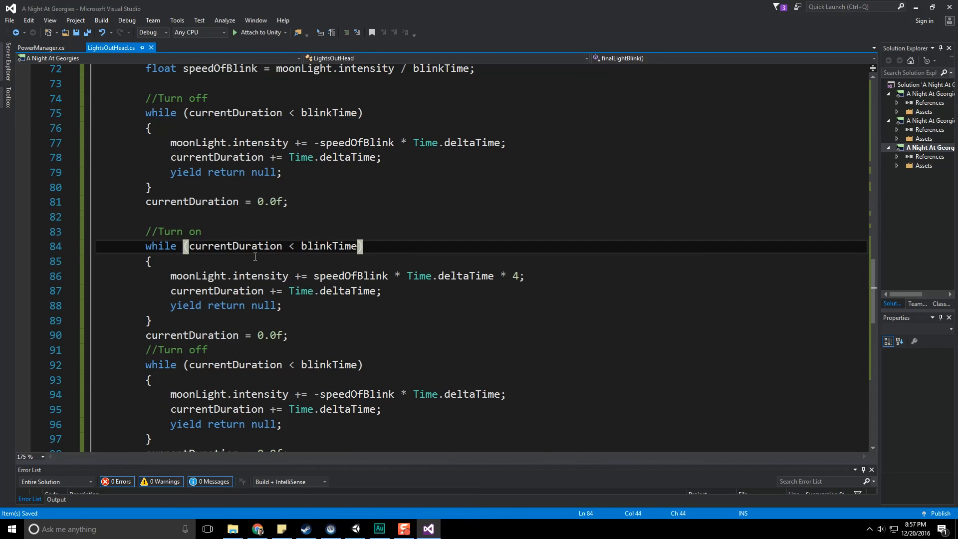
{"action": "left_click", "coordinate": [196, 217]}
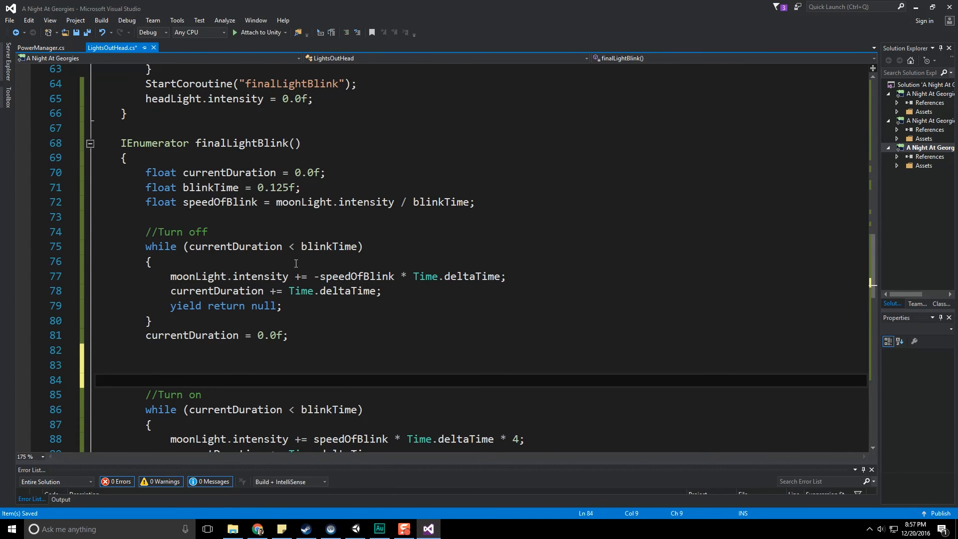
{"action": "type", "text": "moonLight.color ="}
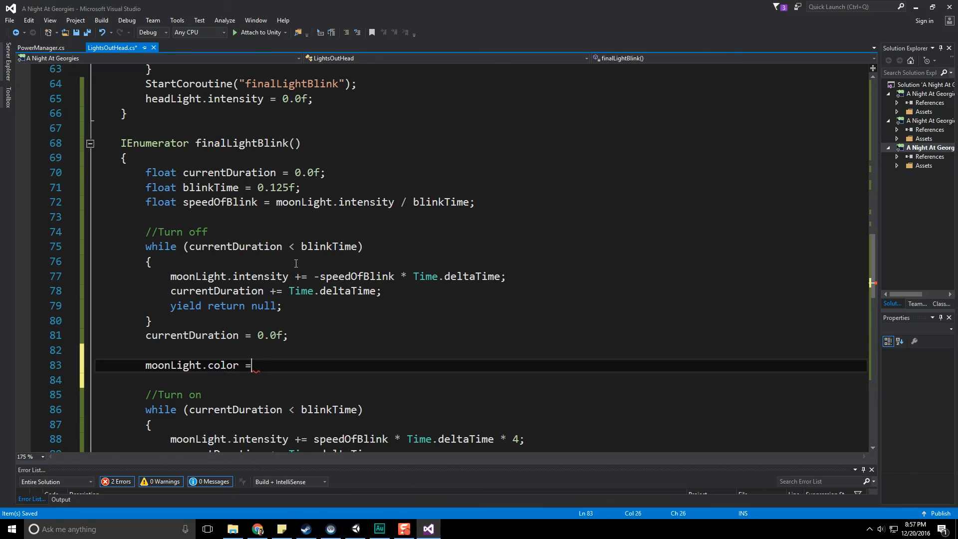
{"action": "type", "text": "Cl"}
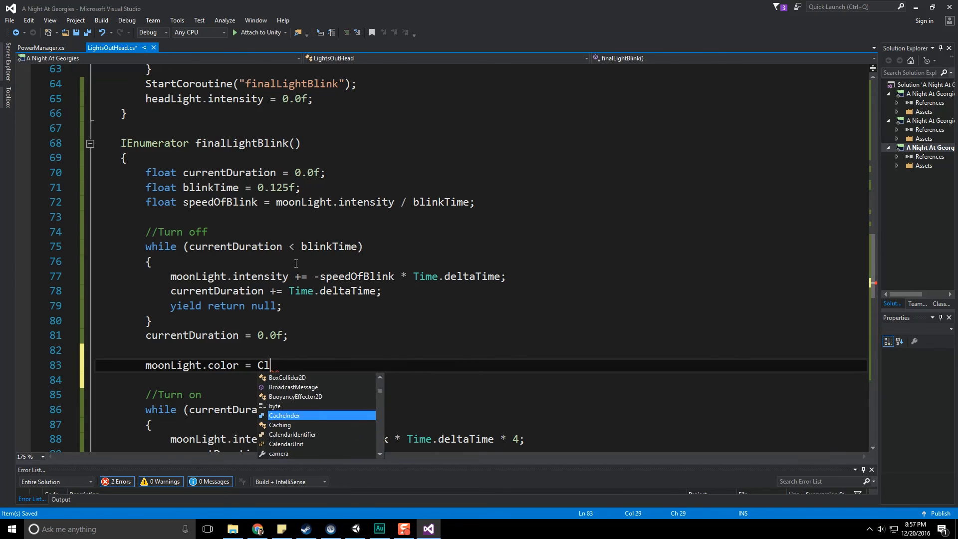
{"action": "type", "text": "olor.h"}
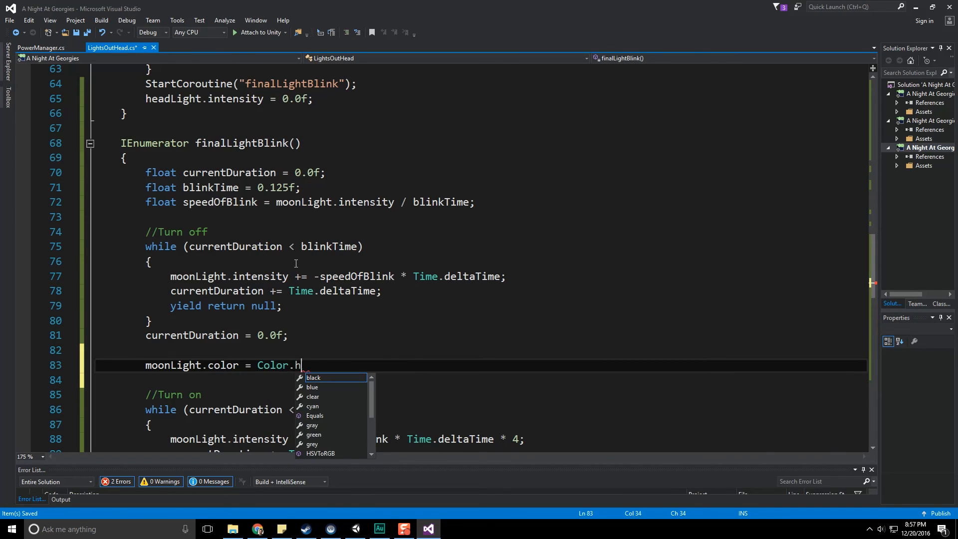
{"action": "type", "text": "white"}
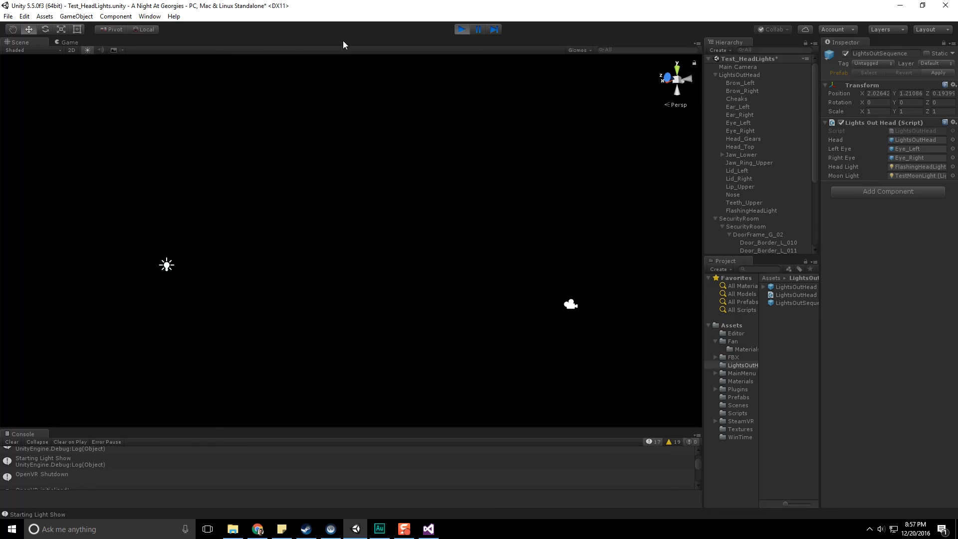
{"action": "left_click", "coordinate": [429, 528]}
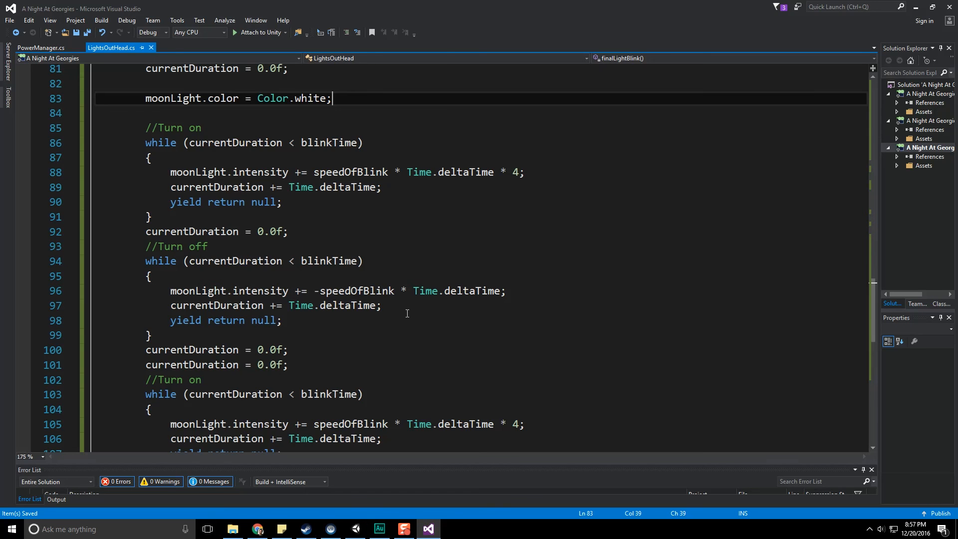
{"action": "scroll", "scroll_direction": "down", "scroll_amount": 3}
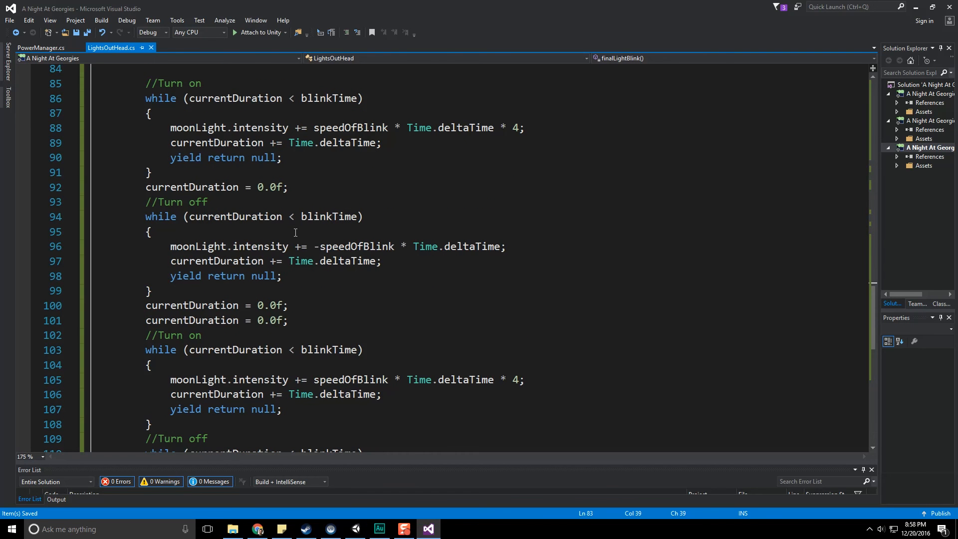
{"action": "mouse_move", "coordinate": [290, 235]}
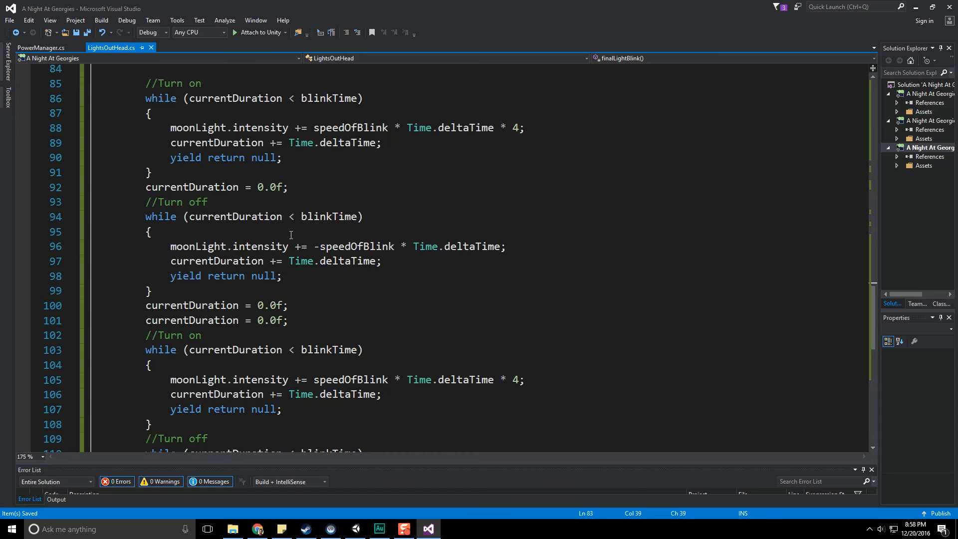
{"action": "mouse_move", "coordinate": [235, 229]}
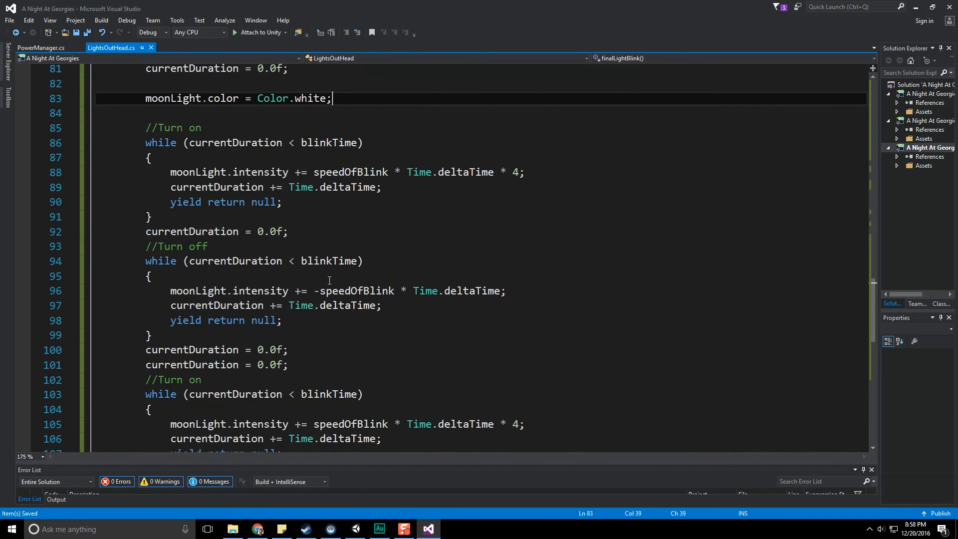
{"action": "mouse_move", "coordinate": [329, 270]}
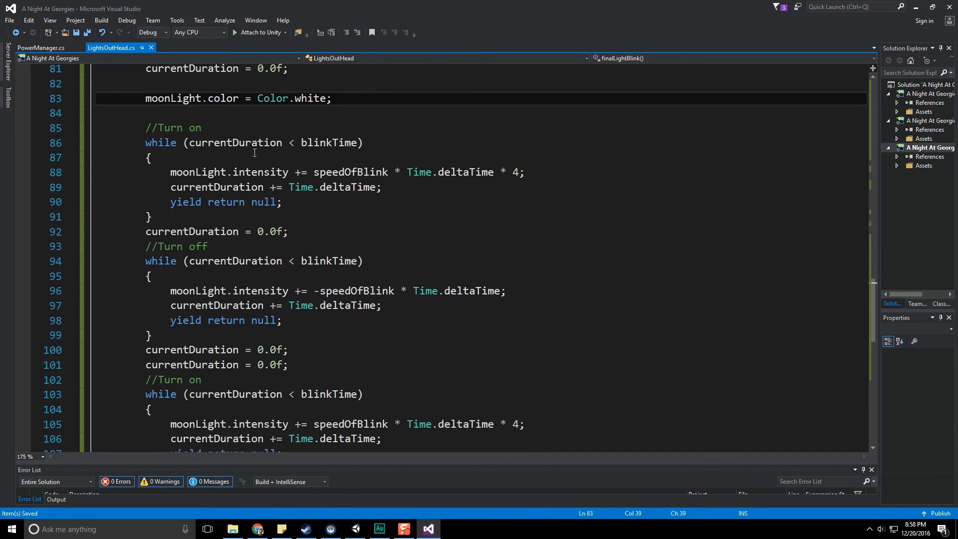
{"action": "scroll", "scroll_direction": "down", "scroll_amount": 3}
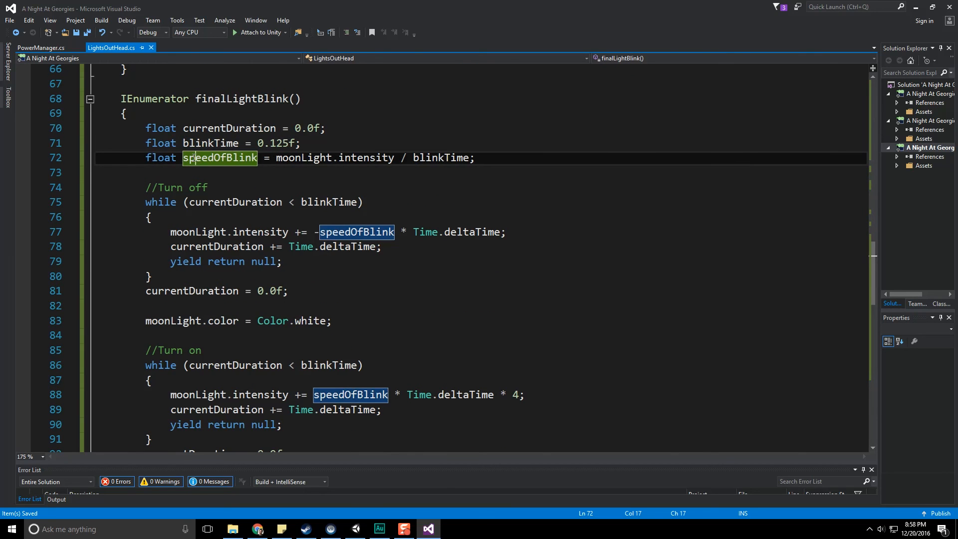
{"action": "left_click", "coordinate": [194, 172]}
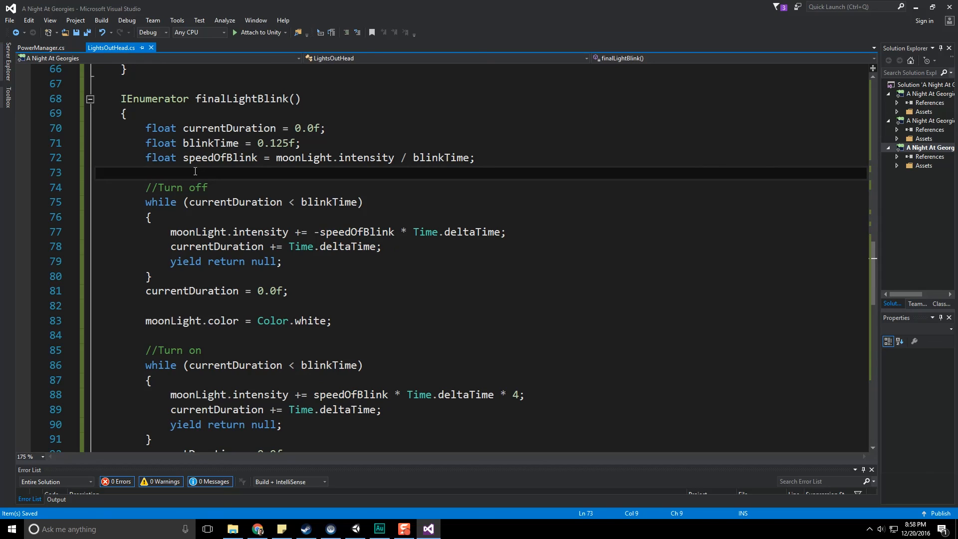
{"action": "left_click", "coordinate": [304, 143]}
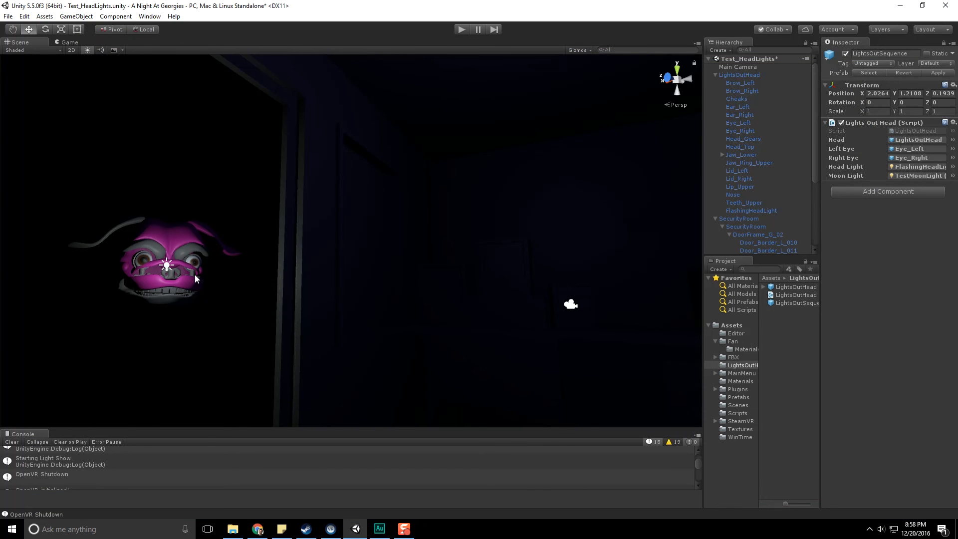
{"action": "mouse_move", "coordinate": [120, 244]}
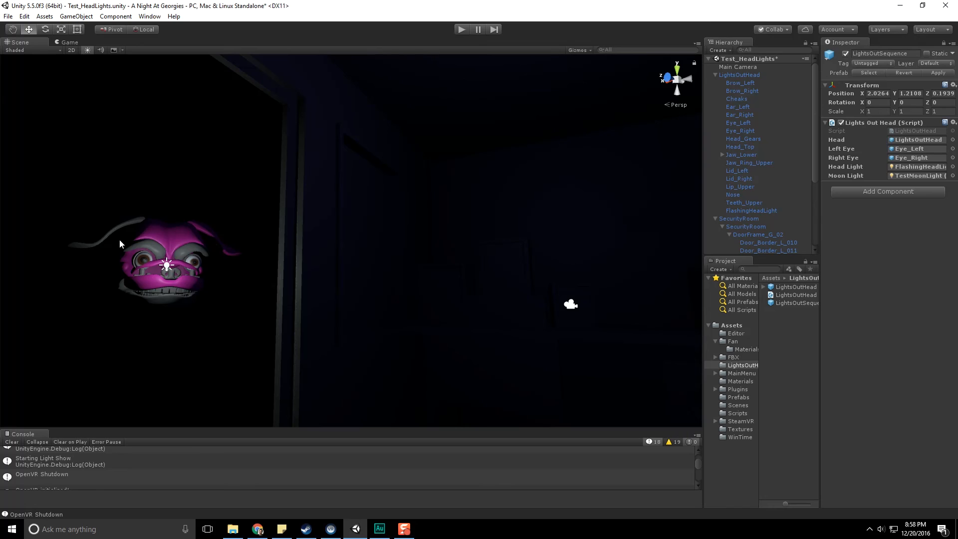
{"action": "mouse_move", "coordinate": [185, 250]}
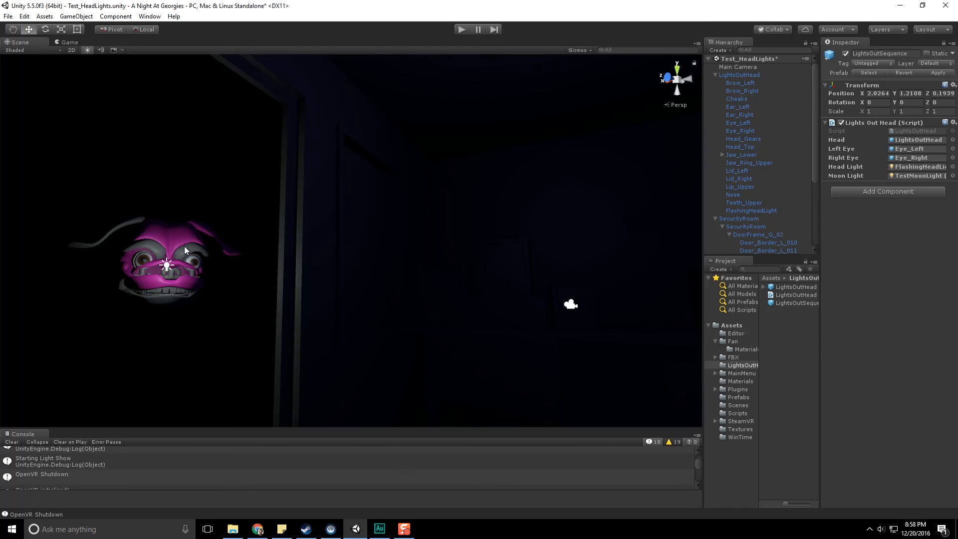
{"action": "mouse_move", "coordinate": [181, 187]}
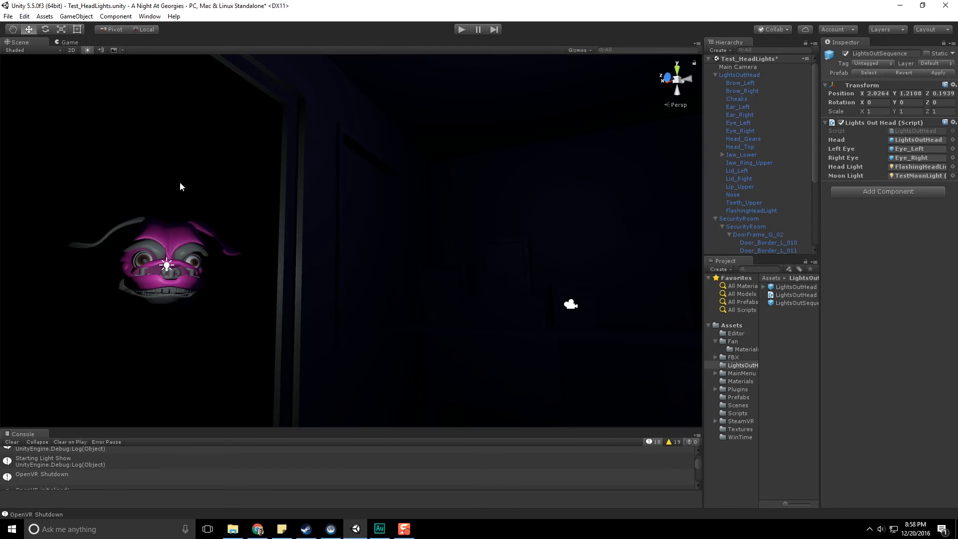
{"action": "mouse_move", "coordinate": [176, 179]}
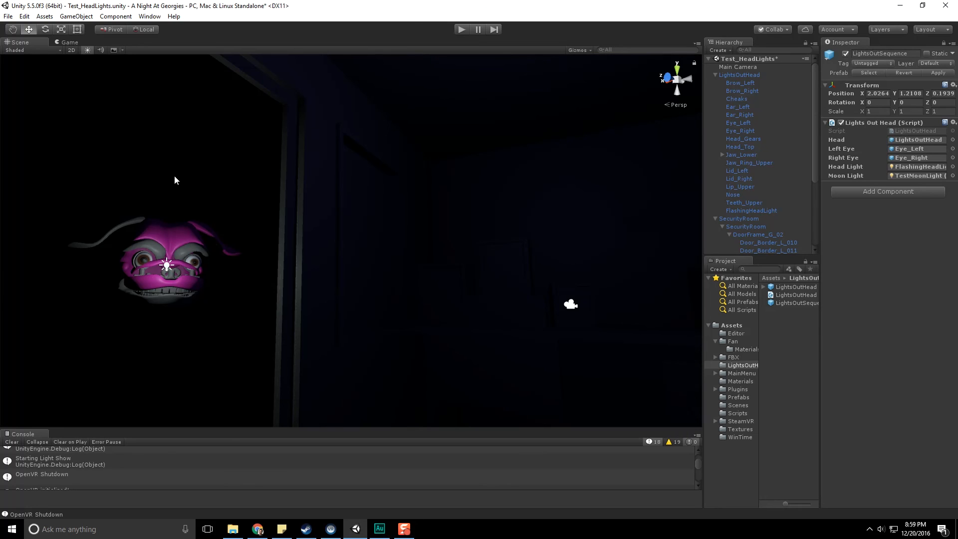
{"action": "mouse_move", "coordinate": [202, 145]}
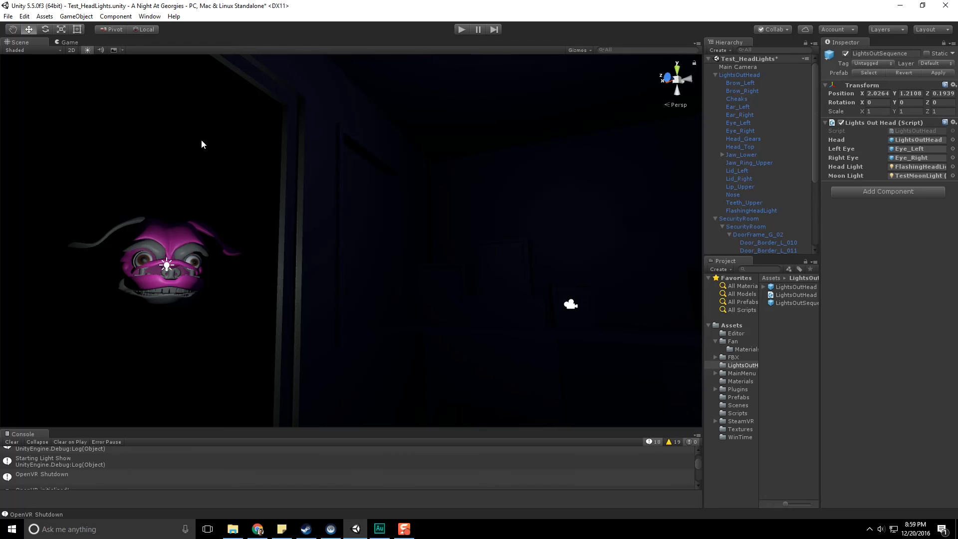